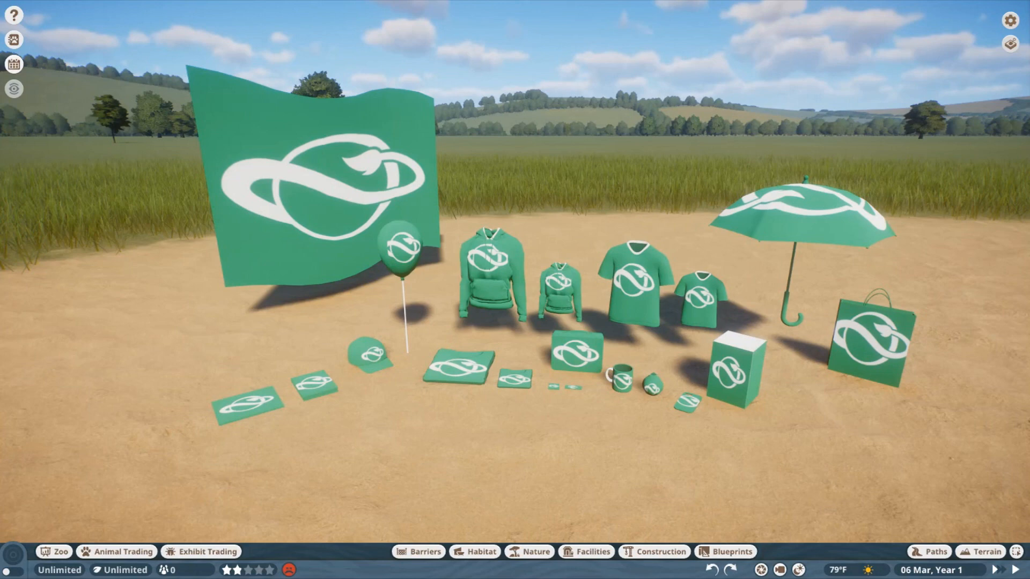
{"action": "mouse_move", "coordinate": [581, 341]}
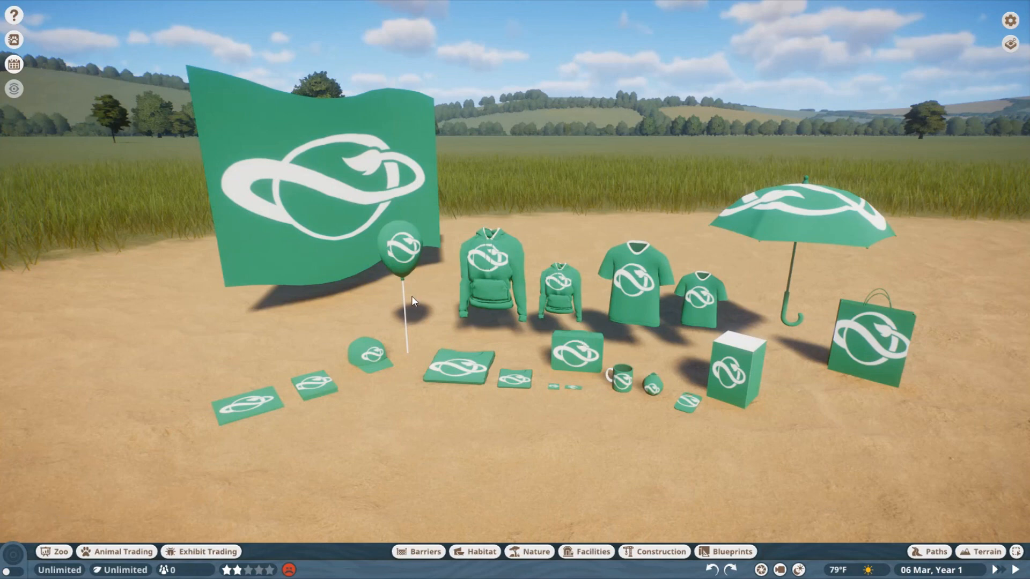
{"action": "mouse_move", "coordinate": [263, 384]}
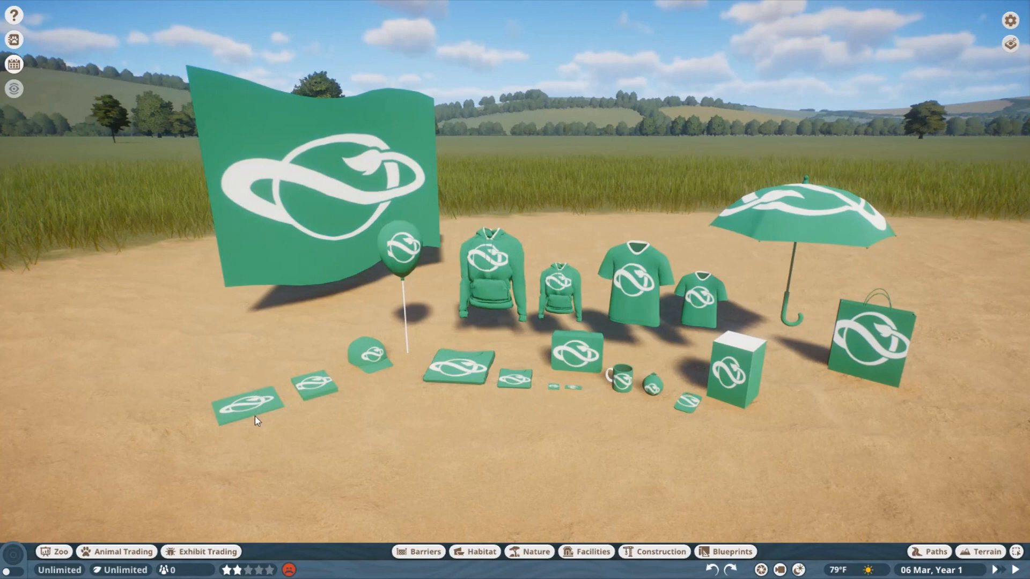
{"action": "mouse_move", "coordinate": [371, 374]}
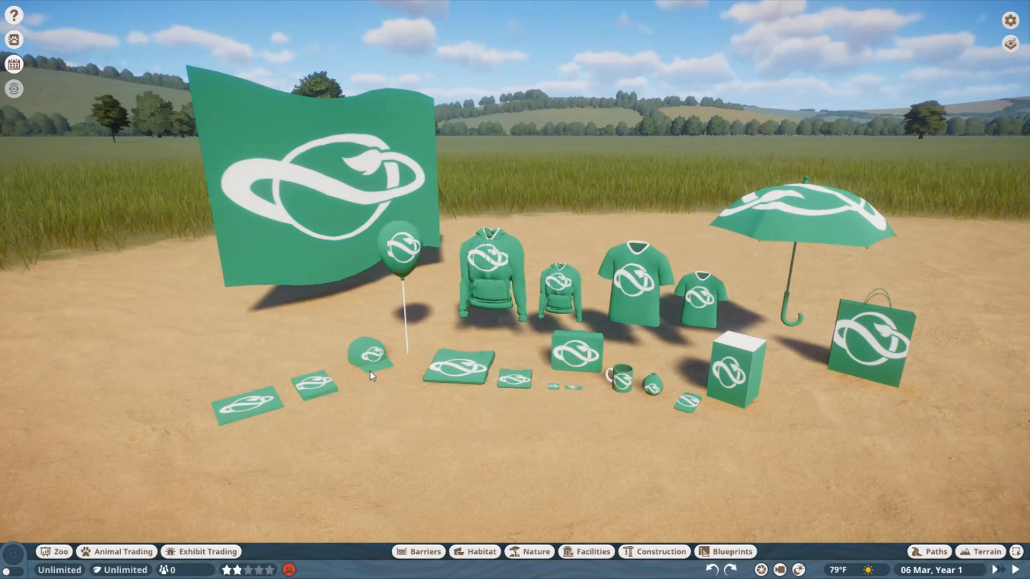
{"action": "mouse_move", "coordinate": [401, 182]}
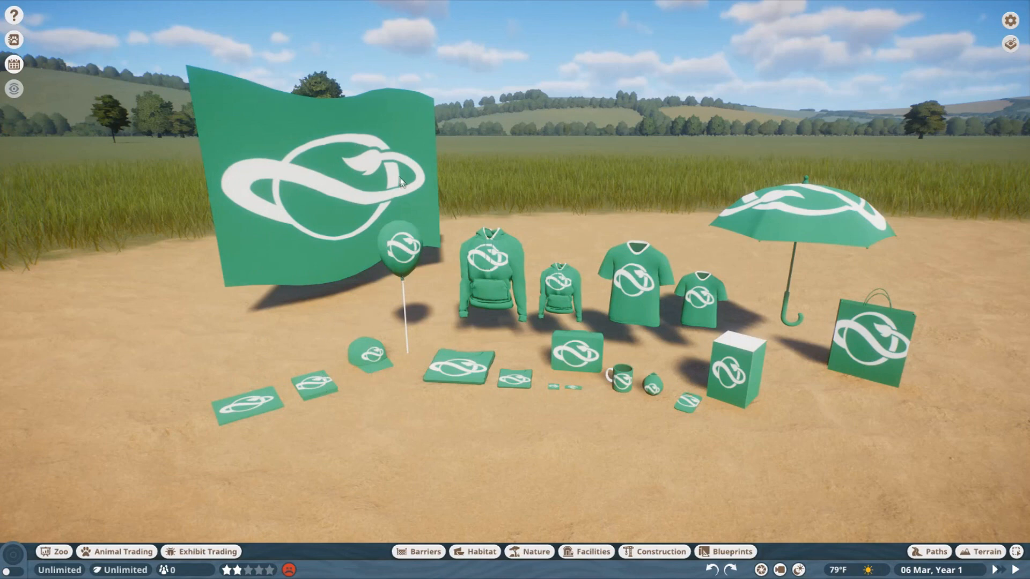
{"action": "mouse_move", "coordinate": [502, 186]}
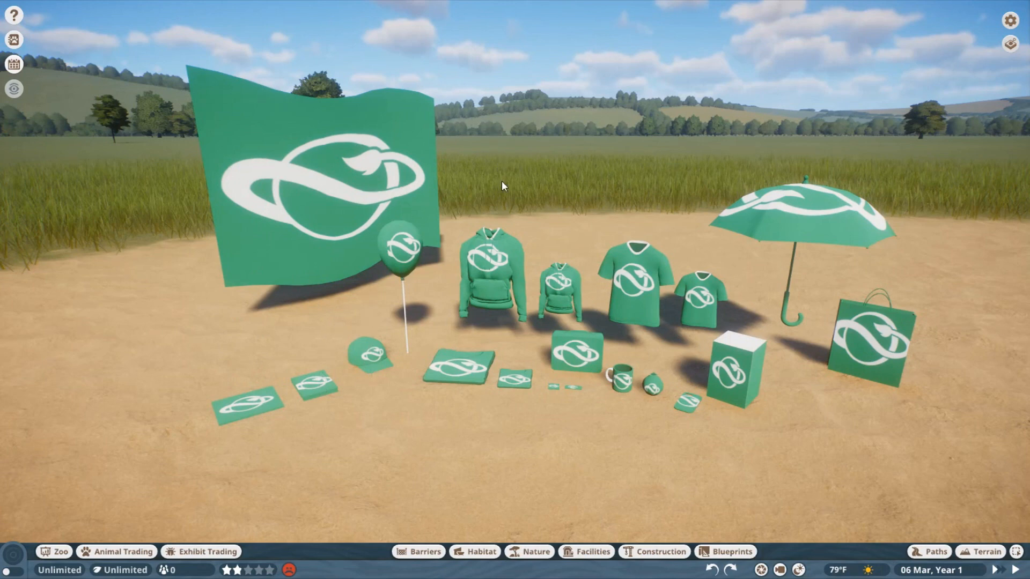
{"action": "mouse_move", "coordinate": [549, 156]}
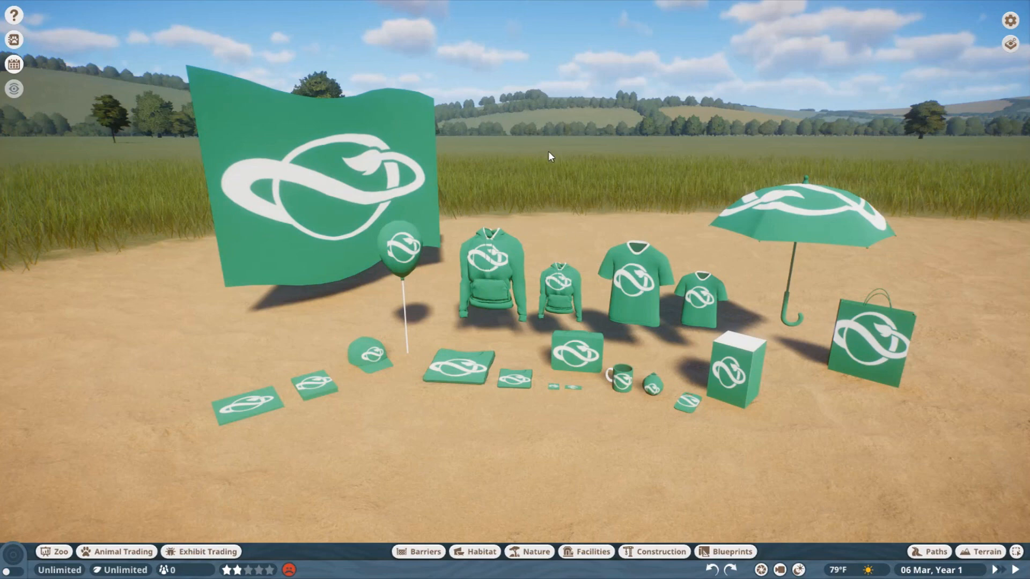
{"action": "mouse_move", "coordinate": [498, 376]}
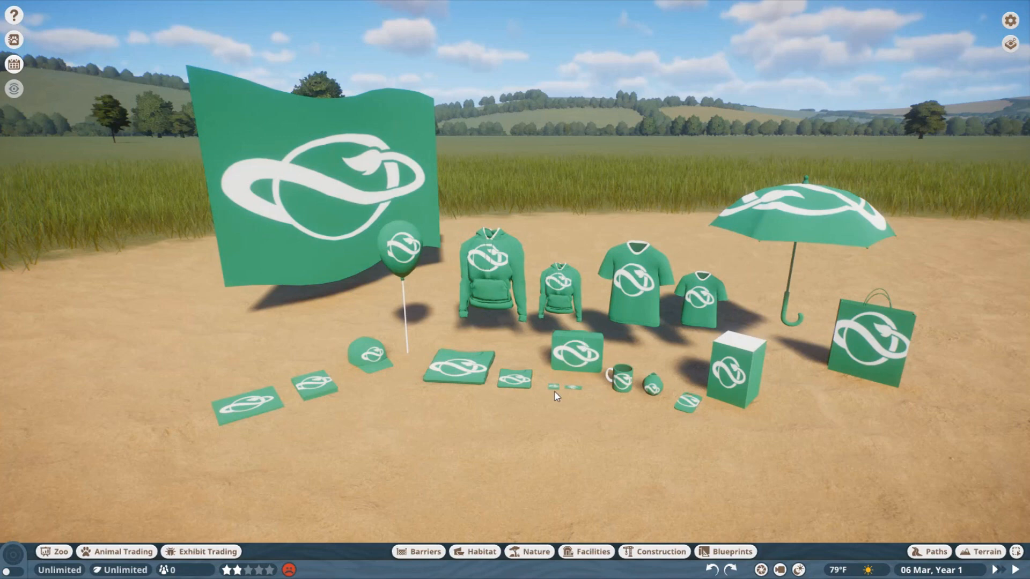
{"action": "mouse_move", "coordinate": [626, 327]}
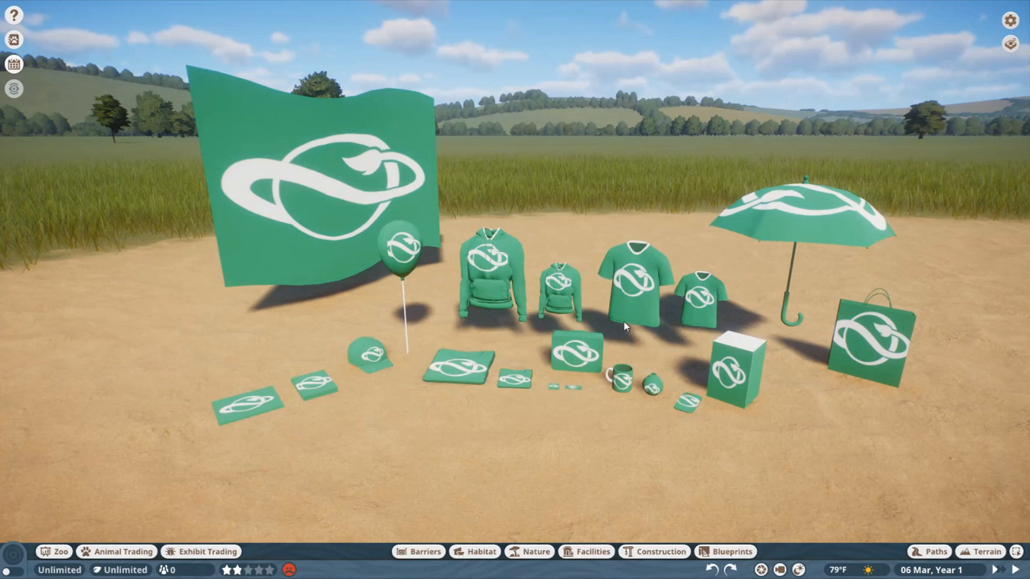
{"action": "mouse_move", "coordinate": [646, 402]}
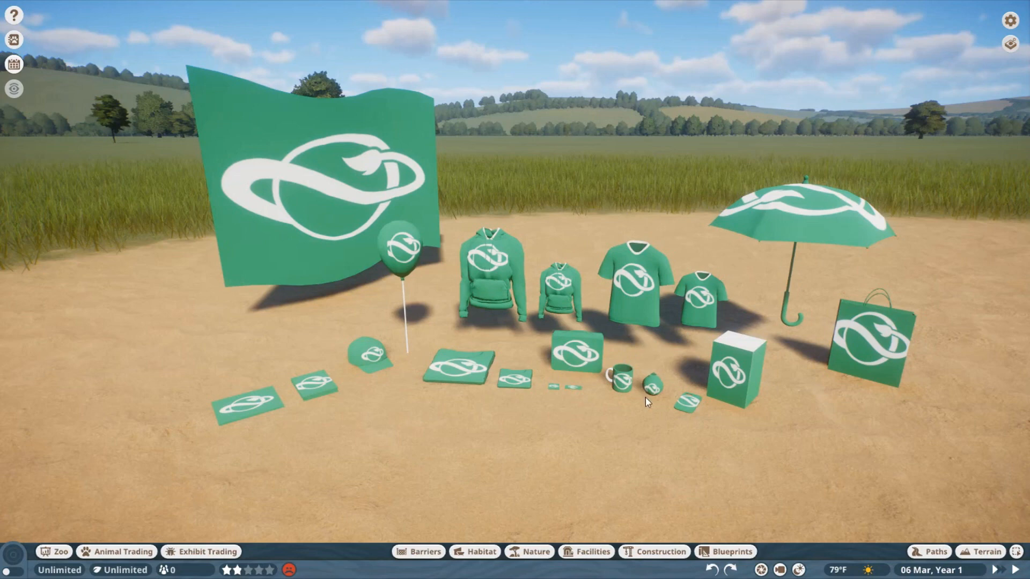
{"action": "mouse_move", "coordinate": [744, 419]}
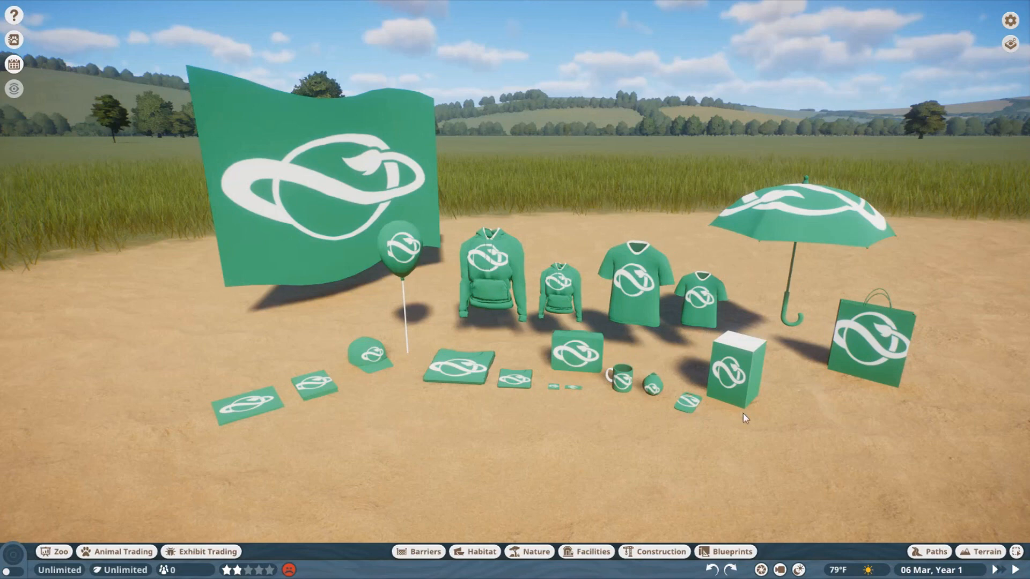
{"action": "mouse_move", "coordinate": [686, 246]}
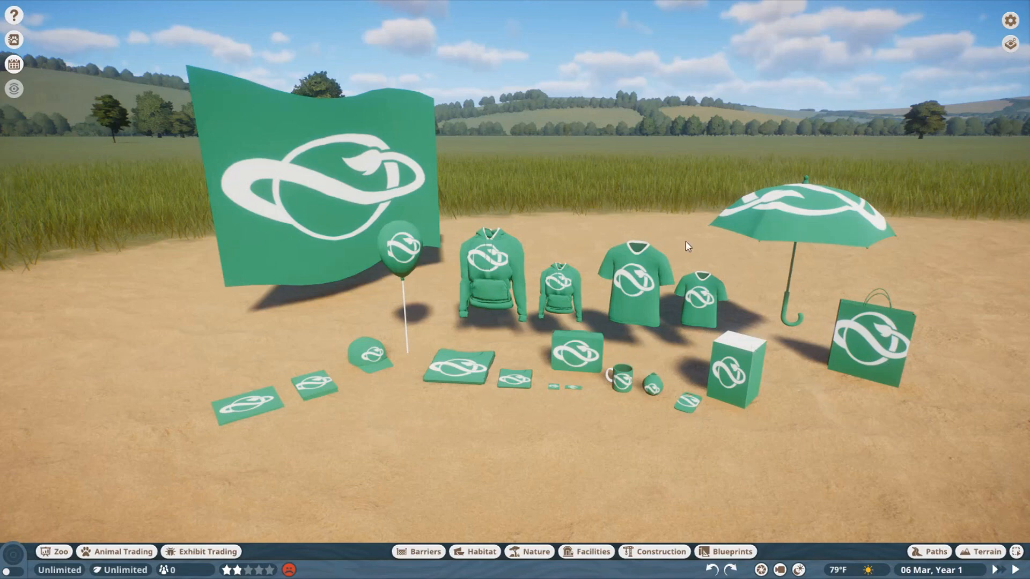
{"action": "mouse_move", "coordinate": [618, 168]}
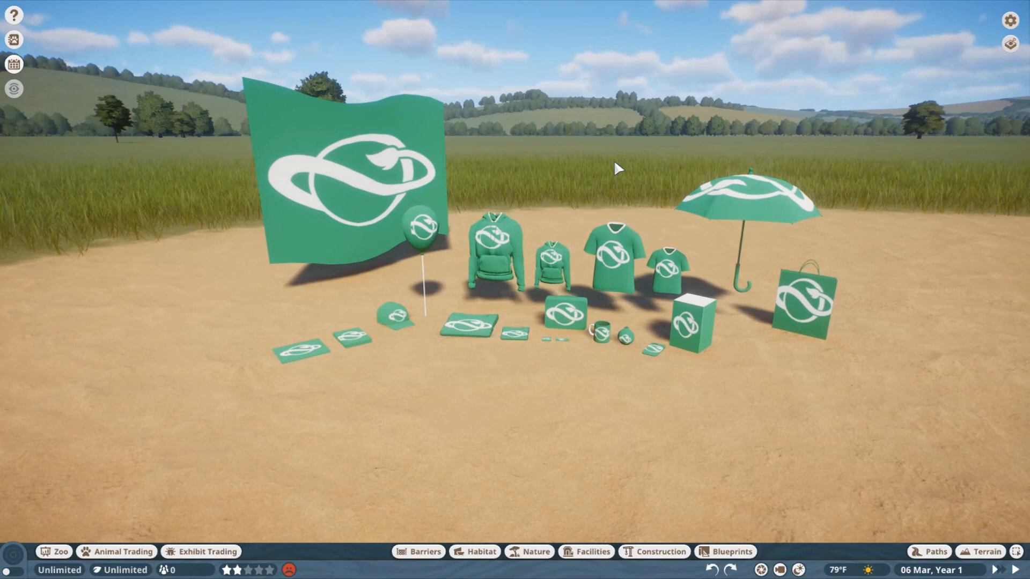
{"action": "mouse_move", "coordinate": [591, 484]}
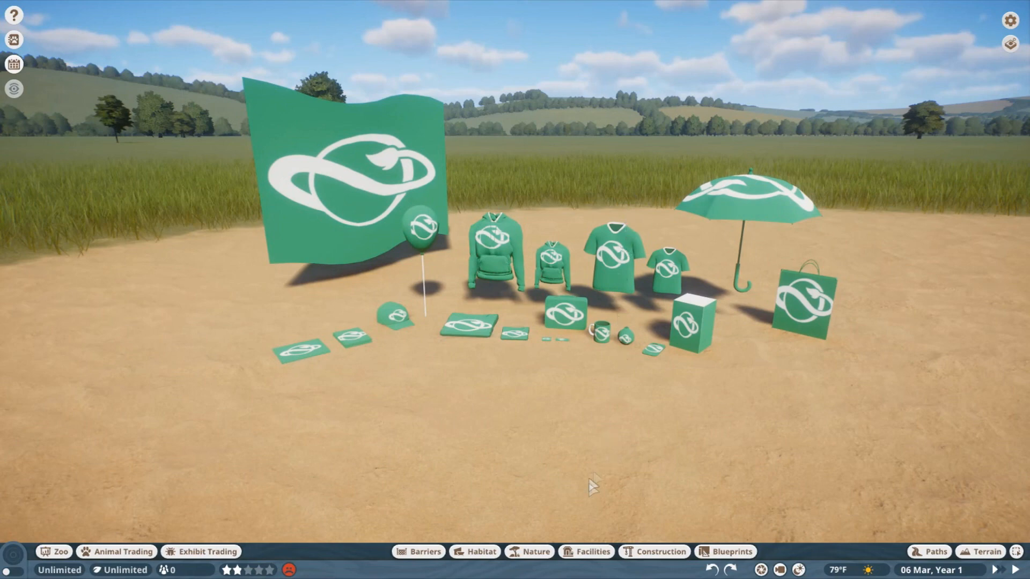
{"action": "mouse_move", "coordinate": [600, 512]}
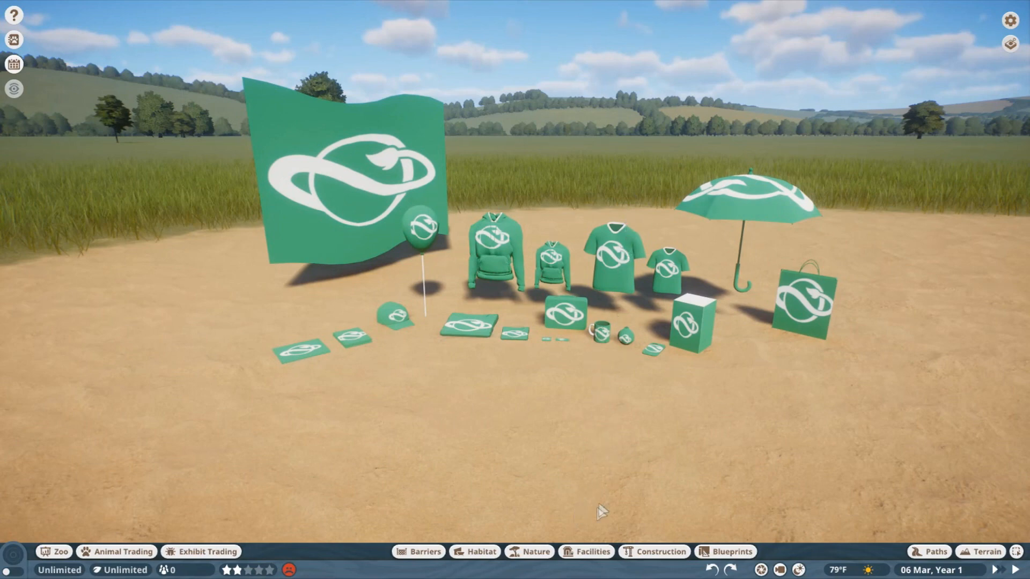
Step: Place a Screen Panel 1m x 1m on the sand and set its image to Example - Square [Medium].png
{"action": "left_click", "coordinate": [590, 551]}
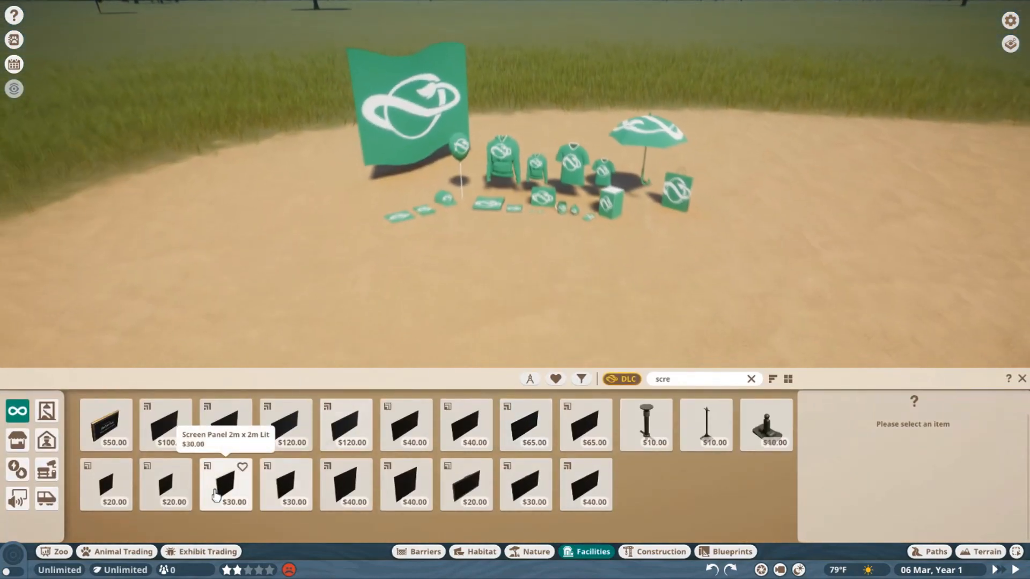
{"action": "left_click", "coordinate": [165, 484]}
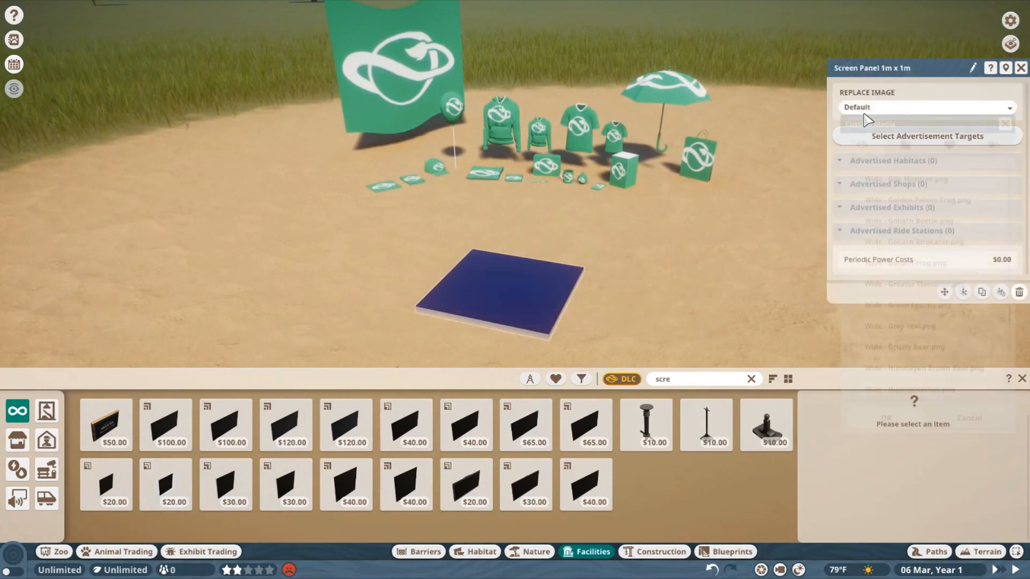
{"action": "left_click", "coordinate": [925, 107]}
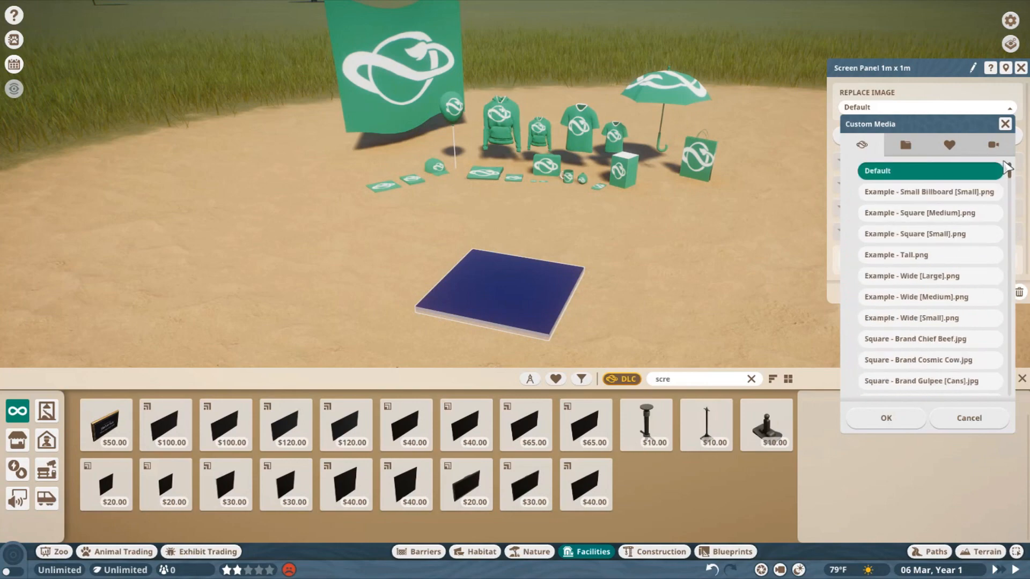
{"action": "left_click", "coordinate": [919, 212]}
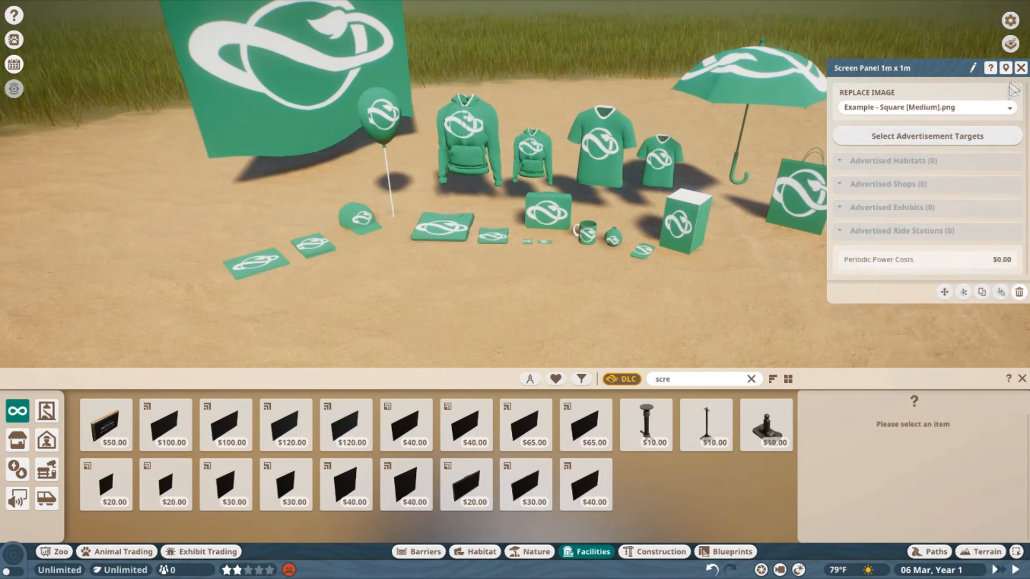
{"action": "left_click", "coordinate": [1020, 67]}
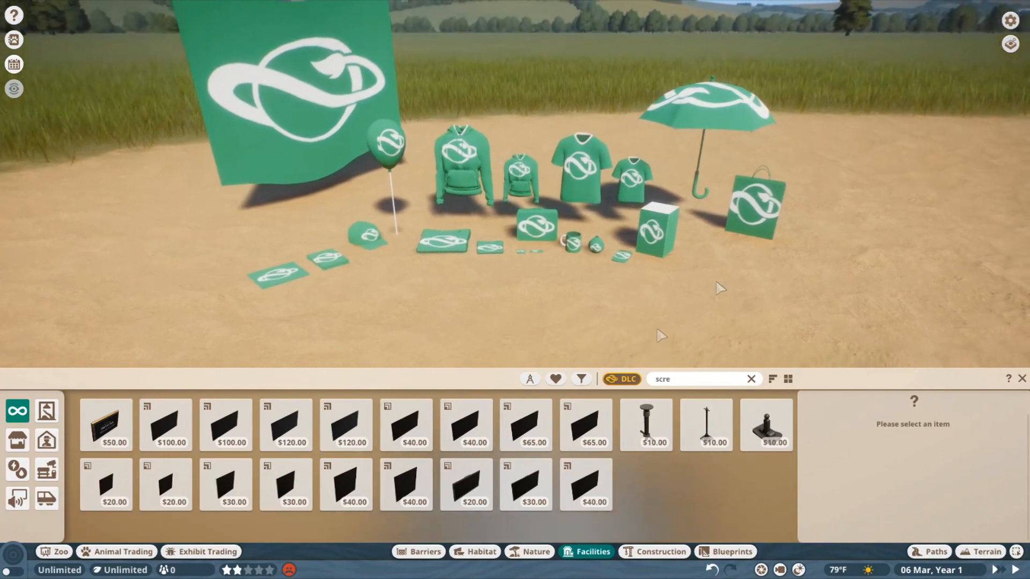
Step: View the (1.8) Planet Zoo Gift Shop Pack mod page on Nexus Mods in the browser
{"action": "left_click", "coordinate": [10, 568]}
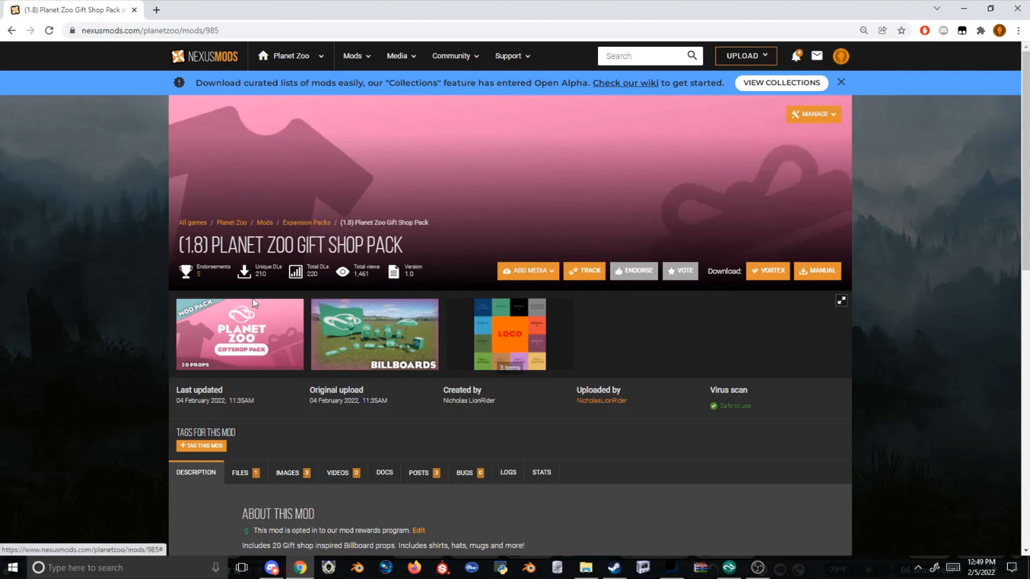
{"action": "mouse_move", "coordinate": [340, 281]}
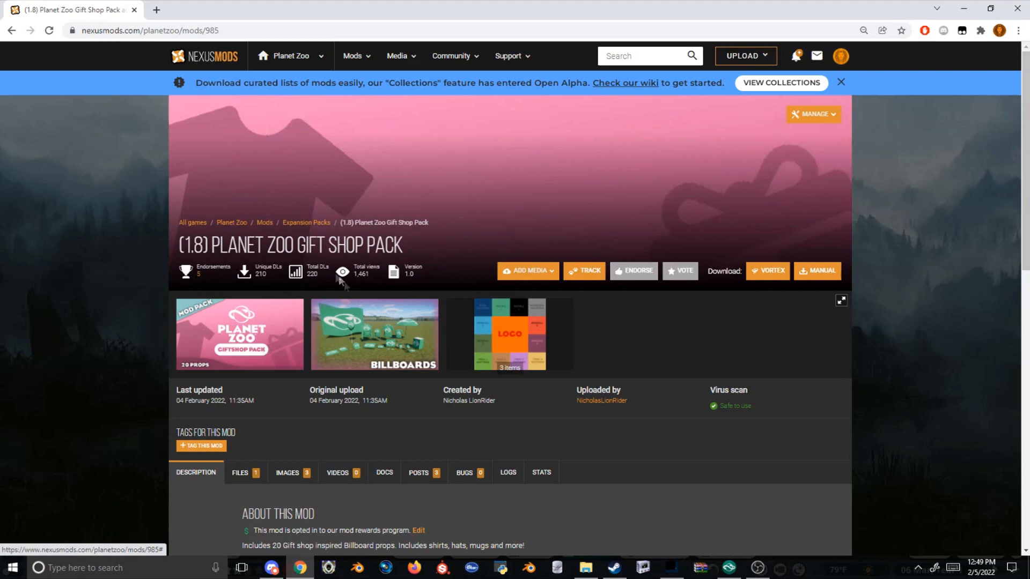
{"action": "left_click", "coordinate": [510, 332]}
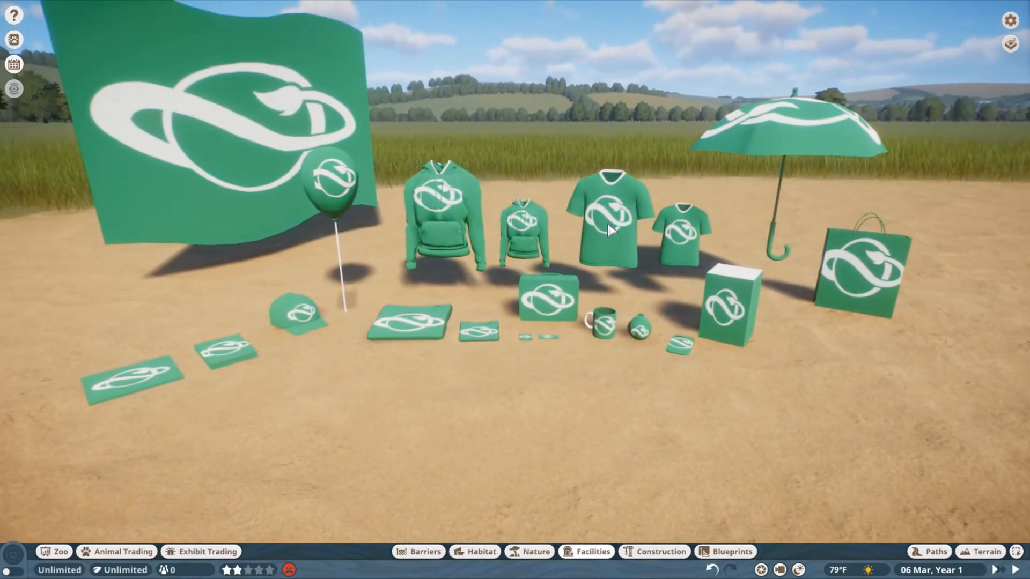
Step: Replace the large t-shirt's image with New Billboard Template.png from the user folder
{"action": "left_click", "coordinate": [607, 227]}
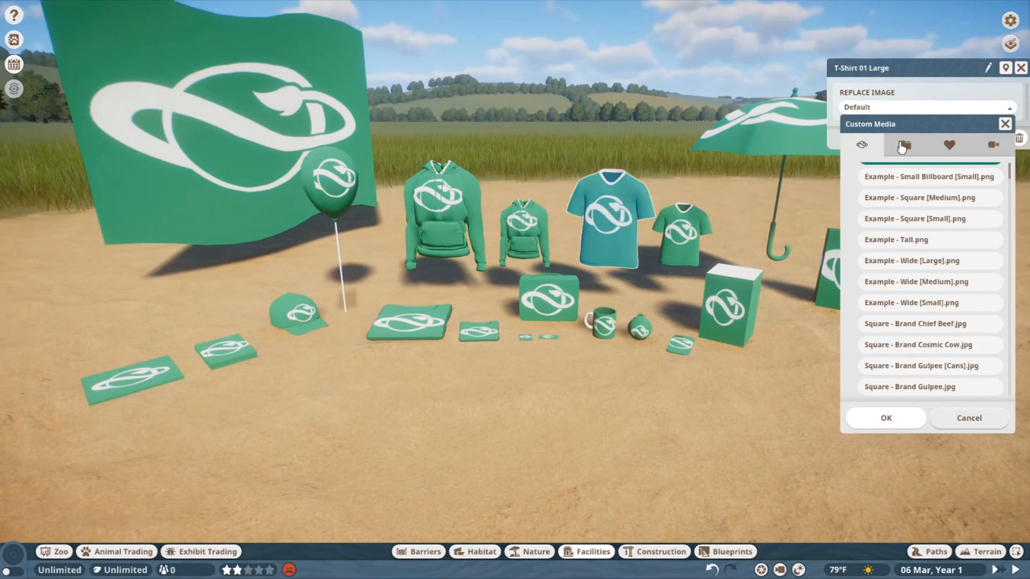
{"action": "left_click", "coordinate": [905, 145]}
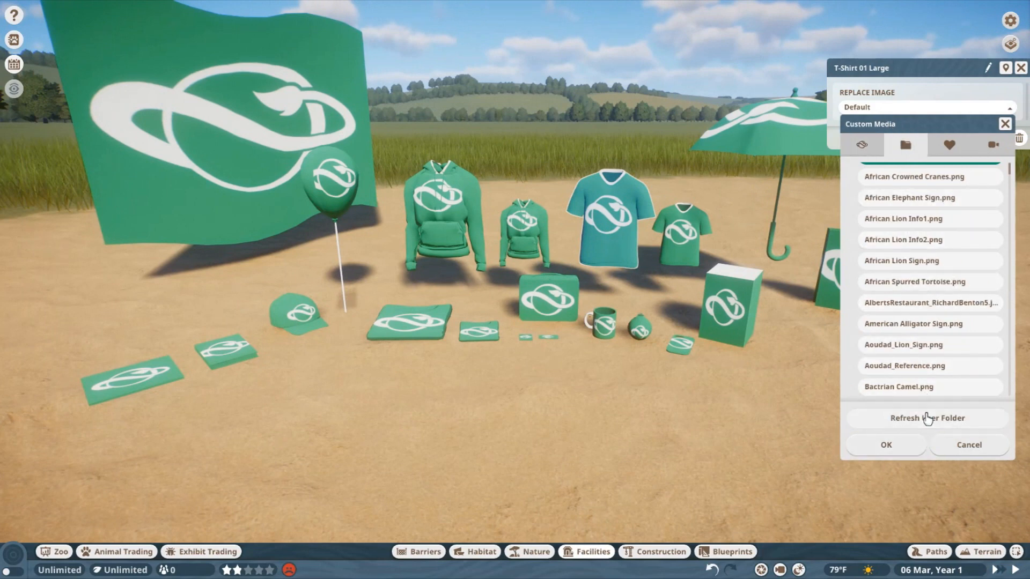
{"action": "scroll", "scroll_direction": "down", "scroll_amount": 3}
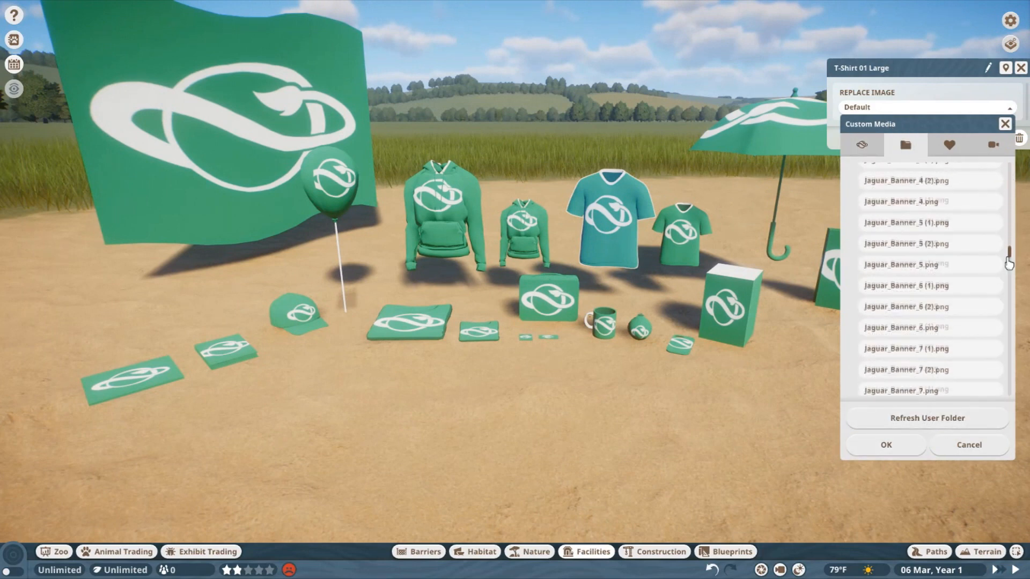
{"action": "scroll", "scroll_direction": "down", "scroll_amount": 3}
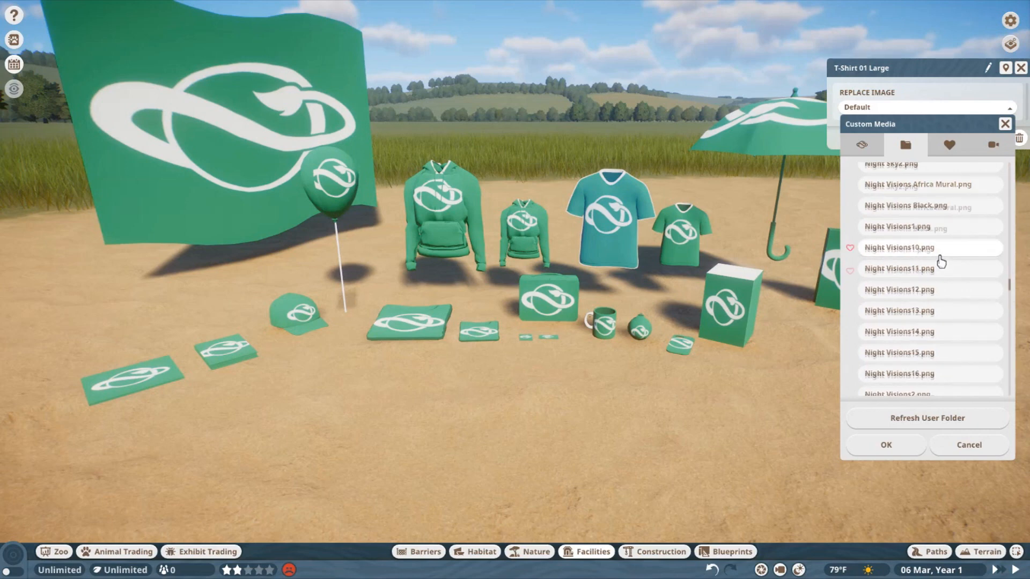
{"action": "left_click", "coordinate": [913, 216]}
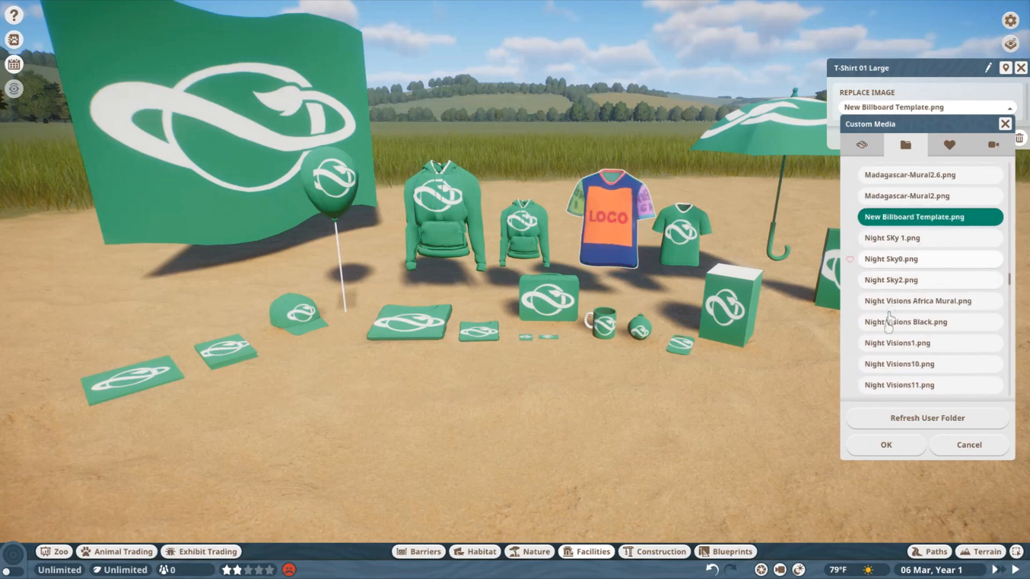
{"action": "left_click", "coordinate": [884, 444]}
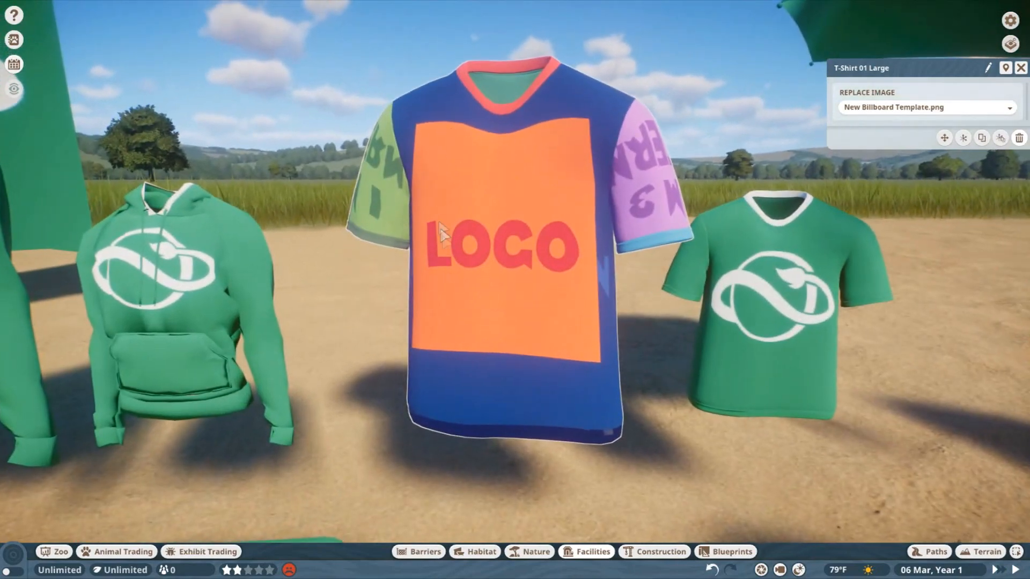
{"action": "mouse_move", "coordinate": [634, 195]}
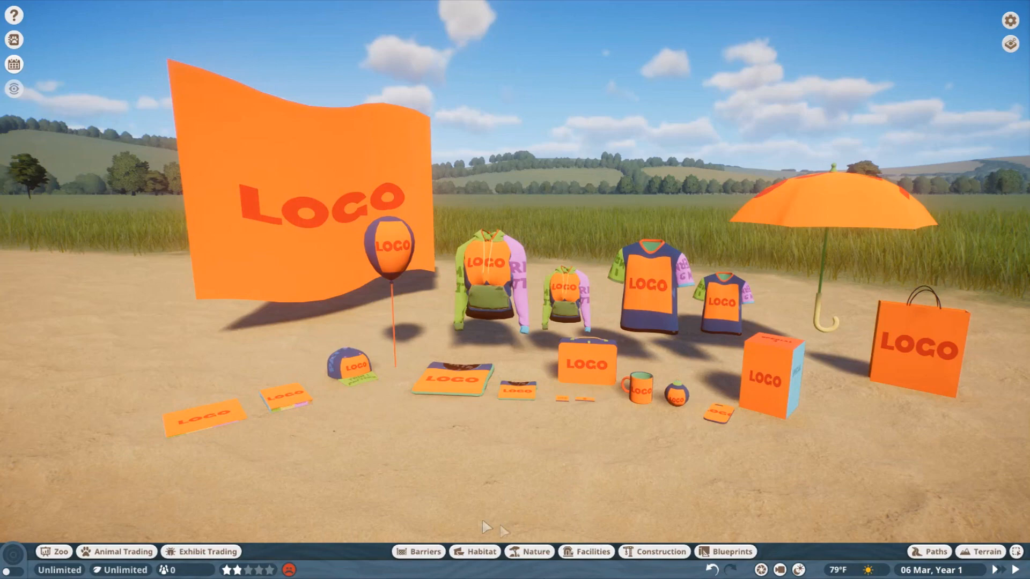
Step: Apply New Billboard Template.png as the replacement image on every merchandise item
{"action": "left_click", "coordinate": [10, 568]}
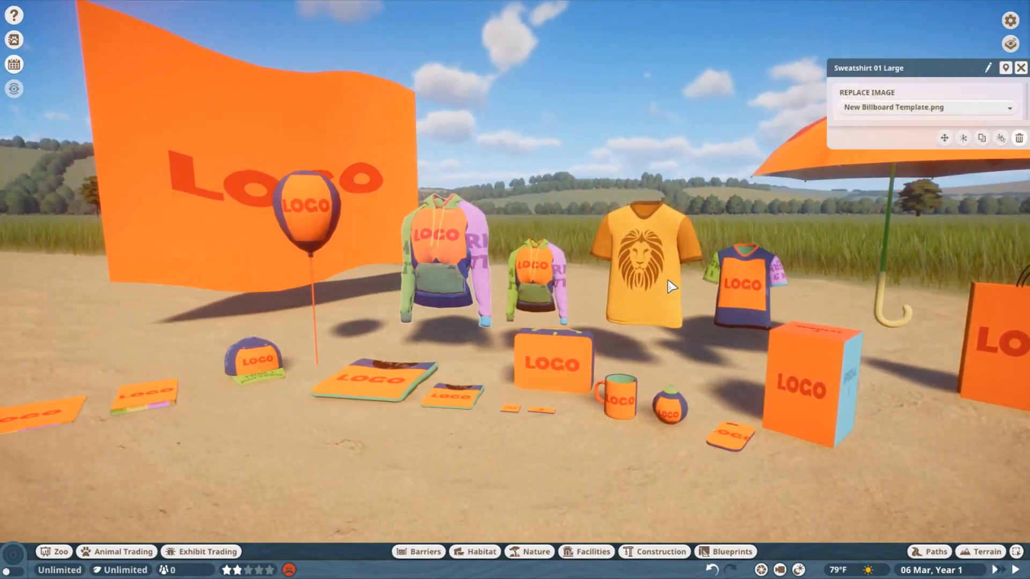
Step: Set LionRider Merch.png on the sweatshirt, lunchbox and balloon, then place a ToyBox 01
{"action": "left_click", "coordinate": [905, 145]}
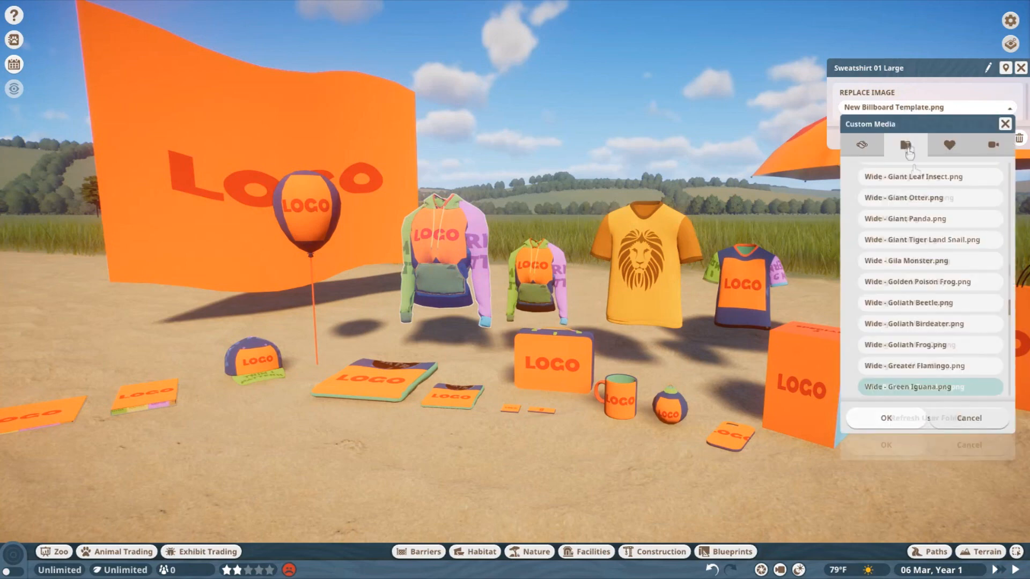
{"action": "left_click", "coordinate": [928, 239]}
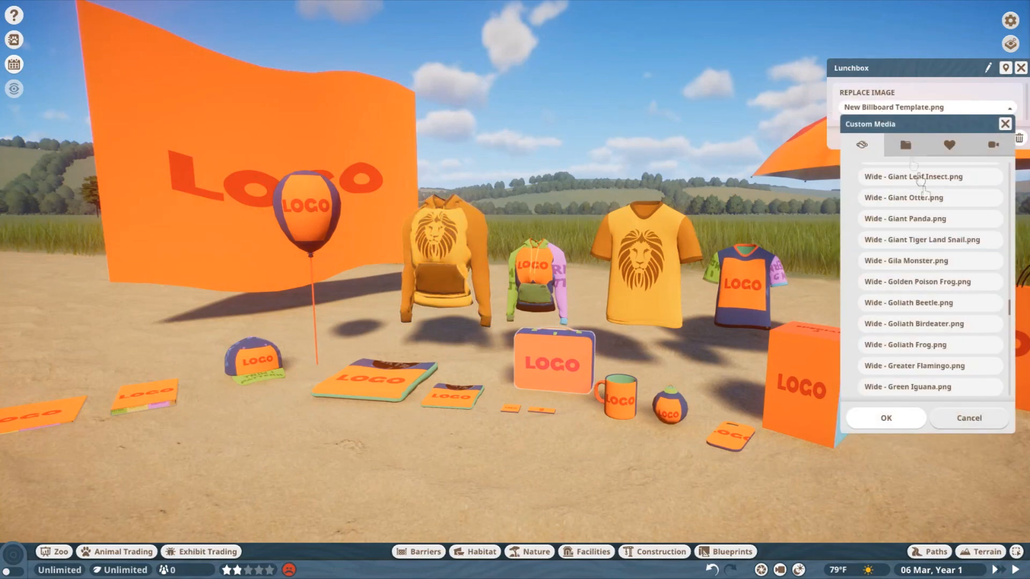
{"action": "left_click", "coordinate": [884, 417]}
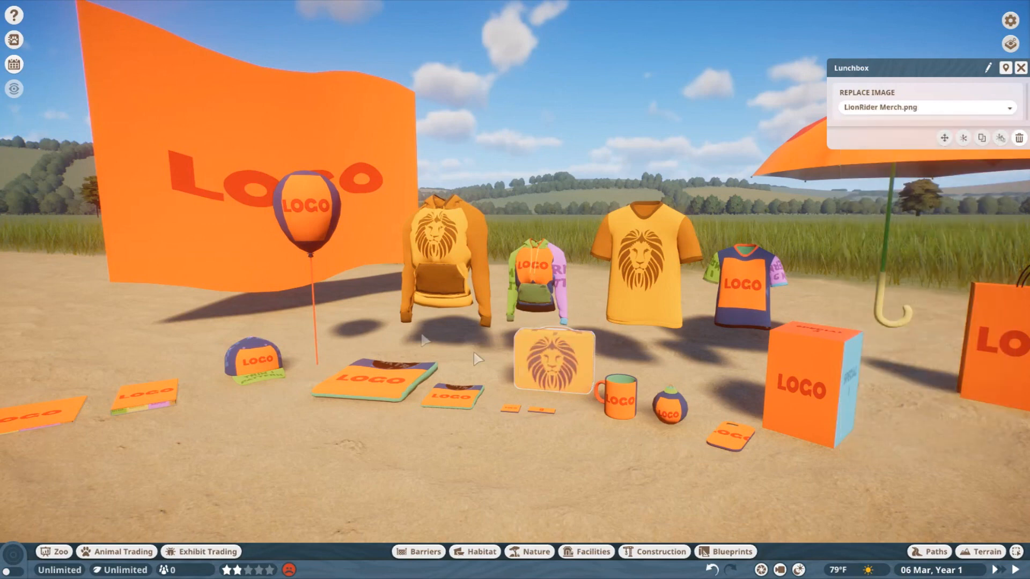
{"action": "left_click", "coordinate": [305, 207]}
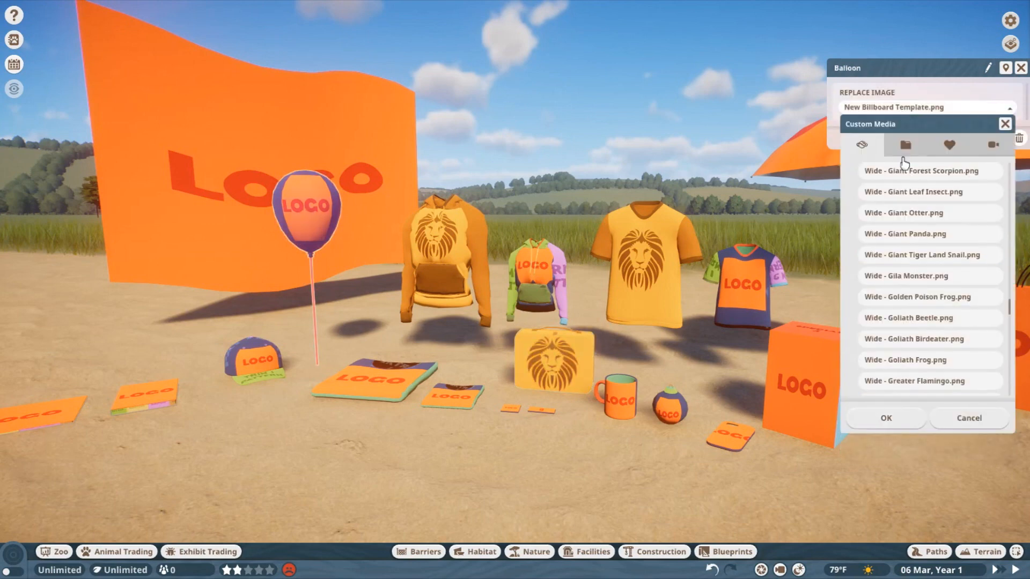
{"action": "left_click", "coordinate": [919, 256]}
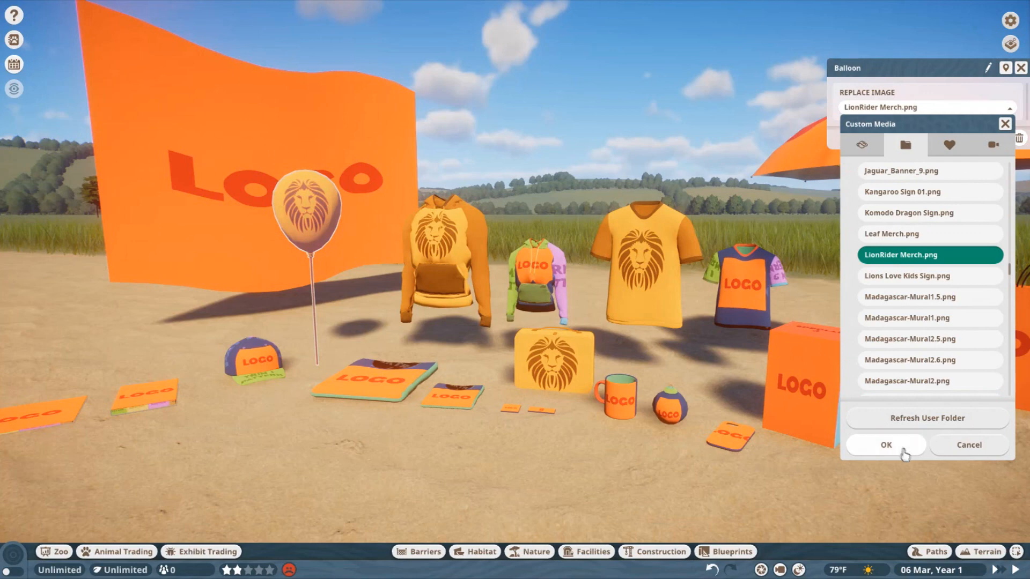
{"action": "left_click", "coordinate": [885, 444]}
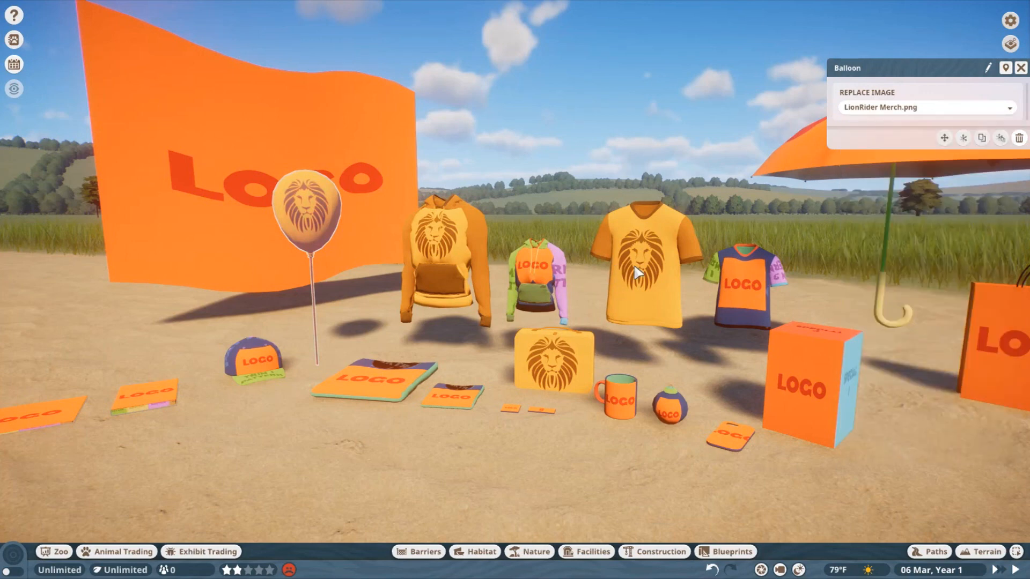
{"action": "left_click", "coordinate": [254, 358]}
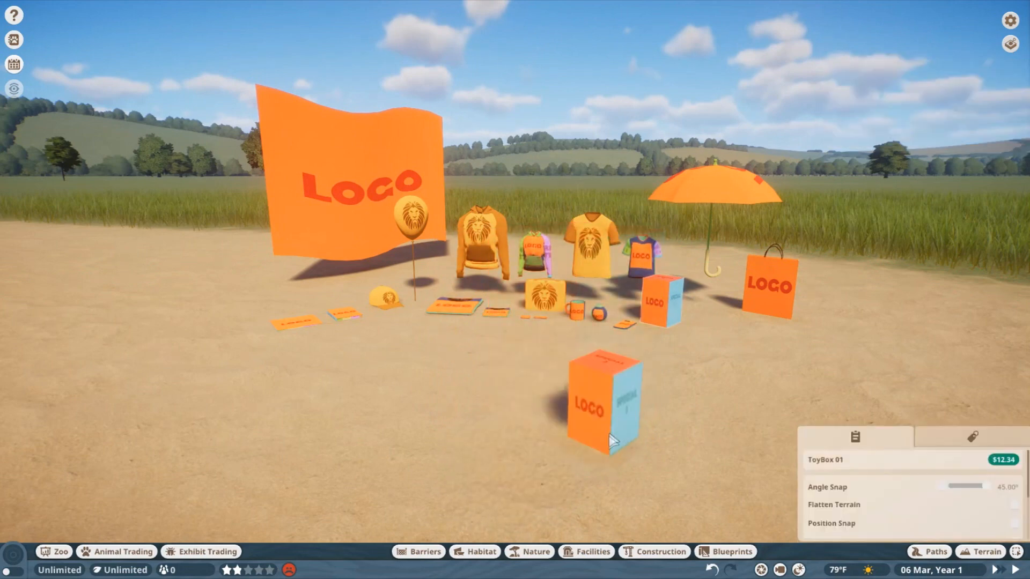
Step: Set the toy box's replacement image to Toy_Lion.png and close its panel
{"action": "left_click", "coordinate": [603, 400]}
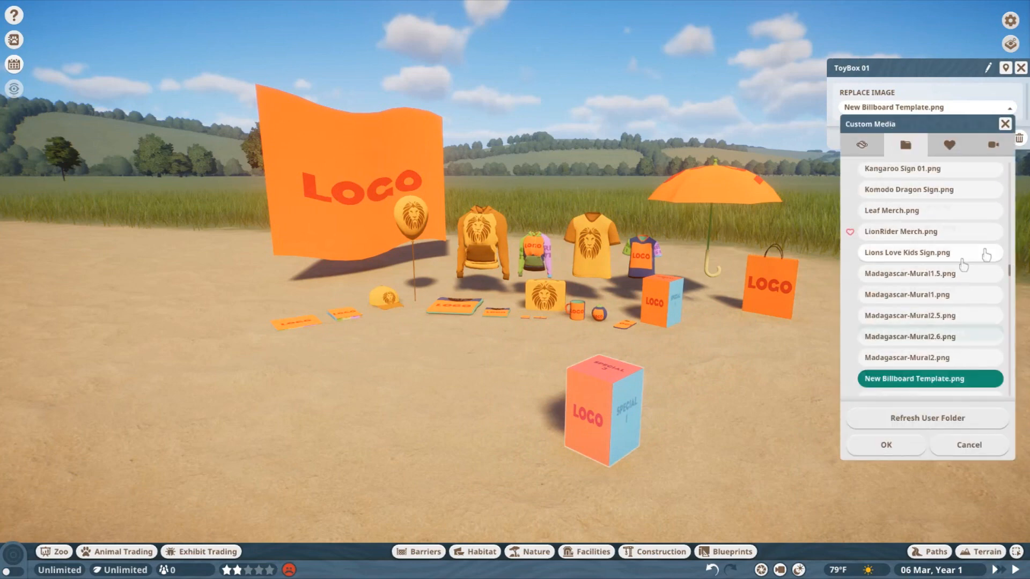
{"action": "scroll", "scroll_direction": "down", "scroll_amount": 3}
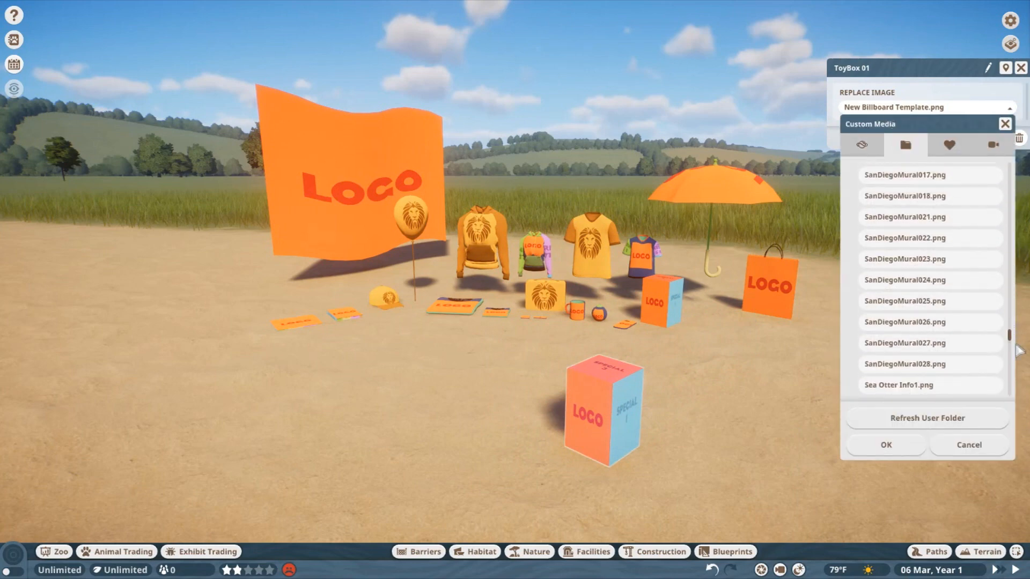
{"action": "left_click", "coordinate": [930, 276]}
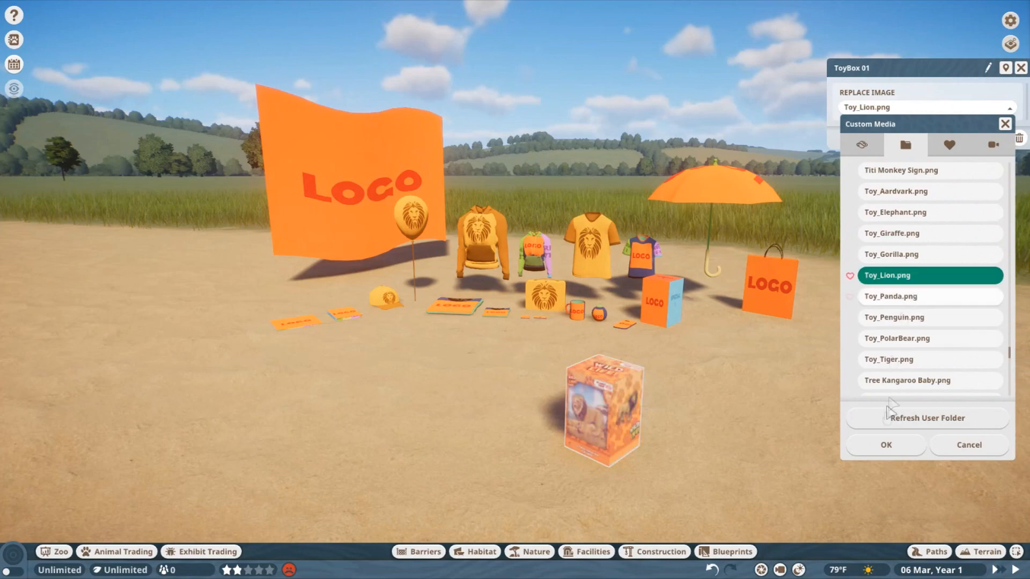
{"action": "left_click", "coordinate": [885, 444]}
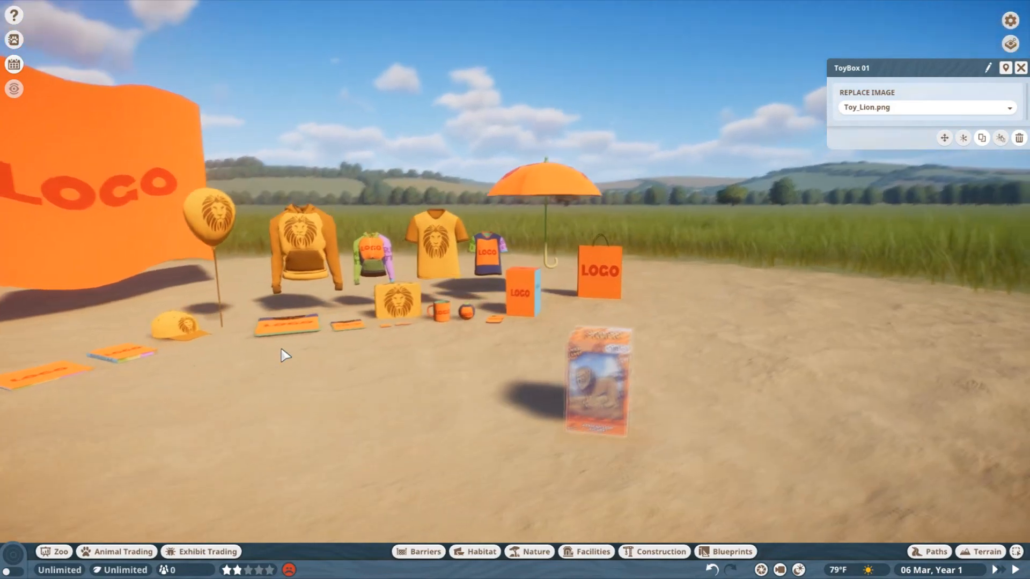
{"action": "left_click", "coordinate": [1020, 67]}
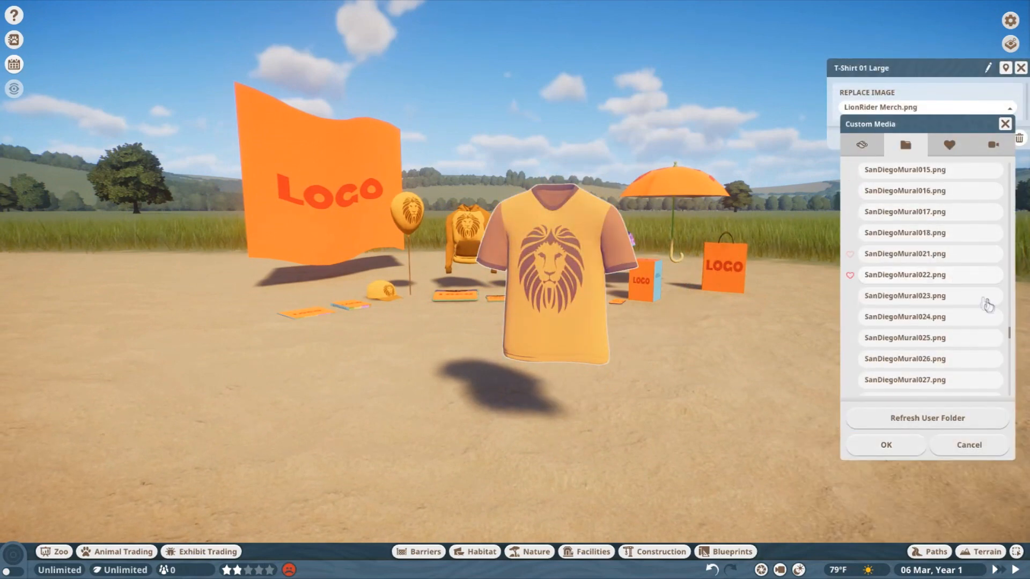
Step: Switch the large t-shirt's image back to New Billboard Template.png
{"action": "scroll", "scroll_direction": "down", "scroll_amount": 3}
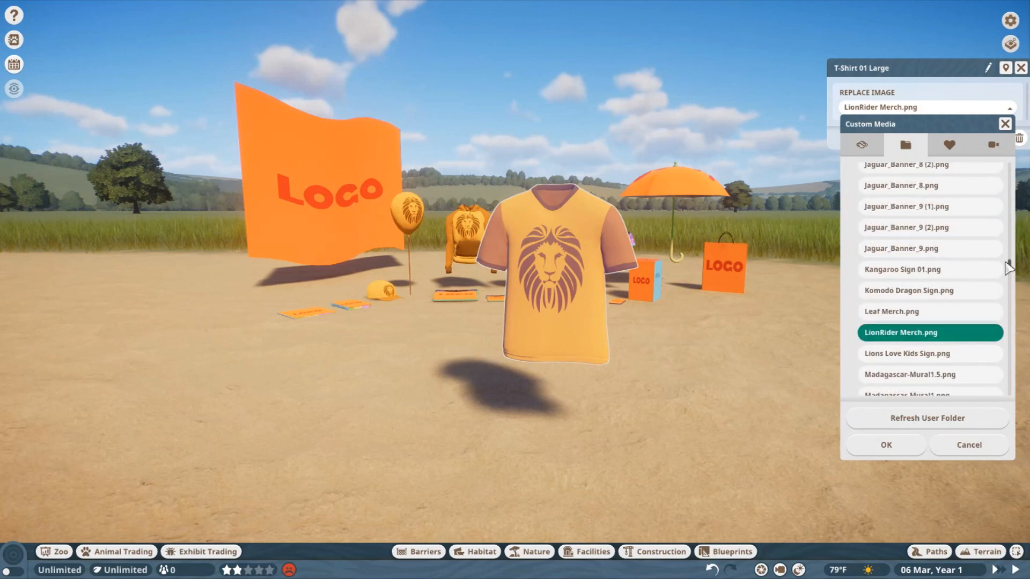
{"action": "scroll", "scroll_direction": "down", "scroll_amount": 3}
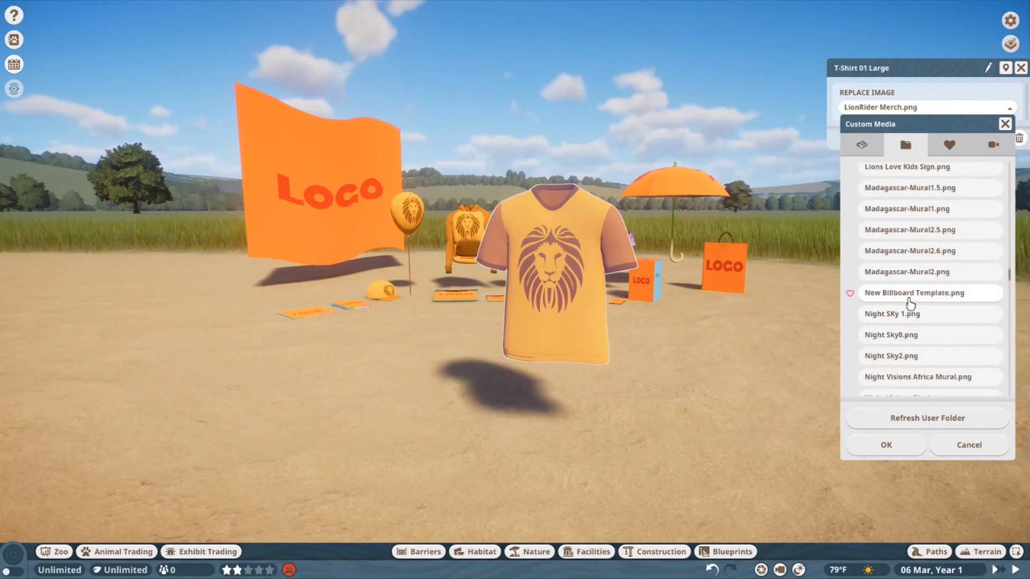
{"action": "left_click", "coordinate": [884, 444]}
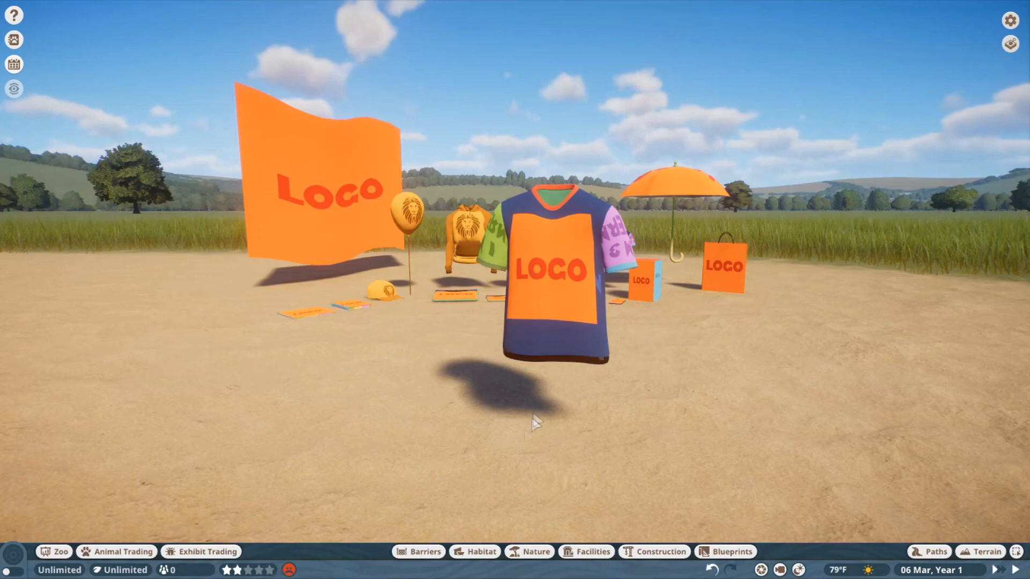
Step: In Photoshop, strip New Billboard Template to its Background layer and review the San Leon Logo document
{"action": "left_click", "coordinate": [11, 567]}
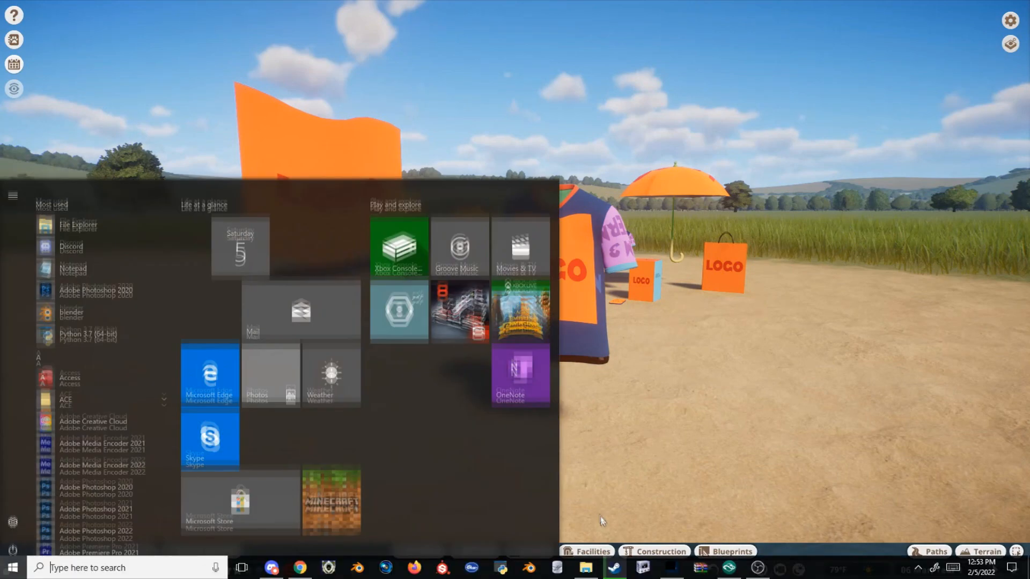
{"action": "left_click", "coordinate": [641, 568]}
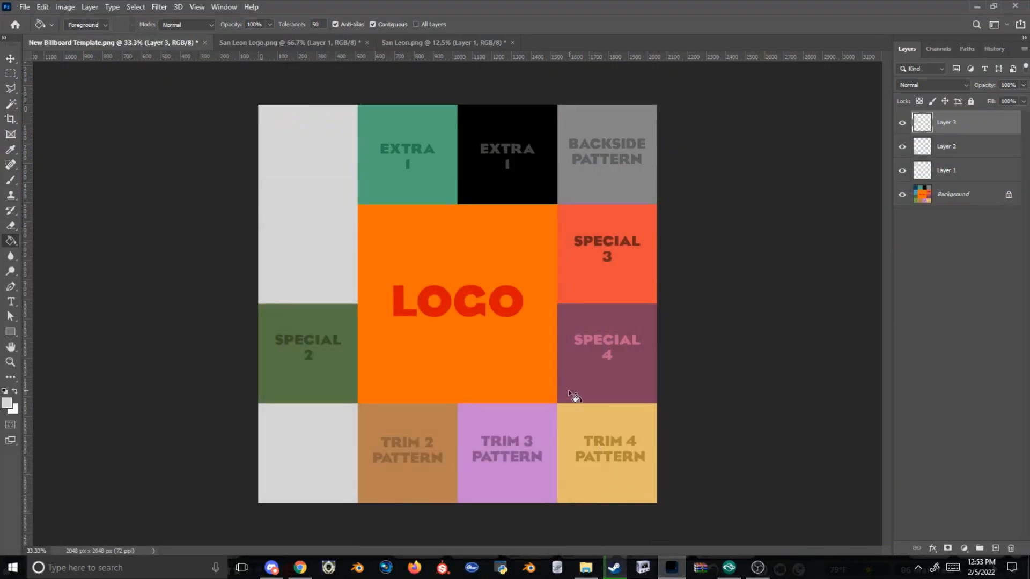
{"action": "left_click", "coordinate": [946, 170]}
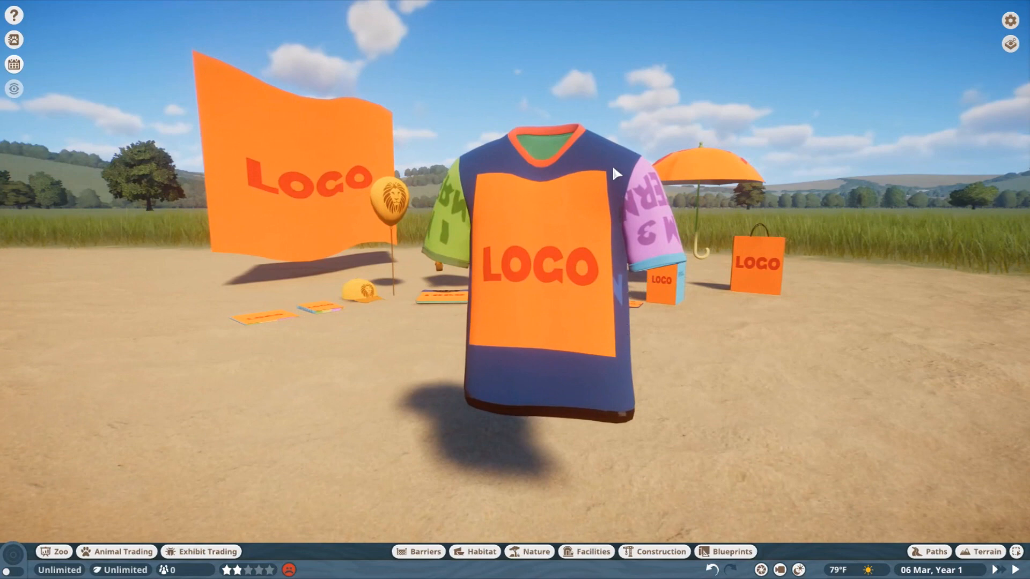
{"action": "left_click", "coordinate": [11, 568]}
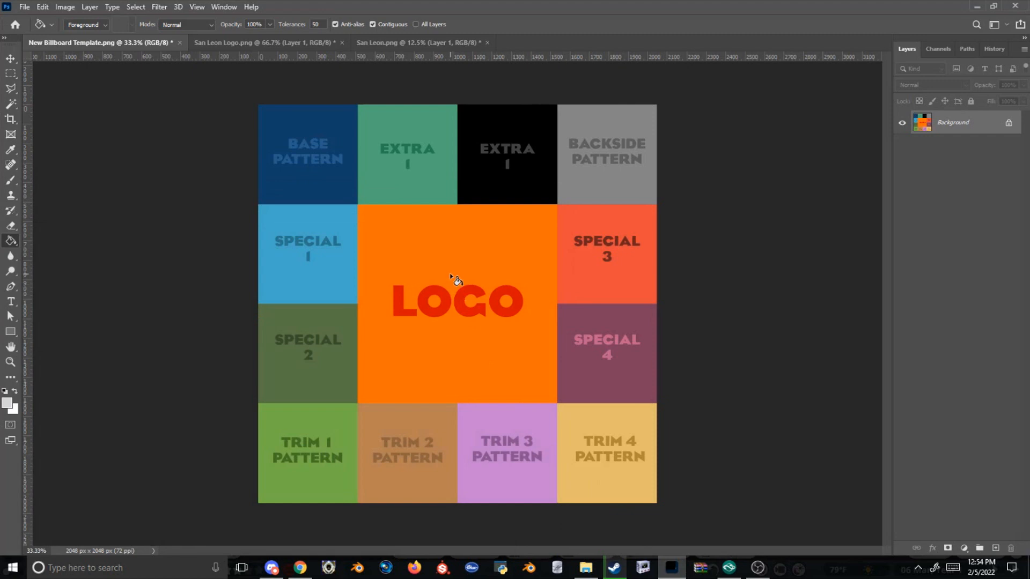
{"action": "left_click", "coordinate": [266, 43]}
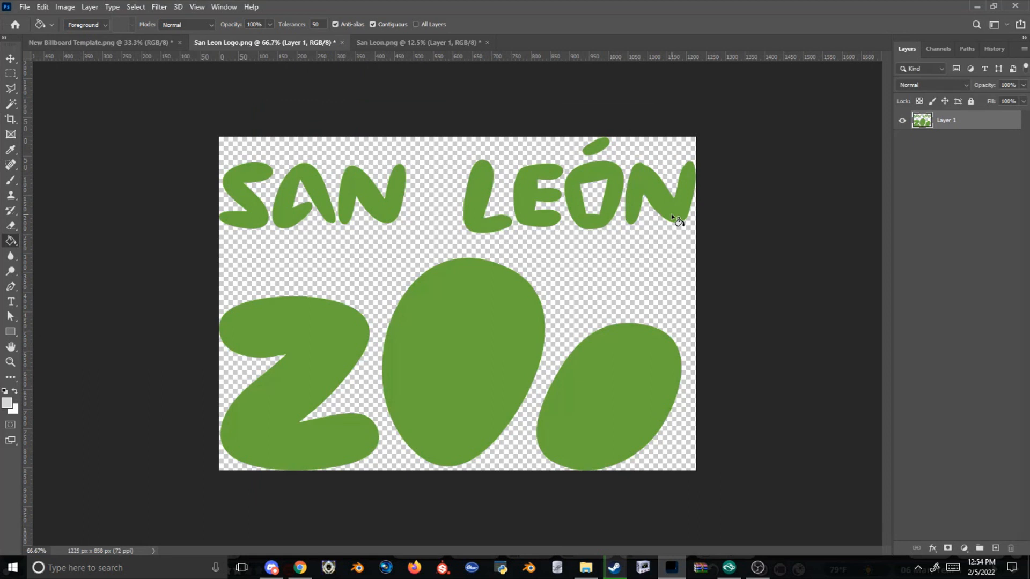
{"action": "mouse_move", "coordinate": [541, 117]}
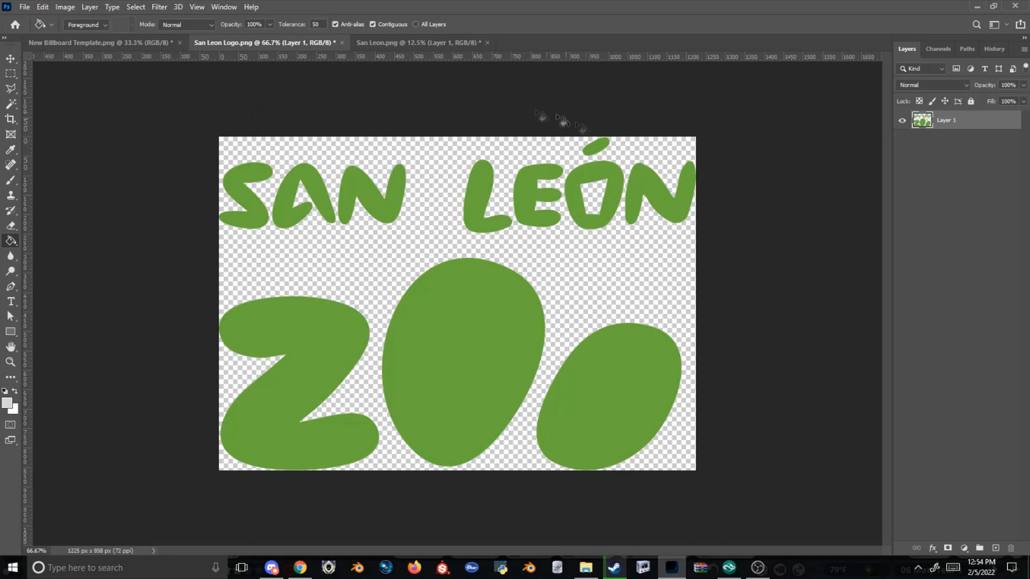
{"action": "mouse_move", "coordinate": [383, 83]}
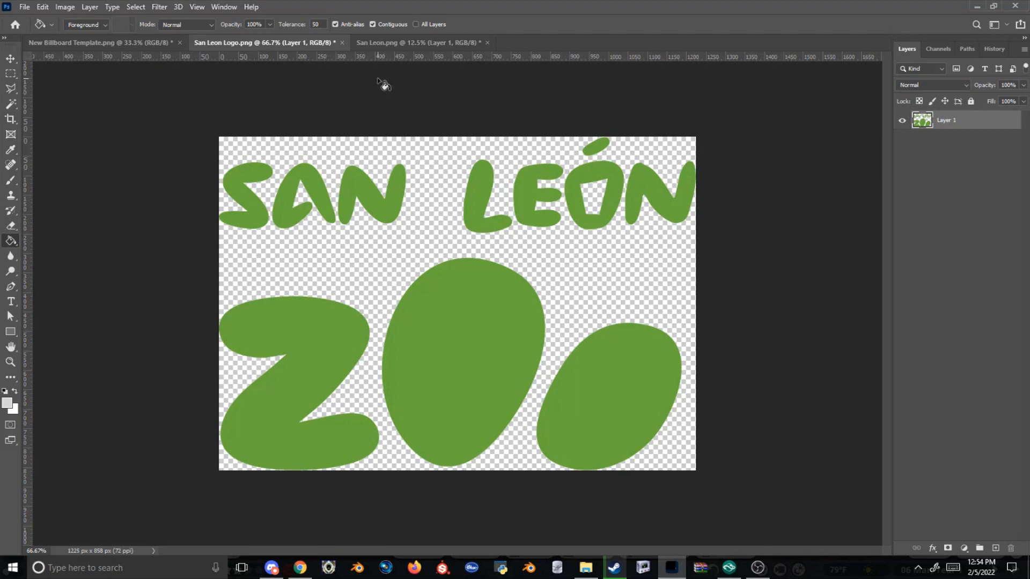
{"action": "left_click", "coordinate": [98, 42]}
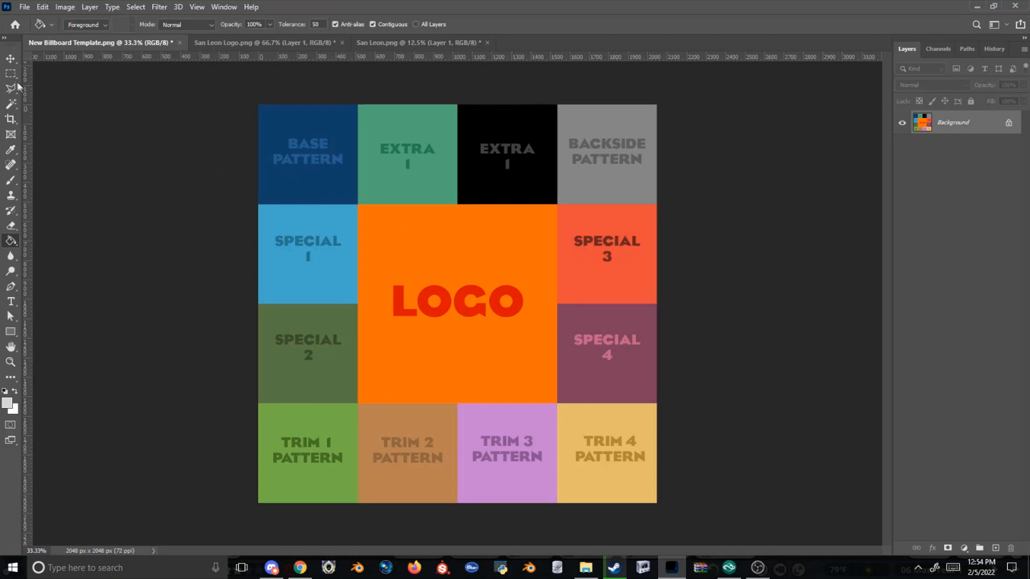
Step: On a new layer, marquee a square and fill it light grey with the Paint Bucket
{"action": "left_click", "coordinate": [11, 73]}
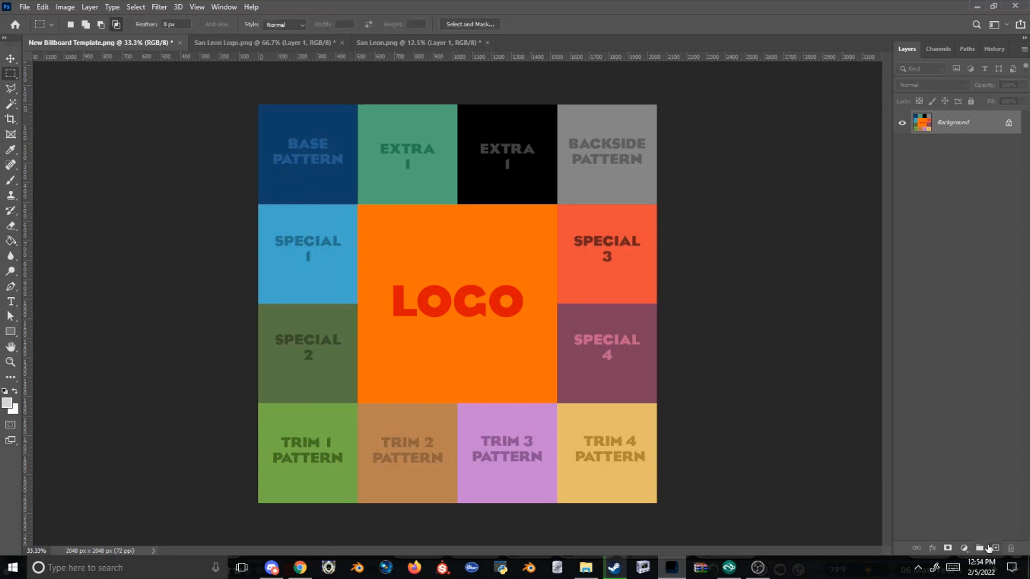
{"action": "left_click_drag", "start_coordinate": [377, 192], "coordinate": [440, 297]}
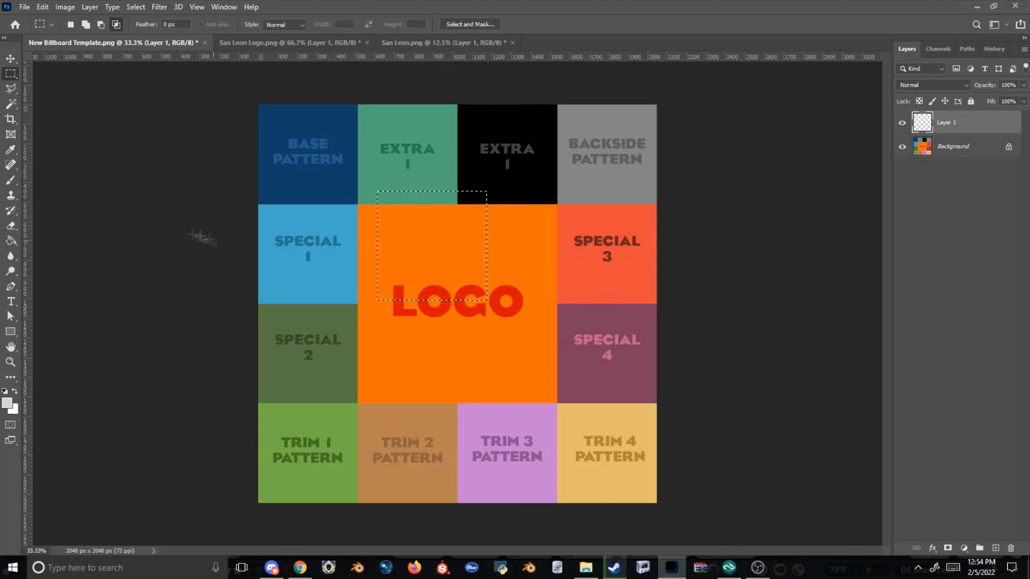
{"action": "left_click", "coordinate": [11, 241]}
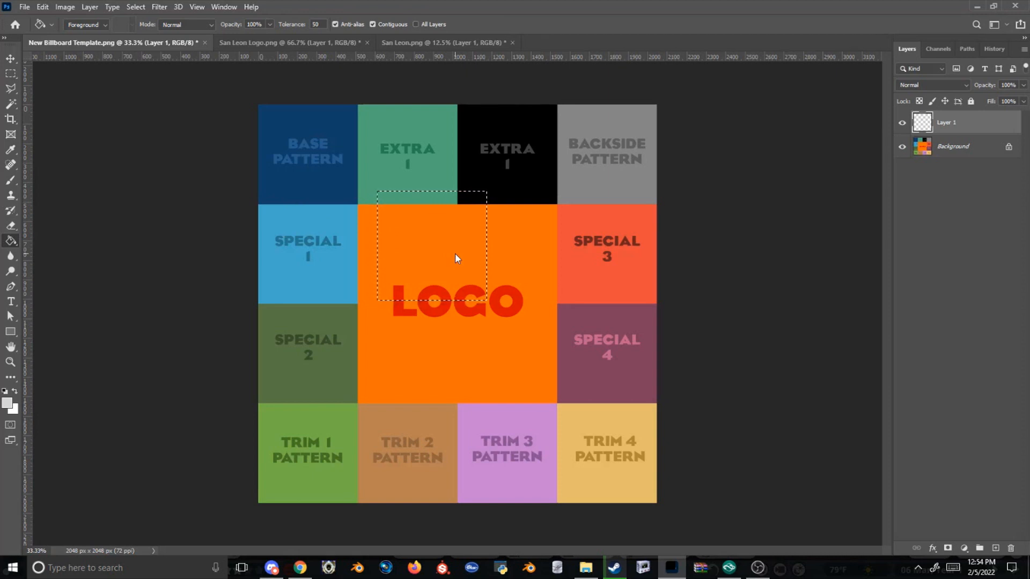
{"action": "left_click", "coordinate": [431, 248]}
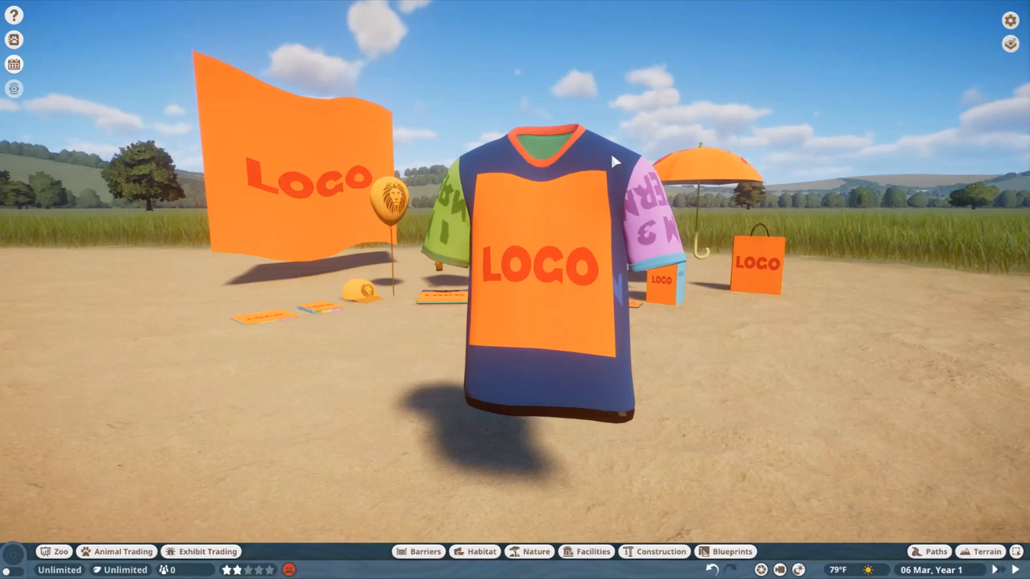
{"action": "mouse_move", "coordinate": [614, 160]}
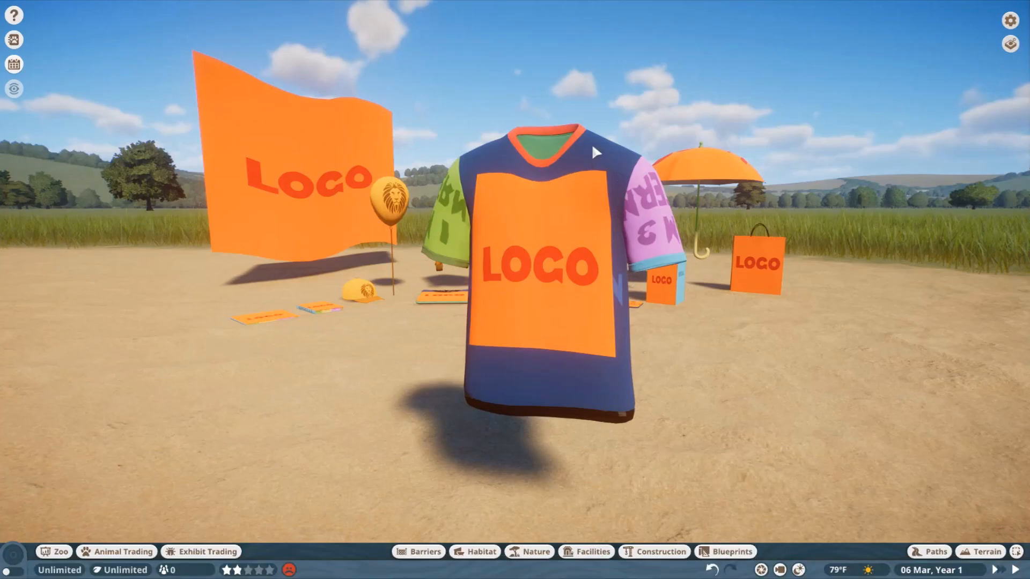
Step: Free-transform the grey square so it exactly covers the BASE PATTERN tile
{"action": "left_click", "coordinate": [11, 567]}
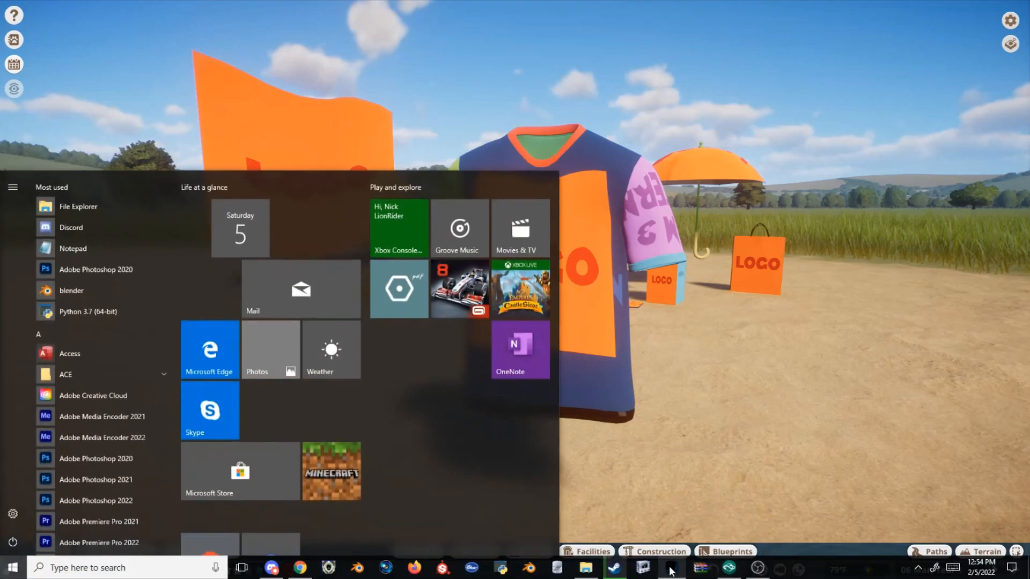
{"action": "left_click", "coordinate": [642, 568]}
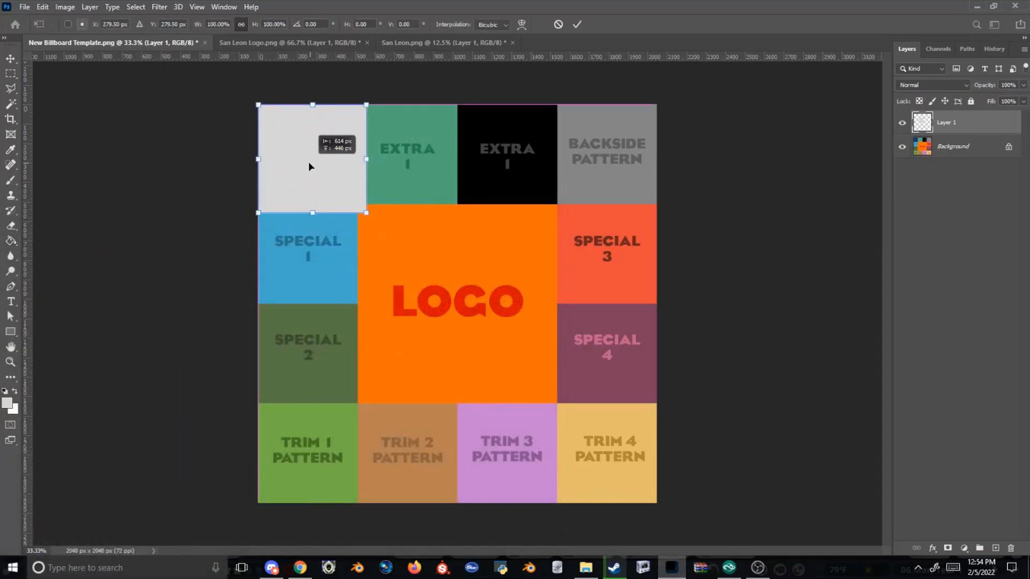
{"action": "left_click_drag", "start_coordinate": [365, 211], "coordinate": [356, 203]}
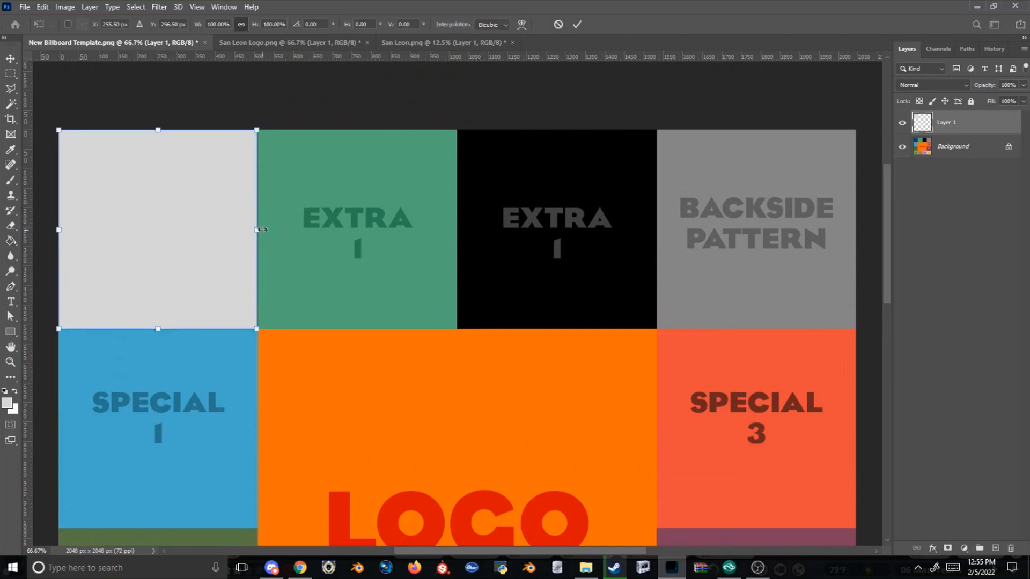
{"action": "left_click_drag", "start_coordinate": [257, 230], "coordinate": [259, 230]}
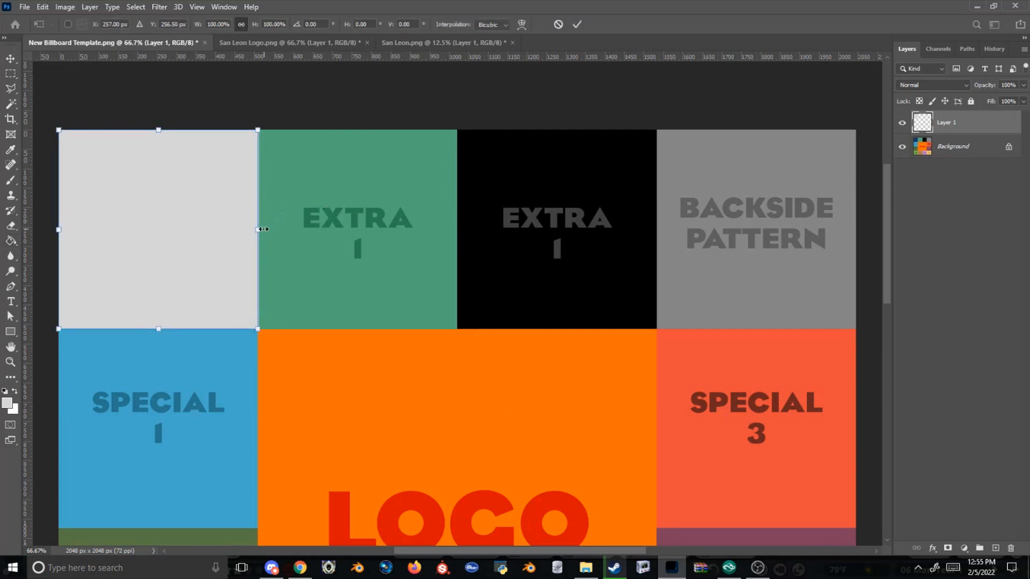
{"action": "left_click_drag", "start_coordinate": [257, 230], "coordinate": [263, 228]}
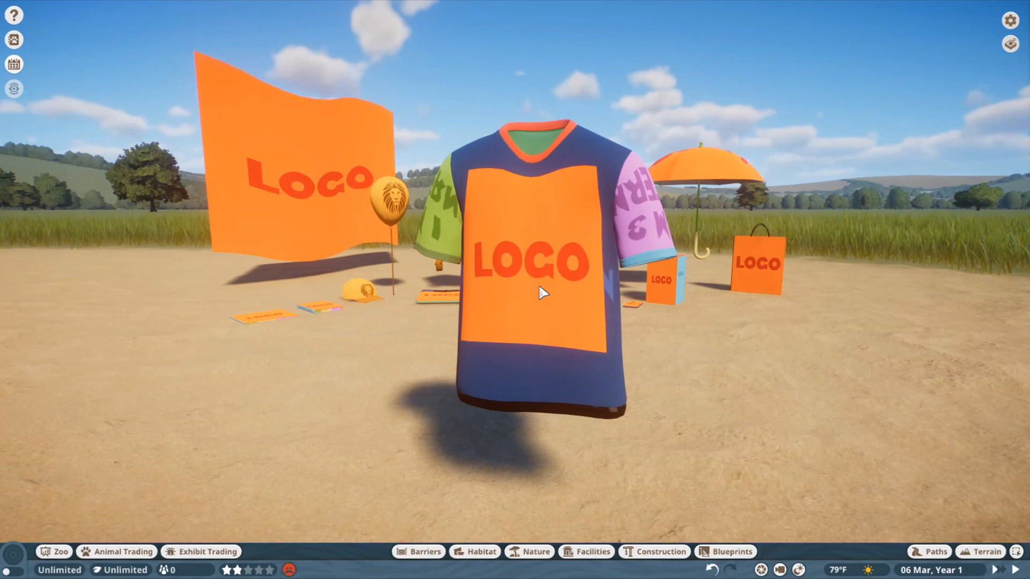
{"action": "mouse_move", "coordinate": [629, 229]}
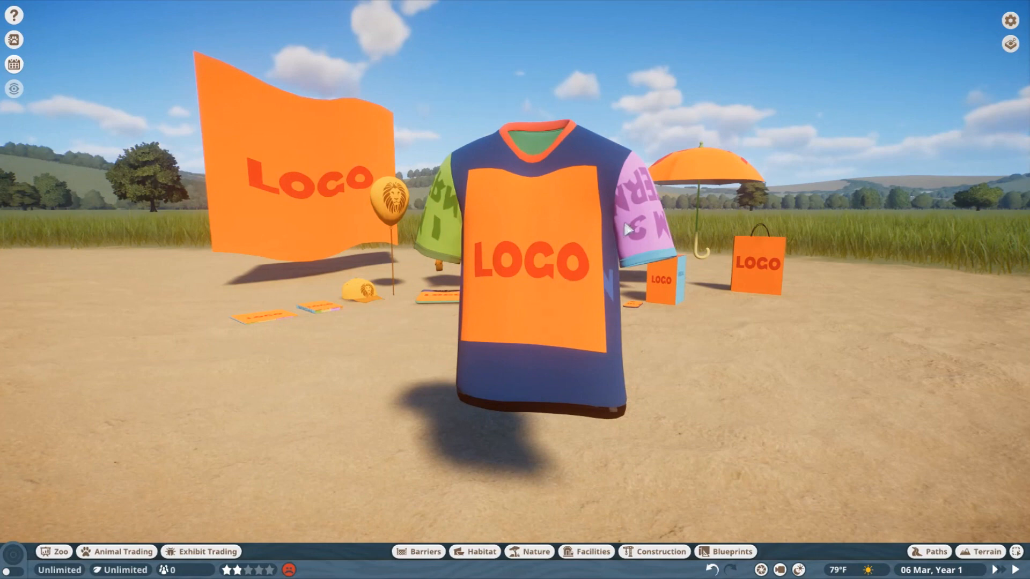
{"action": "mouse_move", "coordinate": [458, 237]}
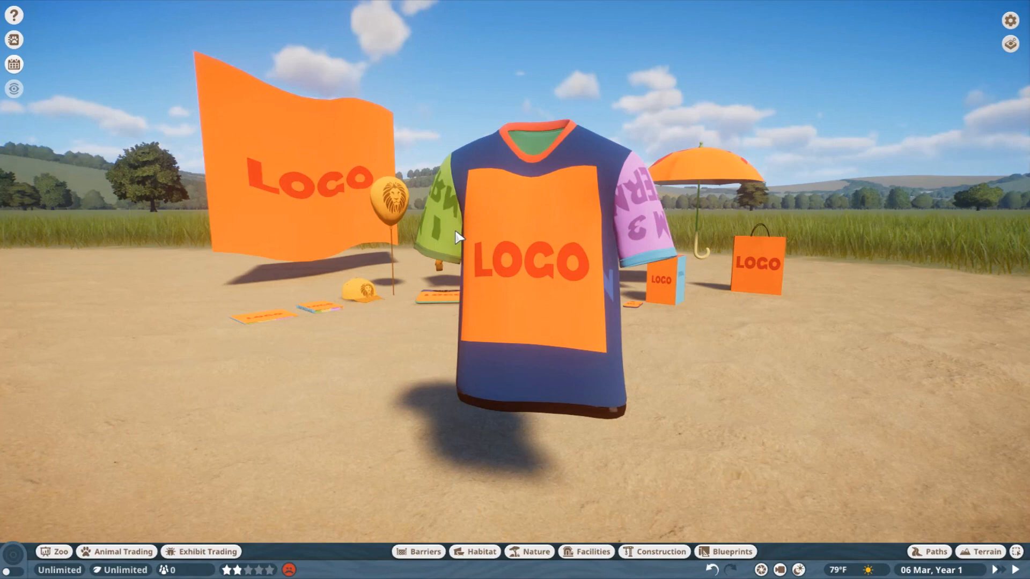
{"action": "mouse_move", "coordinate": [467, 210]}
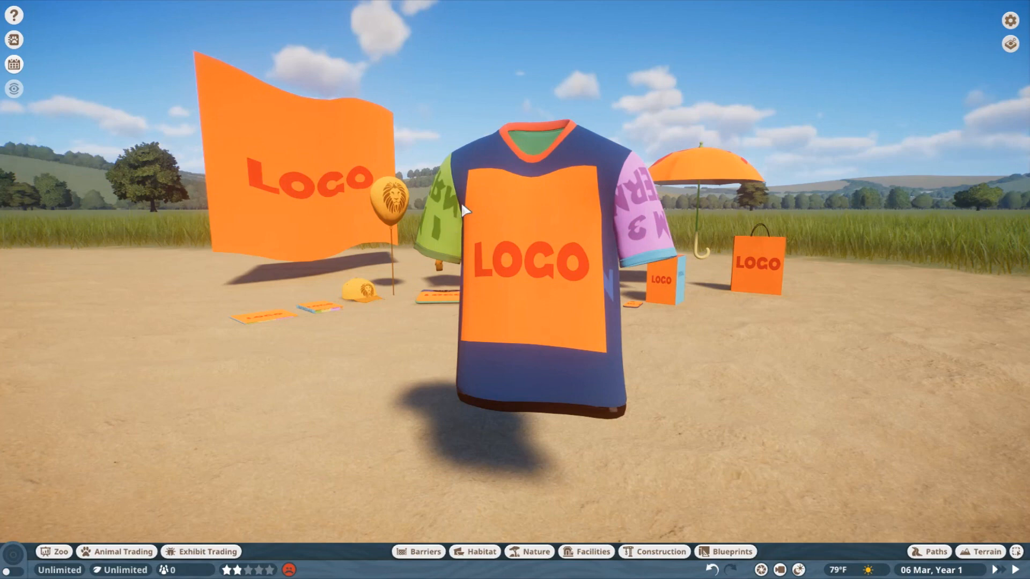
{"action": "mouse_move", "coordinate": [642, 201]}
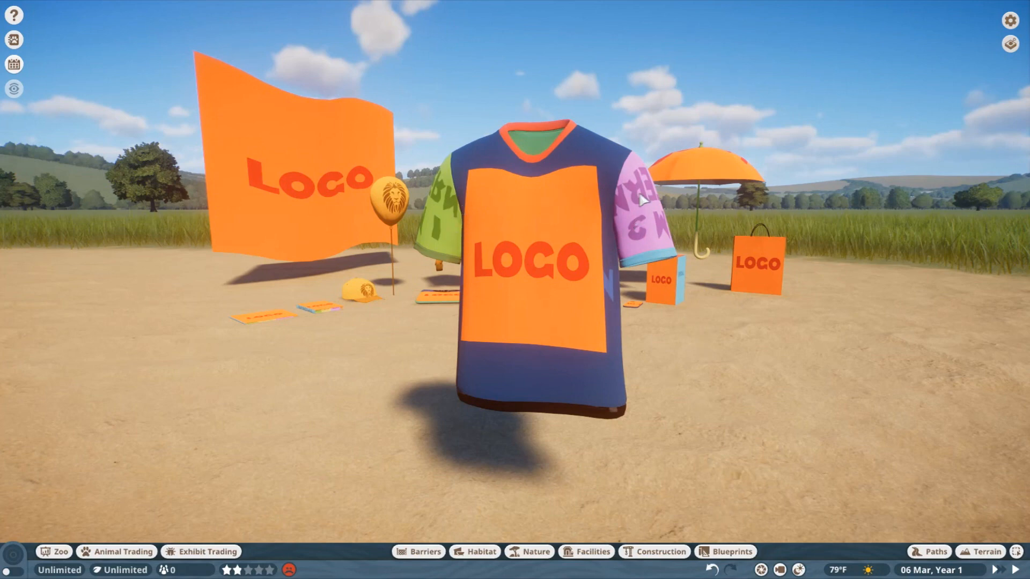
{"action": "left_click", "coordinate": [11, 568]}
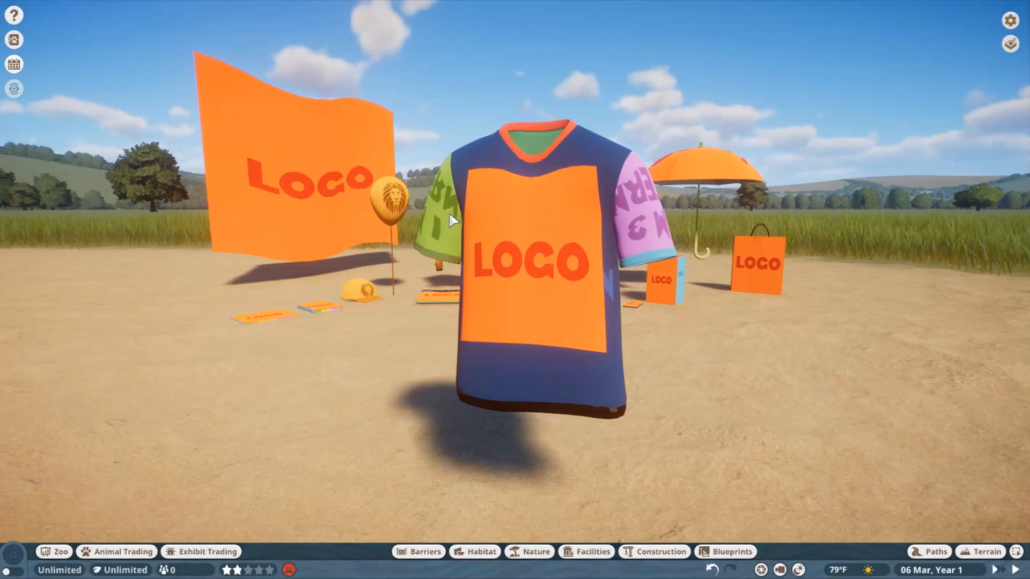
{"action": "mouse_move", "coordinate": [461, 192]}
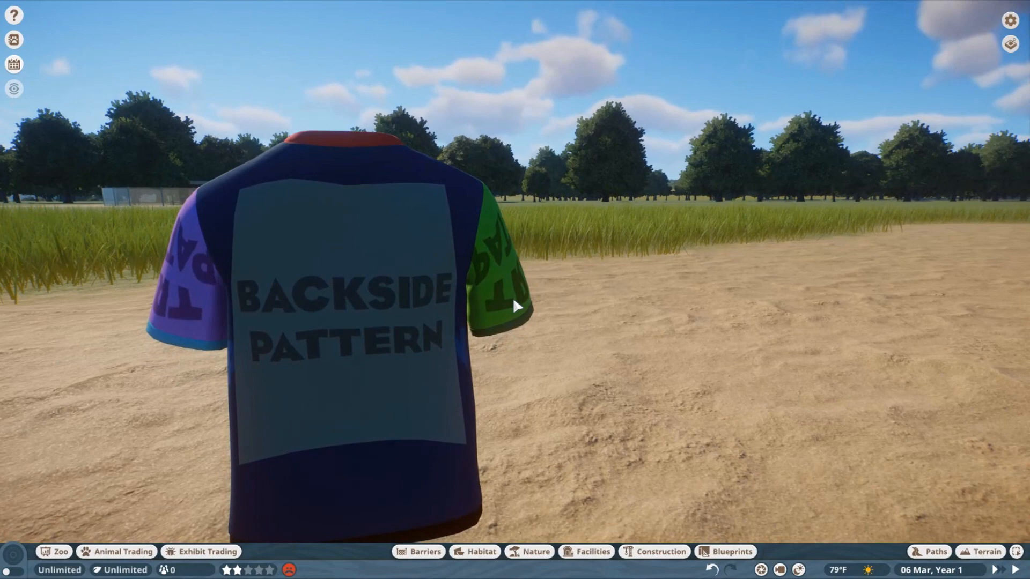
{"action": "left_click", "coordinate": [11, 566]}
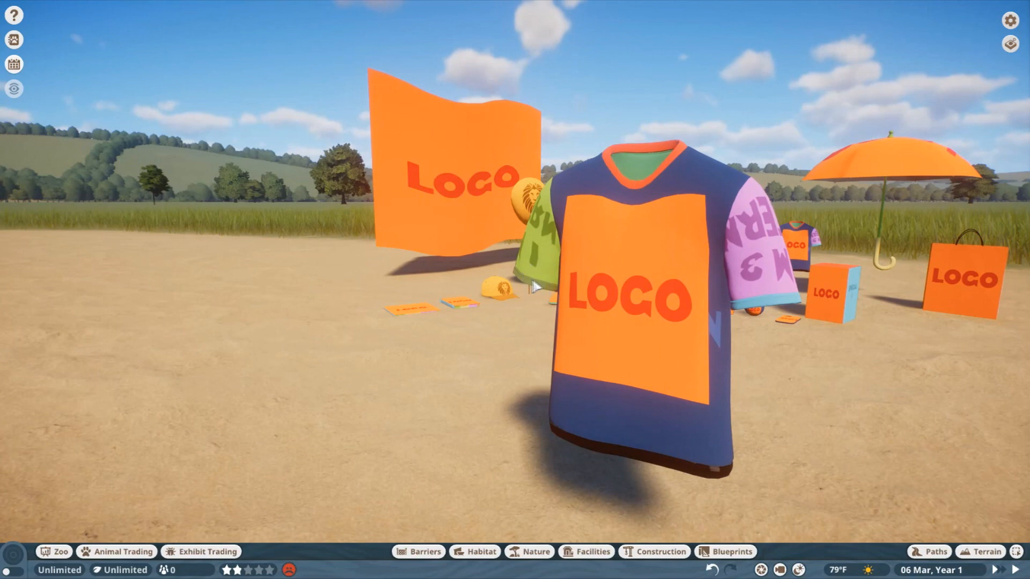
{"action": "mouse_move", "coordinate": [558, 285]}
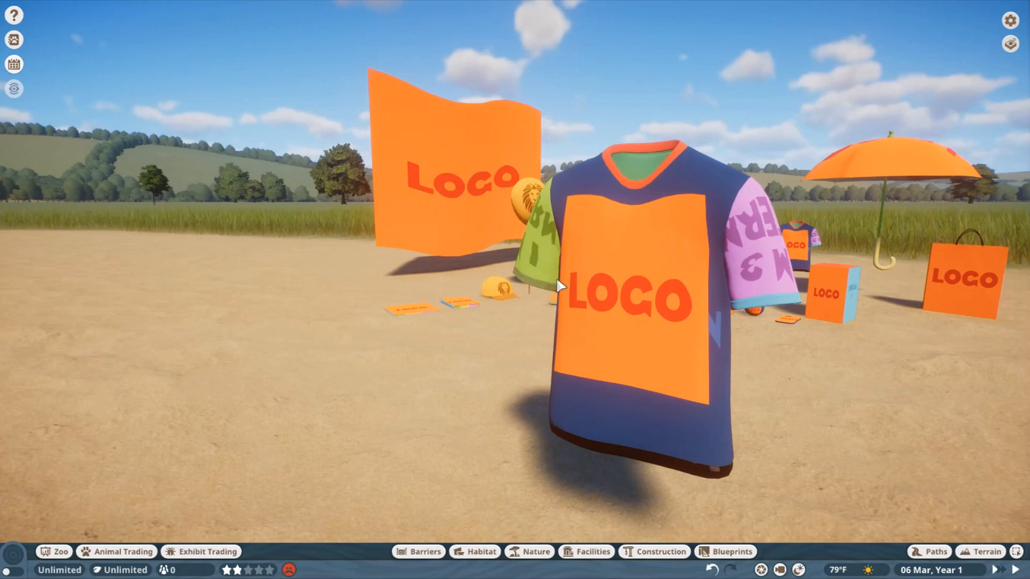
{"action": "mouse_move", "coordinate": [580, 225]}
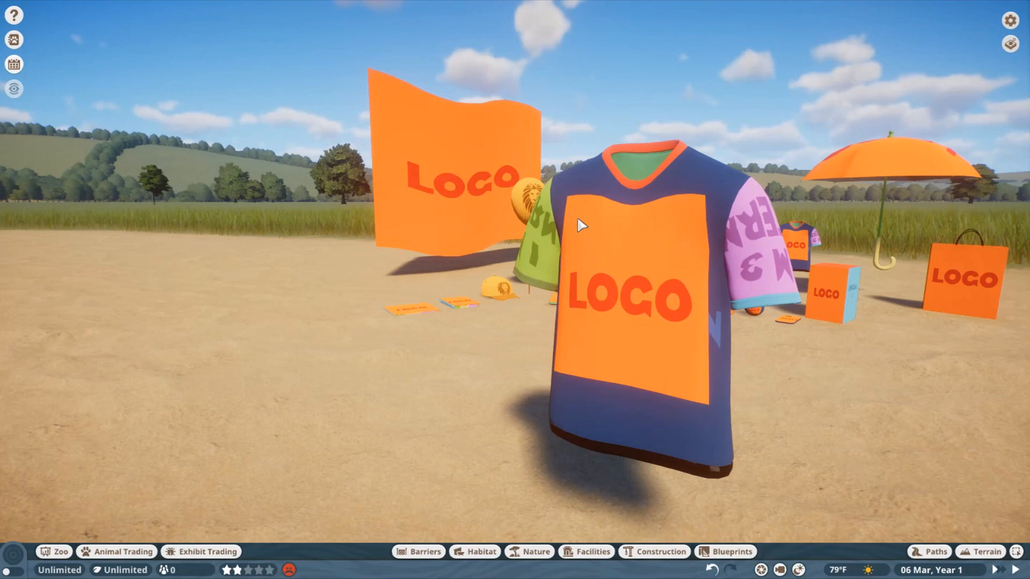
{"action": "mouse_move", "coordinate": [610, 165]}
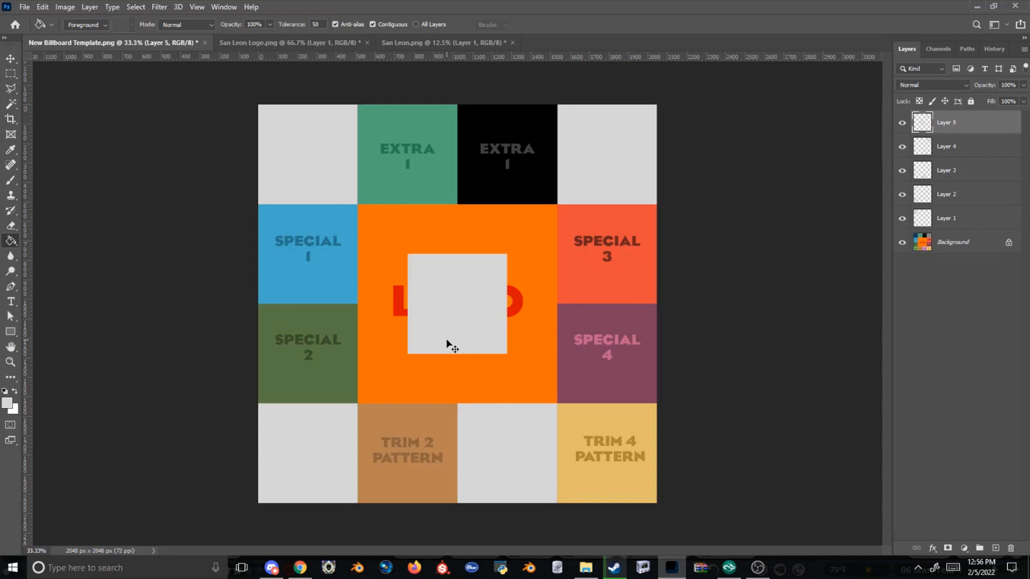
Step: Give the square layer a green Color Overlay and move a green copy over the SPECIAL 3 tile
{"action": "left_click", "coordinate": [932, 548]}
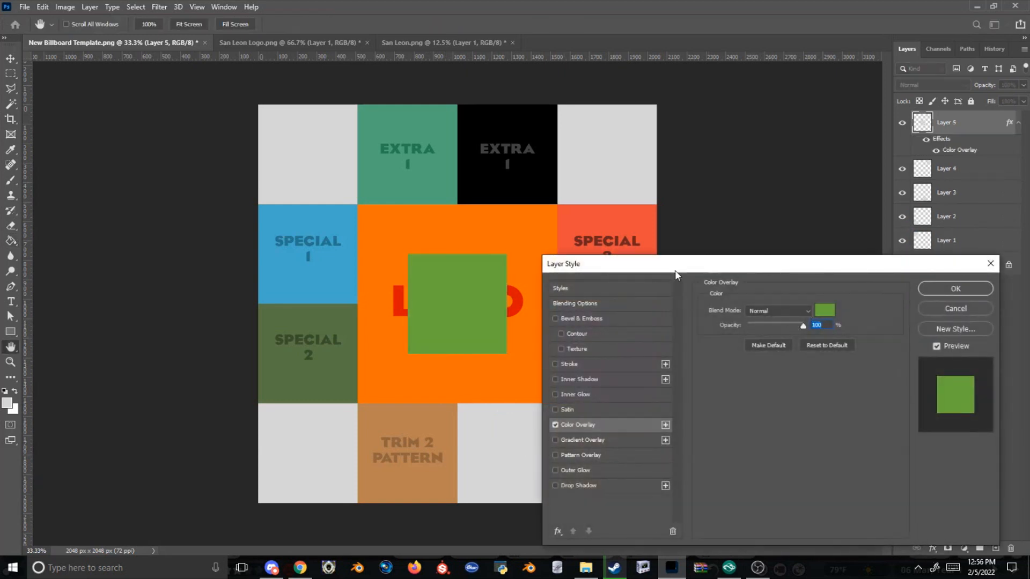
{"action": "left_click", "coordinate": [954, 288]}
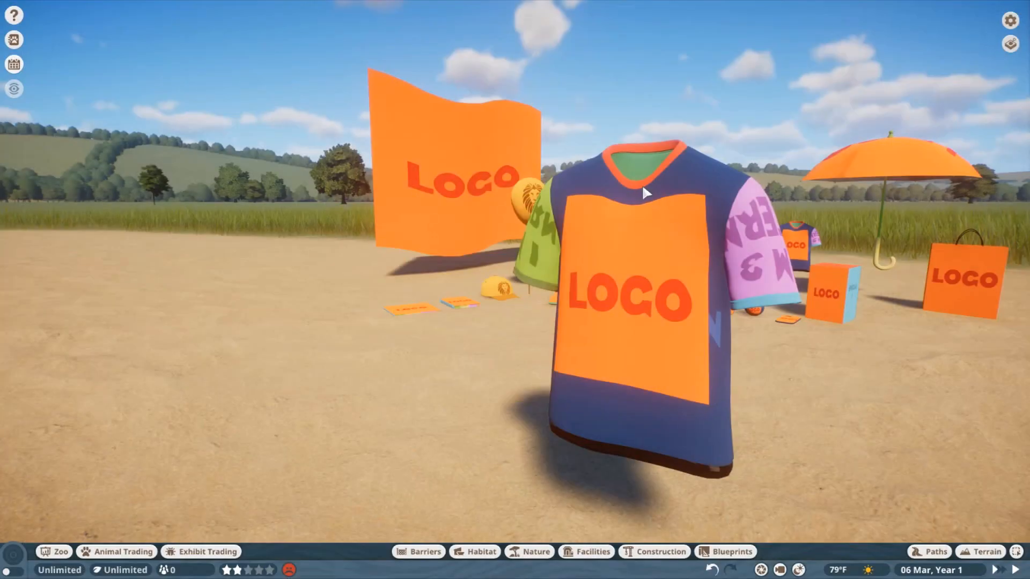
{"action": "left_click", "coordinate": [9, 567]}
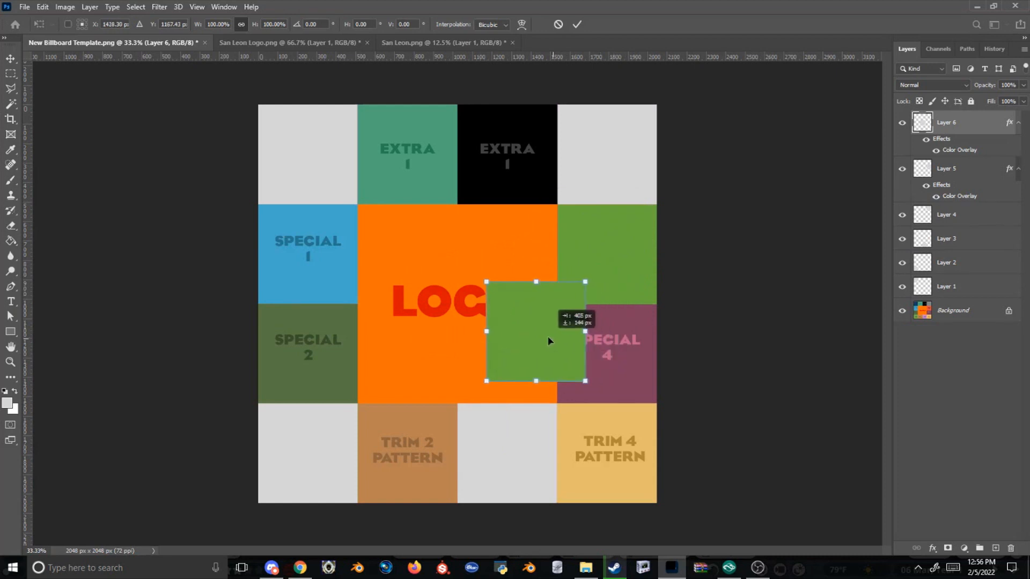
{"action": "left_click_drag", "start_coordinate": [535, 331], "coordinate": [308, 353]}
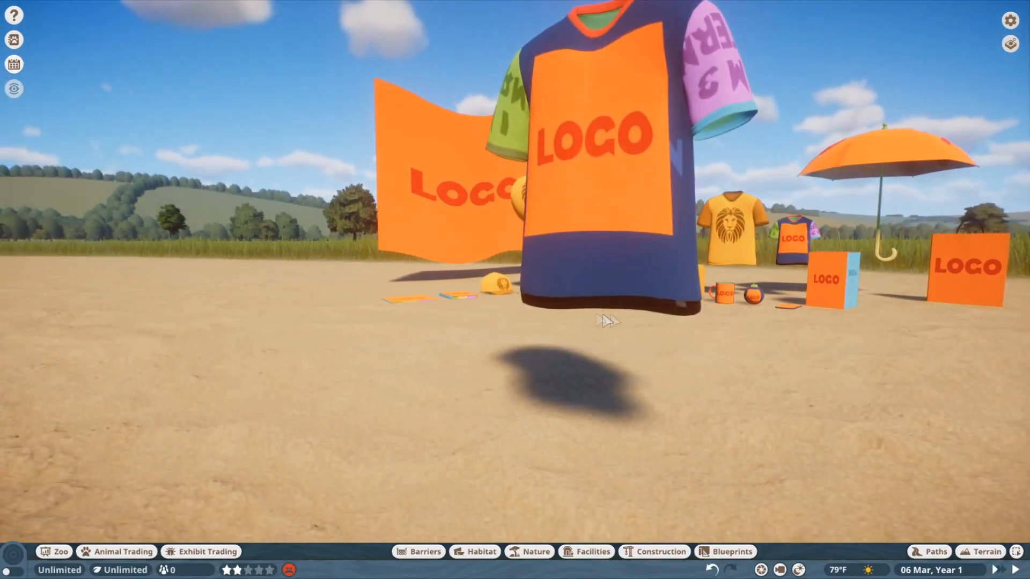
Step: Return to Photoshop and confirm the grey Color Overlay on the left EXTRA 1 tile
{"action": "left_click", "coordinate": [10, 567]}
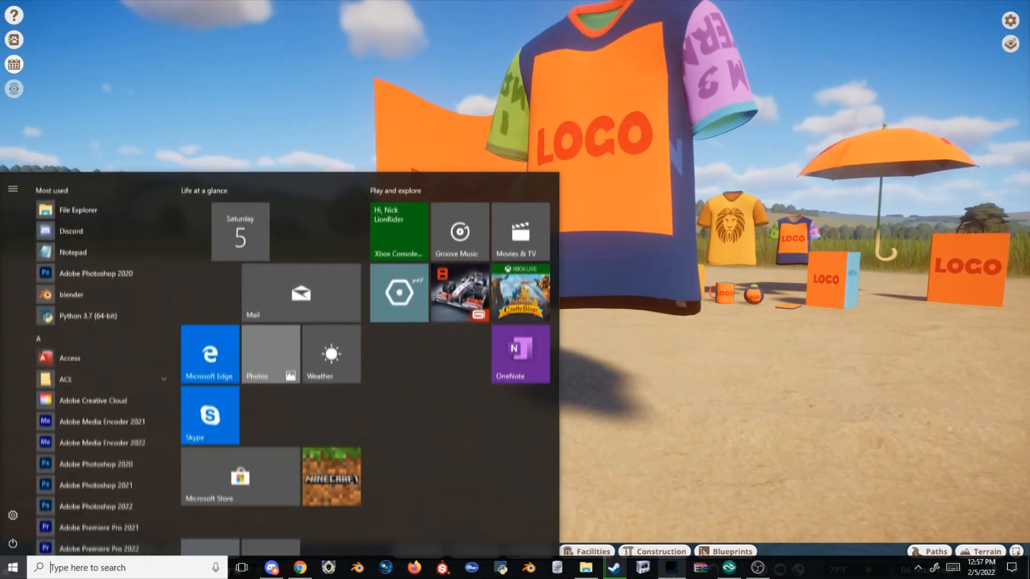
{"action": "left_click", "coordinate": [584, 572]}
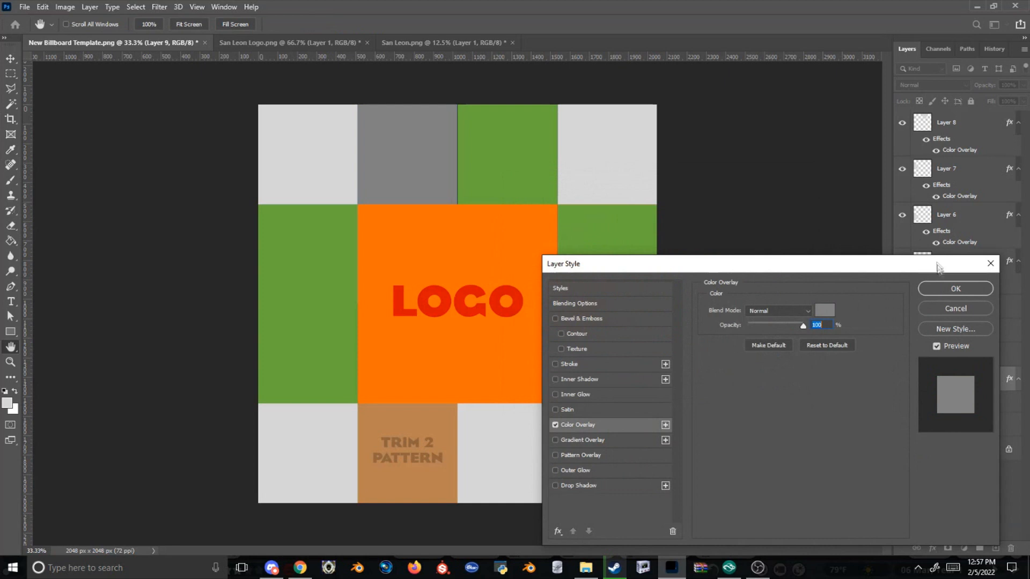
{"action": "left_click", "coordinate": [955, 288]}
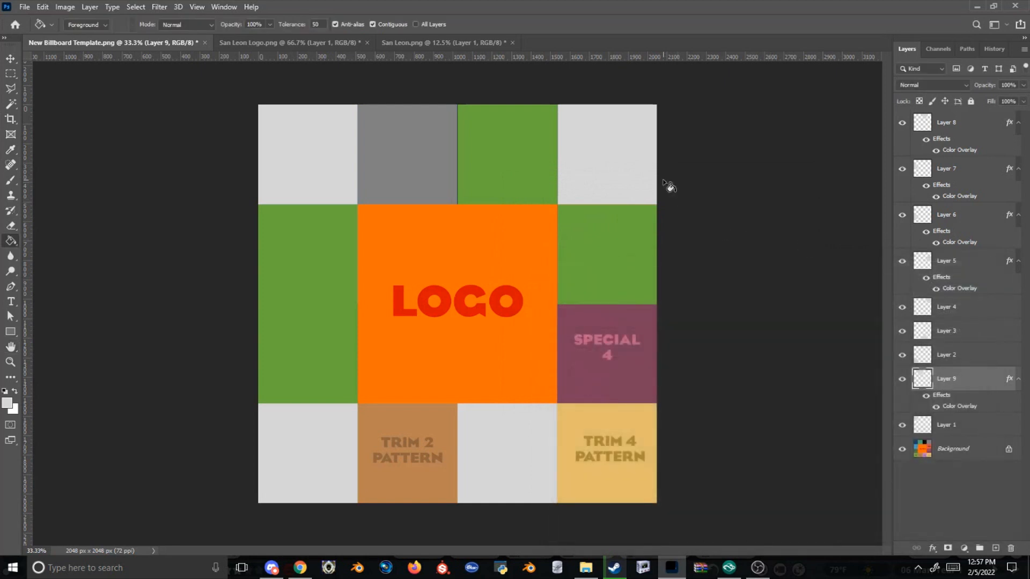
{"action": "mouse_move", "coordinate": [621, 269]}
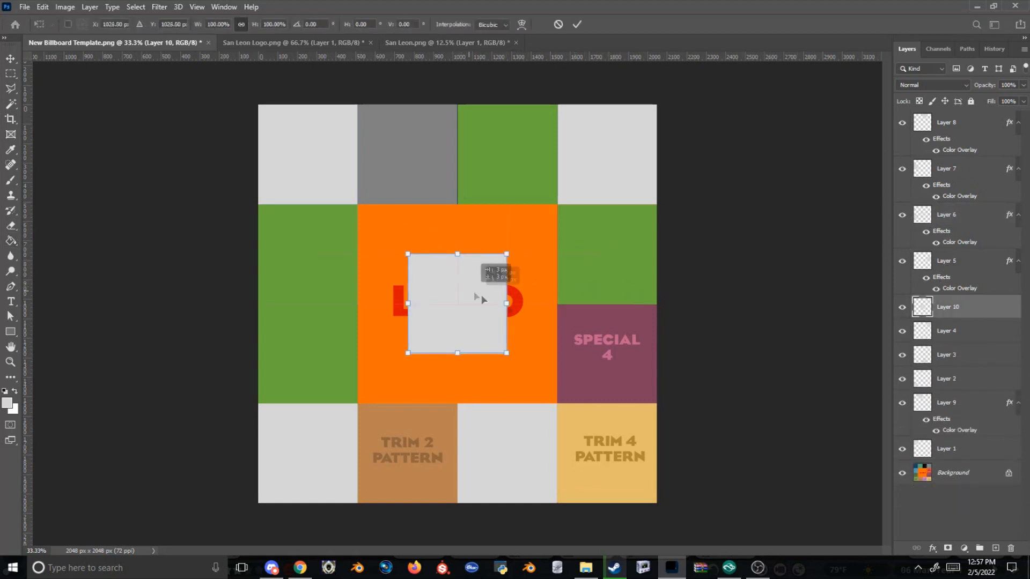
Step: Free Transform duplicated grey squares to cover the orange LOGO block and pattern areas
{"action": "left_click_drag", "start_coordinate": [457, 302], "coordinate": [606, 354]}
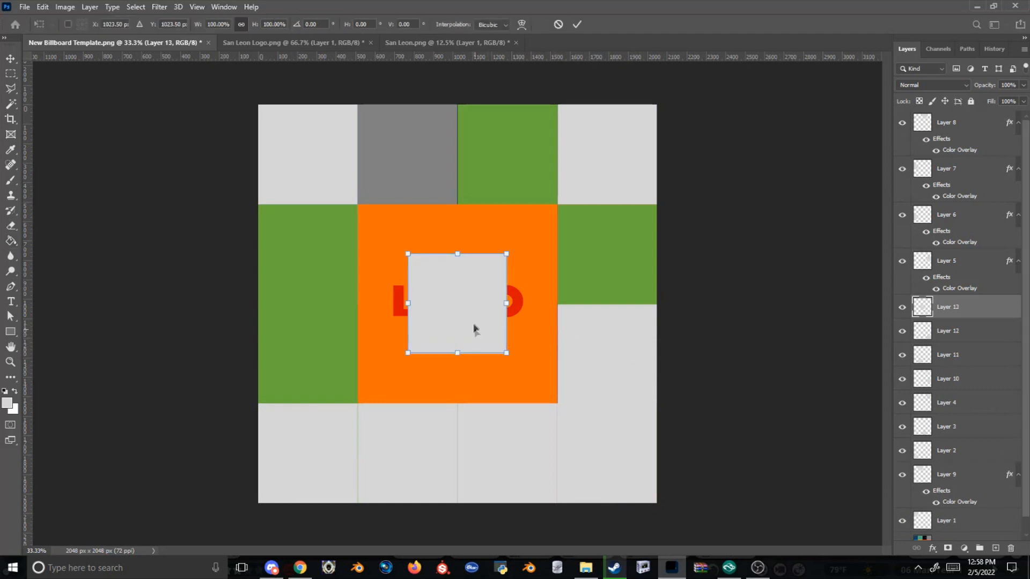
{"action": "left_click_drag", "start_coordinate": [457, 302], "coordinate": [407, 353]}
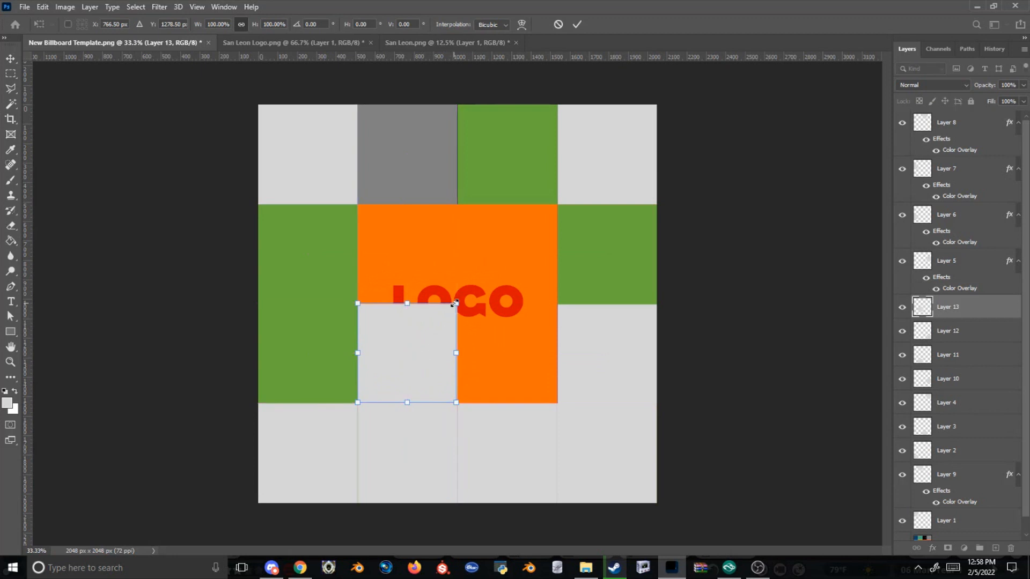
{"action": "left_click_drag", "start_coordinate": [457, 304], "coordinate": [557, 209]}
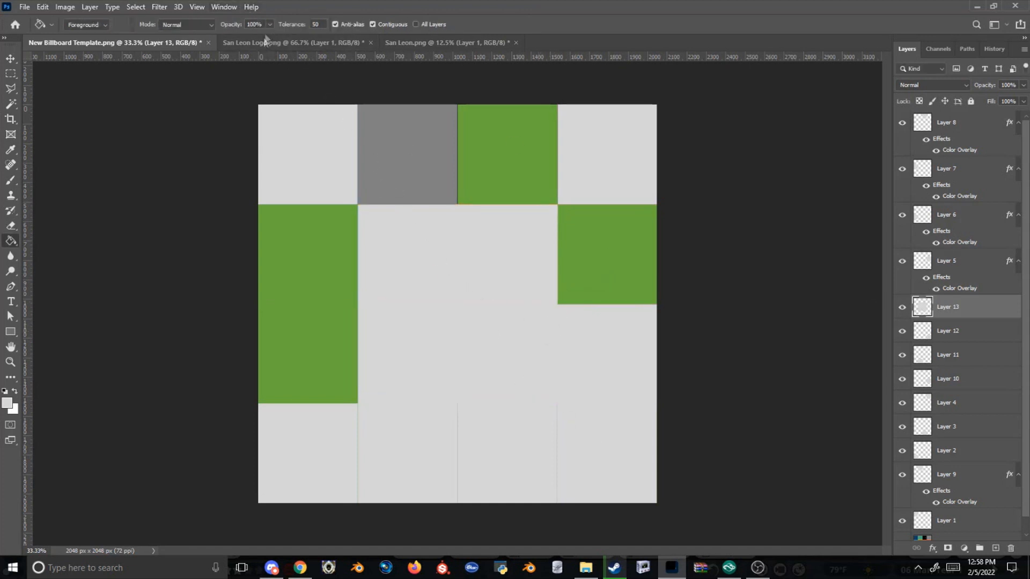
Step: Bring the San León logo into the template and shrink it onto the grey centre
{"action": "left_click", "coordinate": [296, 42]}
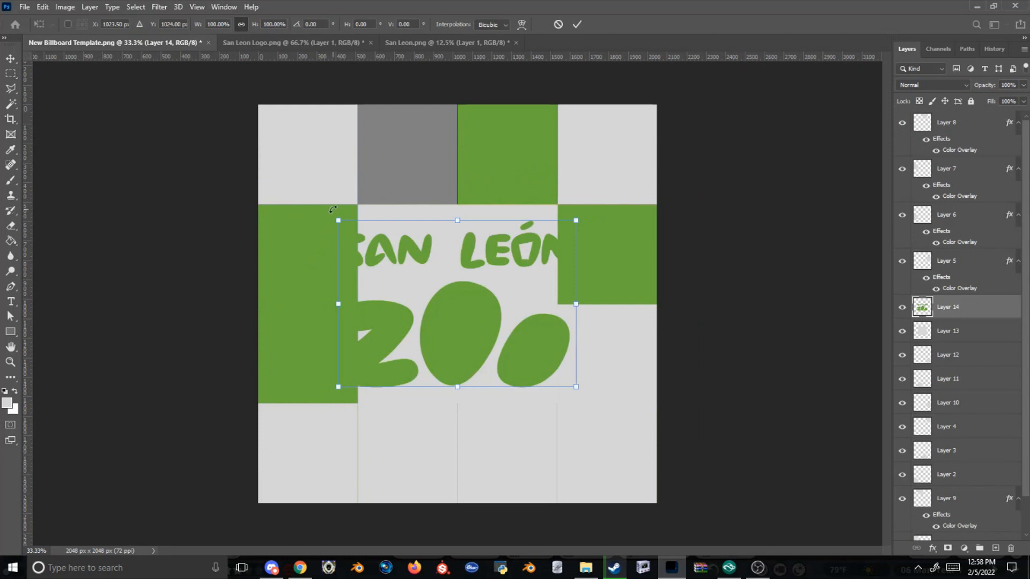
{"action": "left_click_drag", "start_coordinate": [575, 386], "coordinate": [526, 328]}
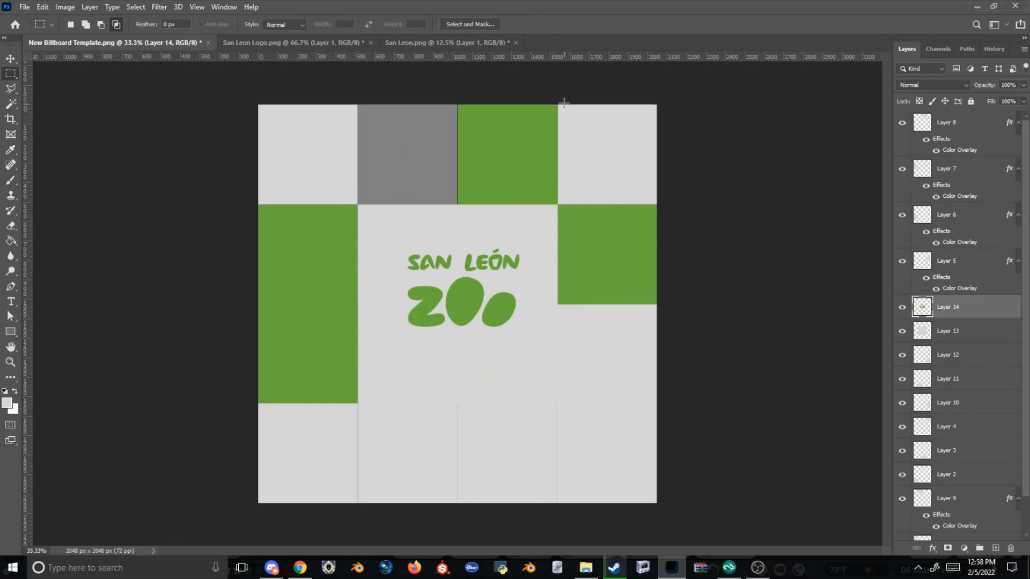
{"action": "scroll", "scroll_direction": "down", "scroll_amount": 3}
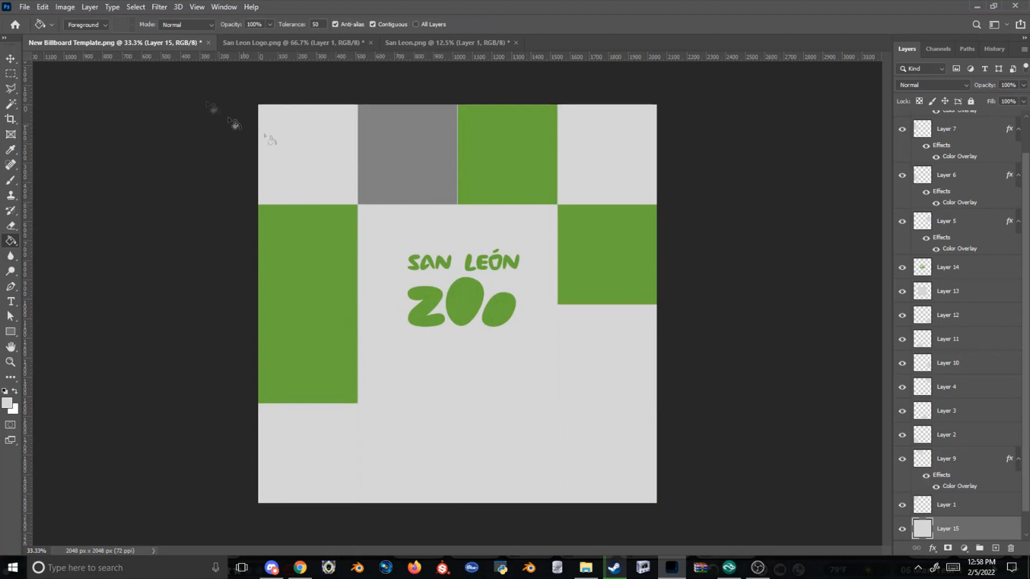
Step: Save the design as 'San Leon T-Shirt' PNG in the UserMedia folder, accepting PNG options
{"action": "left_click", "coordinate": [25, 6]}
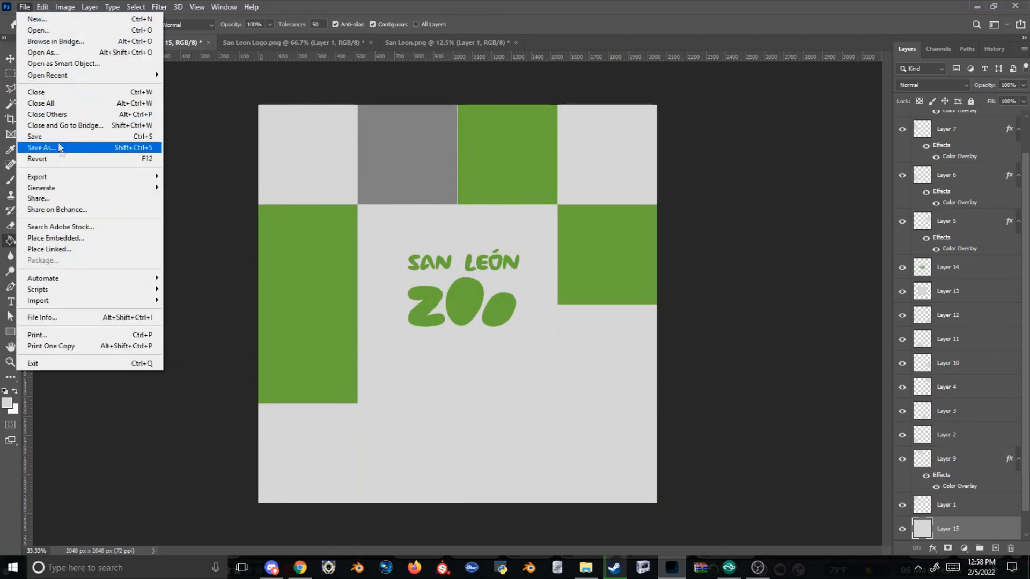
{"action": "left_click", "coordinate": [41, 147]}
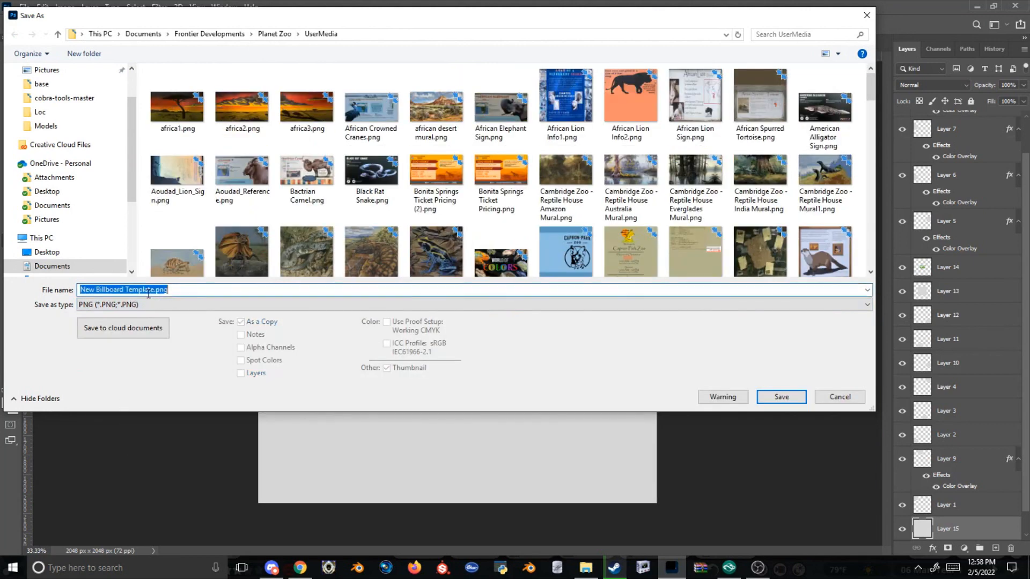
{"action": "type", "text": "San Leon T-Shirt"}
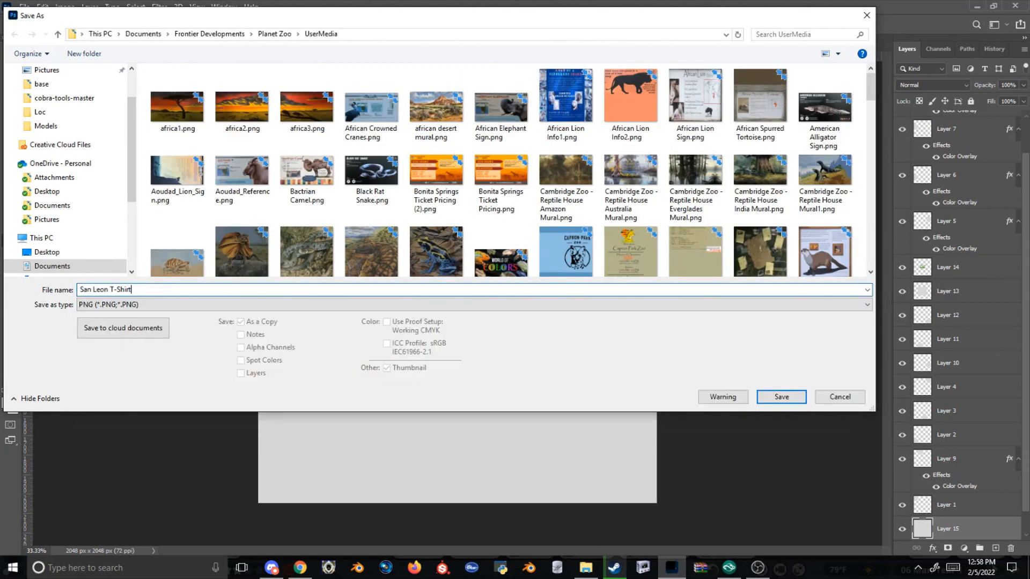
{"action": "left_click", "coordinate": [781, 396]}
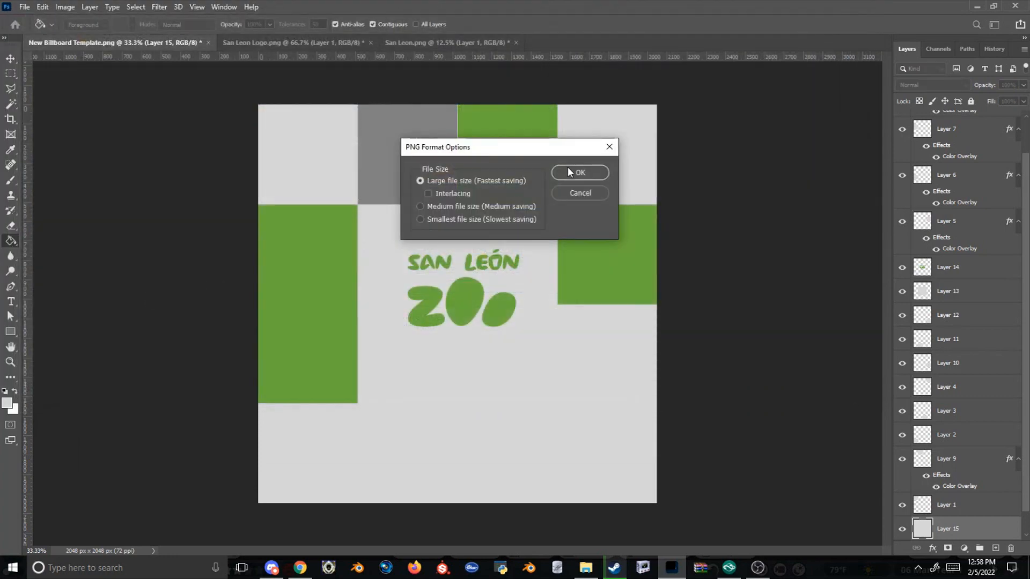
{"action": "left_click", "coordinate": [578, 171]}
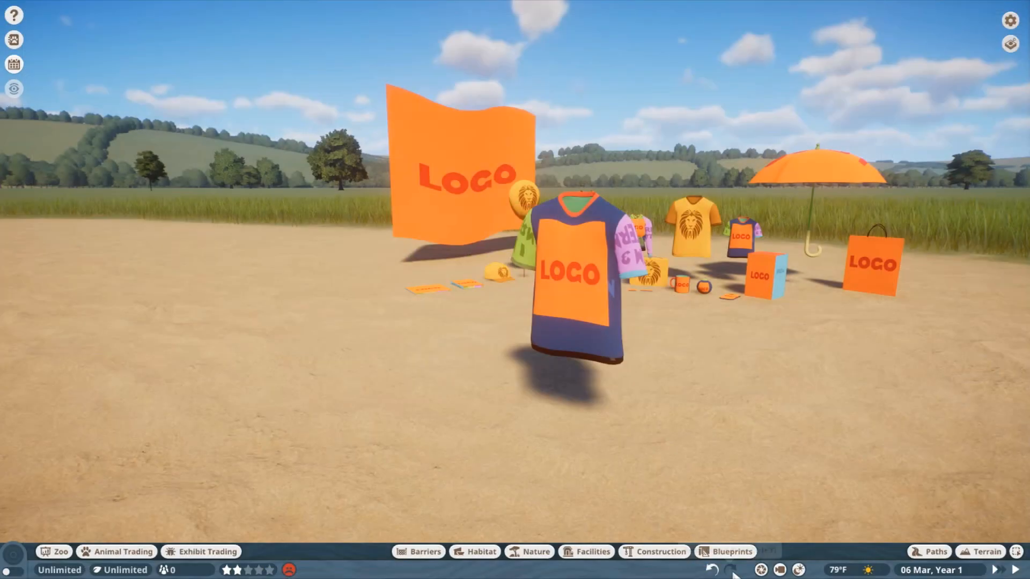
Step: Replace the large t-shirt's image with San Leon T-Shirt.png and close its panel
{"action": "left_click", "coordinate": [575, 282]}
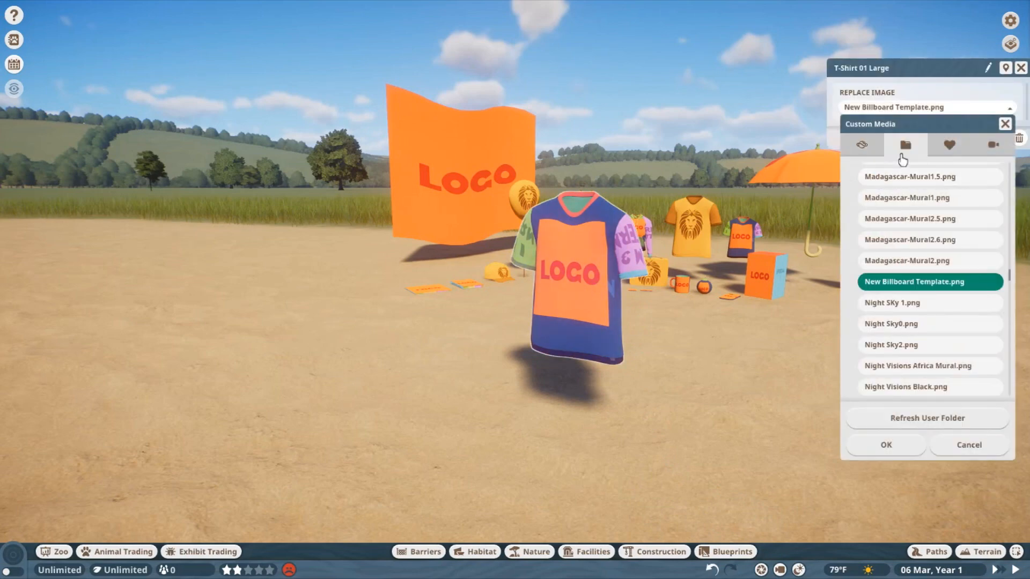
{"action": "scroll", "scroll_direction": "down", "scroll_amount": 3}
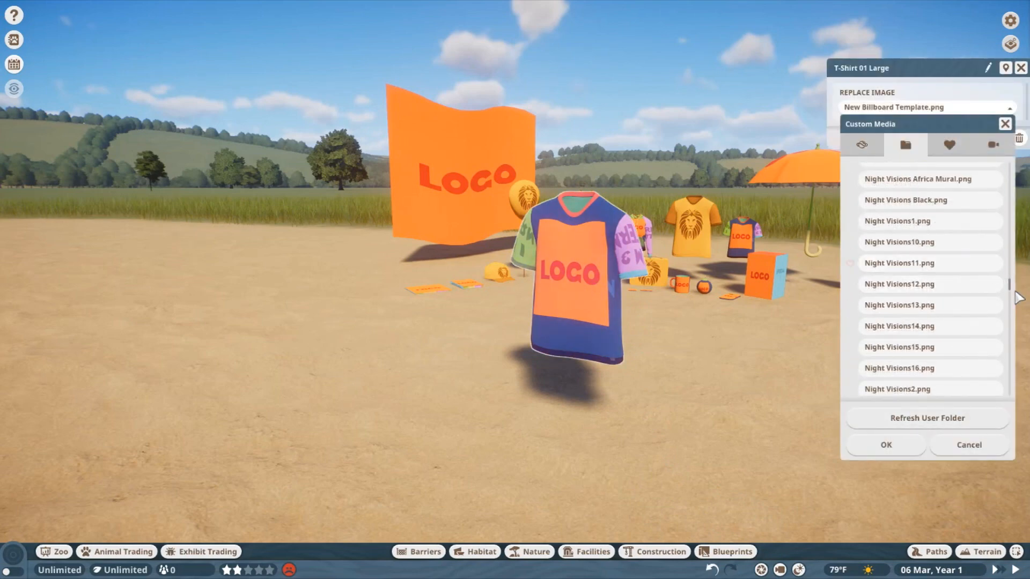
{"action": "scroll", "scroll_direction": "down", "scroll_amount": 3}
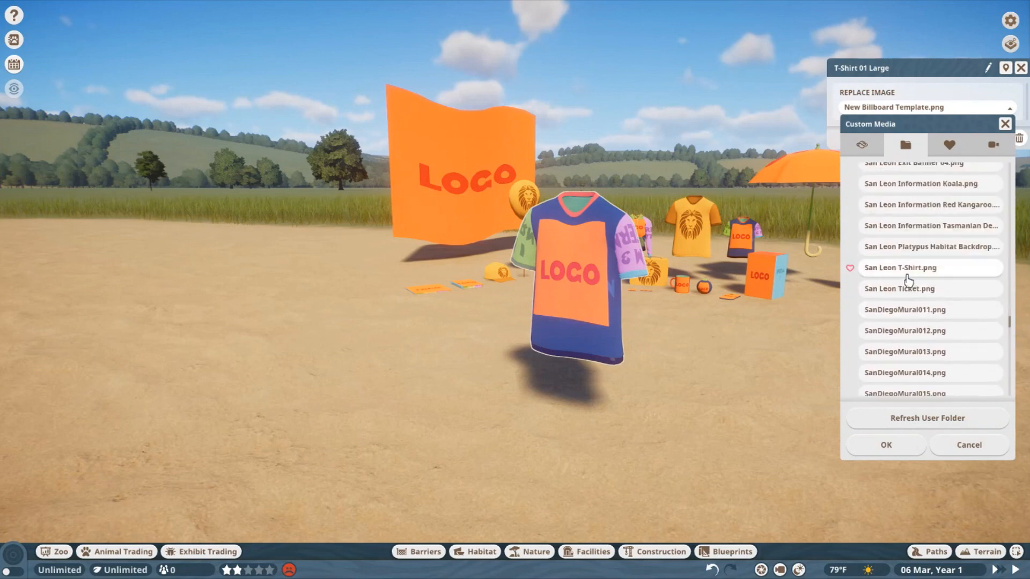
{"action": "left_click", "coordinate": [928, 267]}
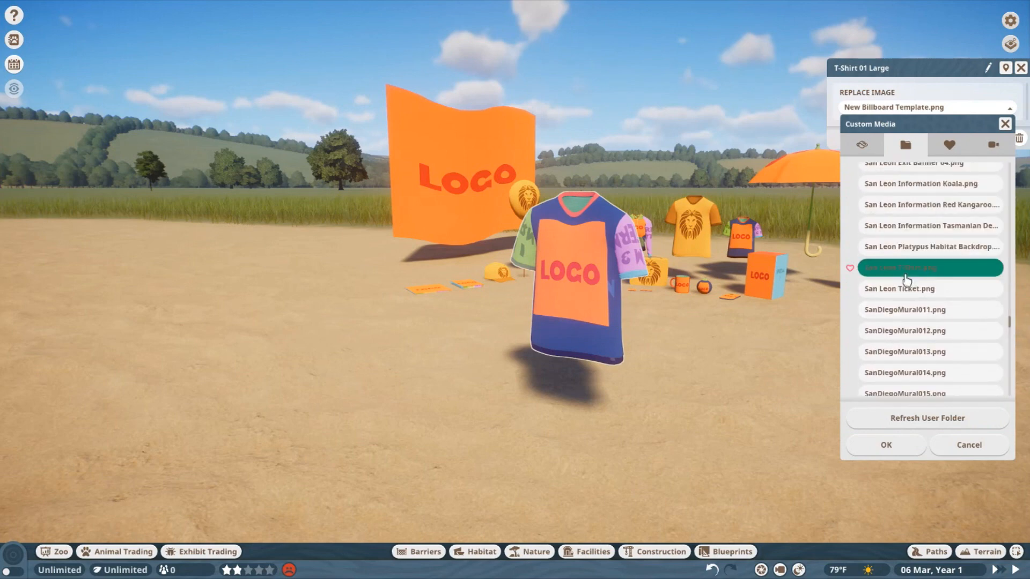
{"action": "left_click", "coordinate": [885, 444]}
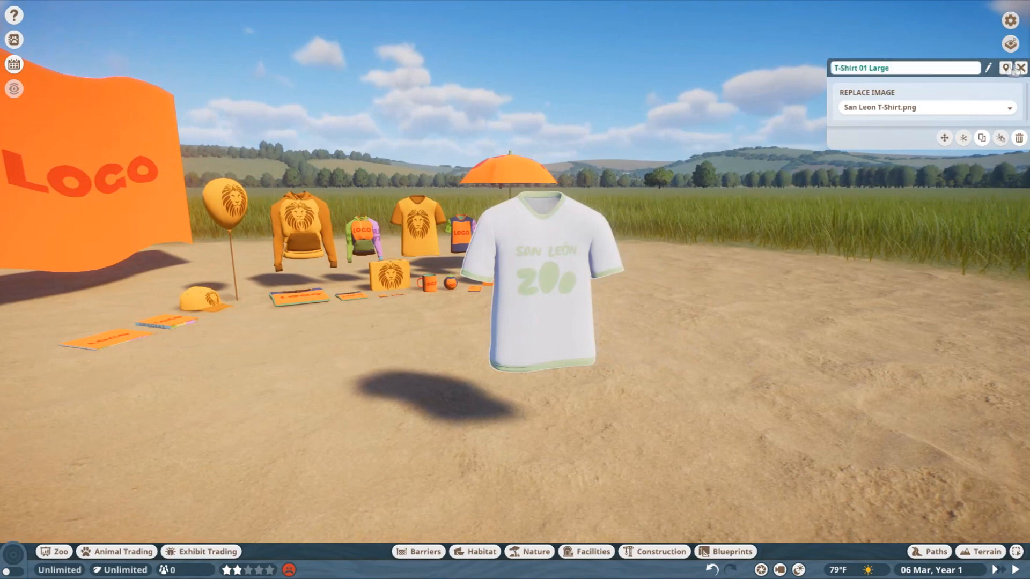
{"action": "left_click", "coordinate": [1020, 67]}
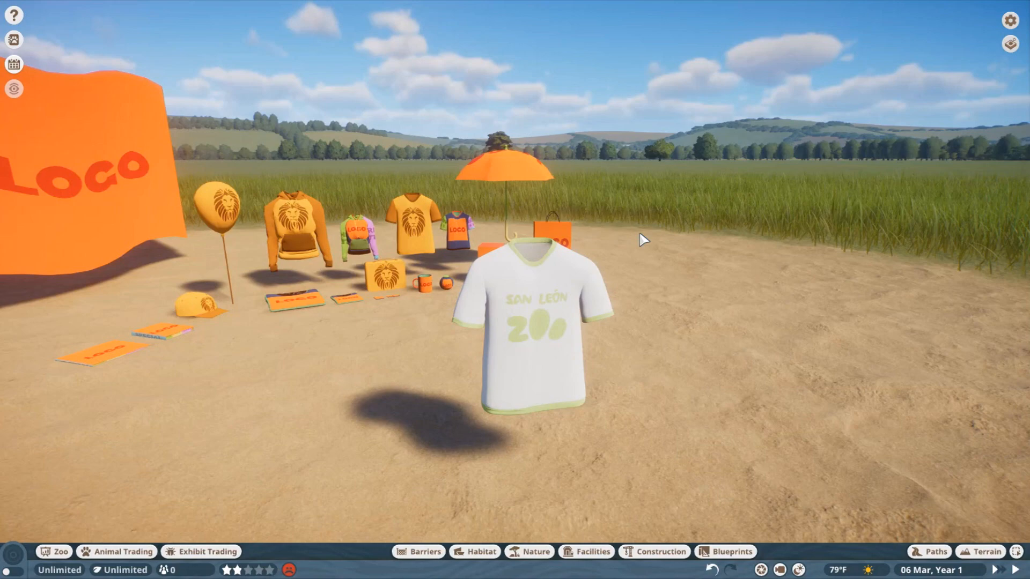
Step: Browse to UserMedia in File Explorer and view San Leon T-Shirt.png in Photos
{"action": "left_click", "coordinate": [12, 567]}
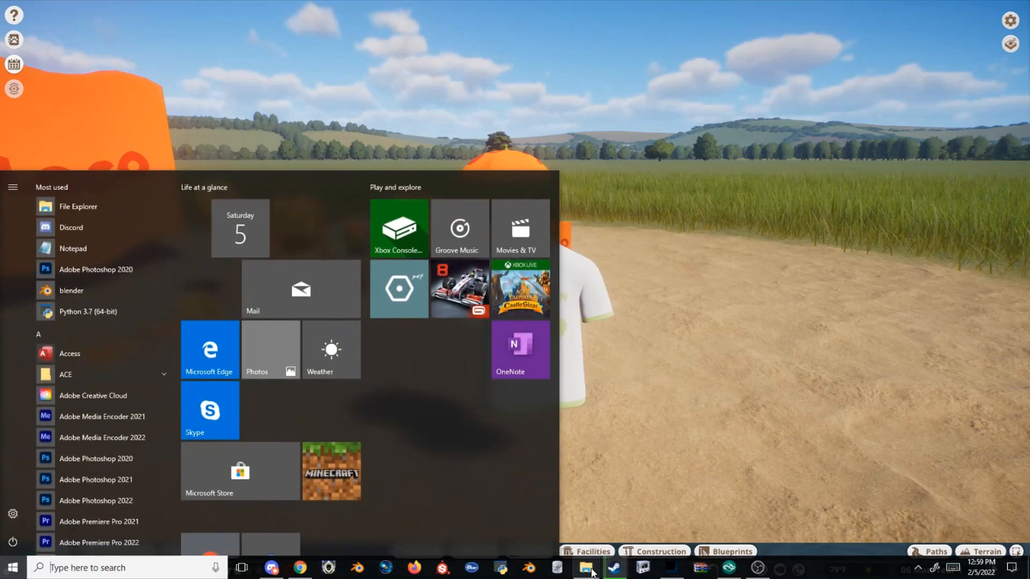
{"action": "left_click", "coordinate": [583, 567]}
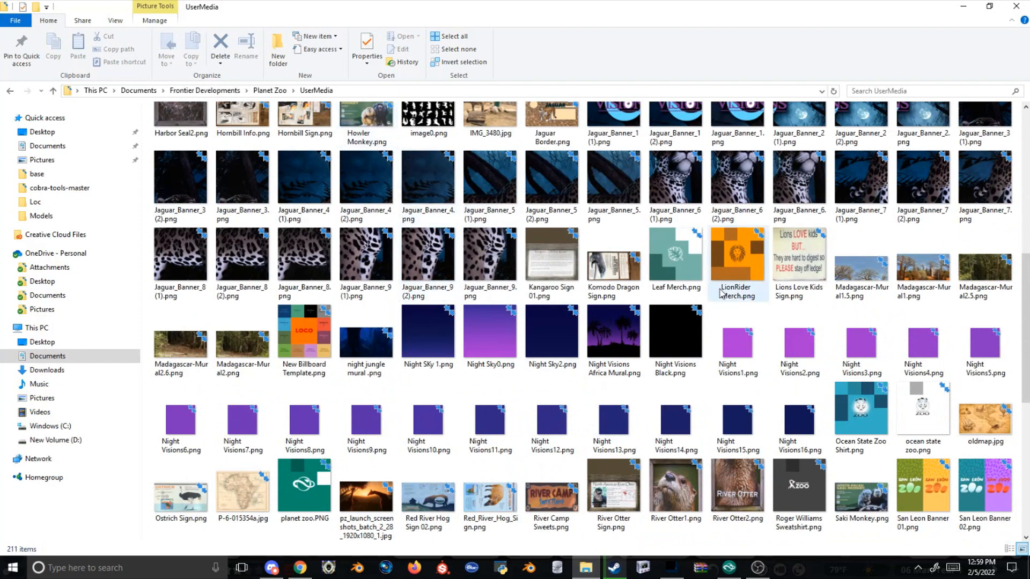
{"action": "scroll", "scroll_direction": "down", "scroll_amount": 3}
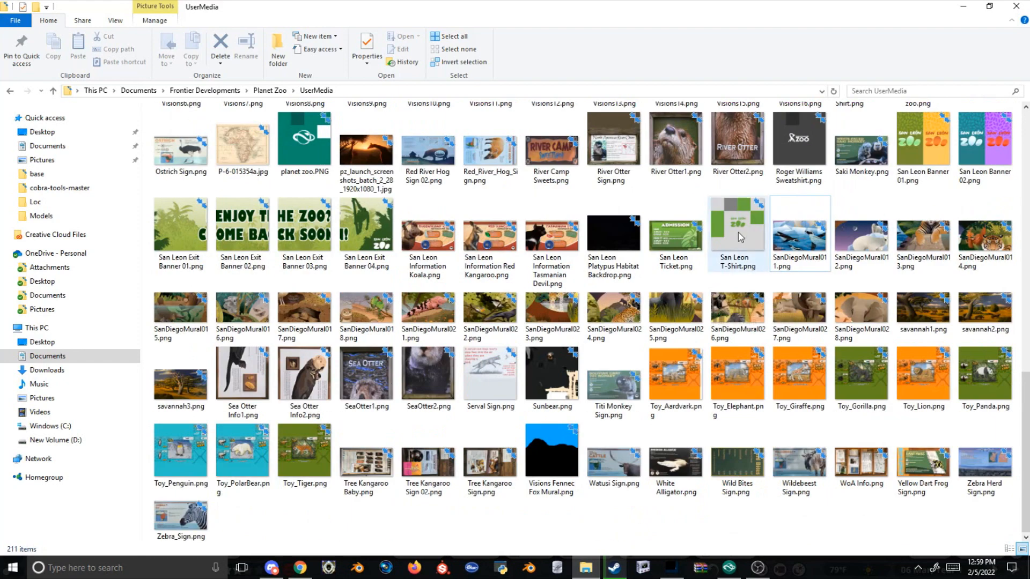
{"action": "double_click", "coordinate": [737, 226]}
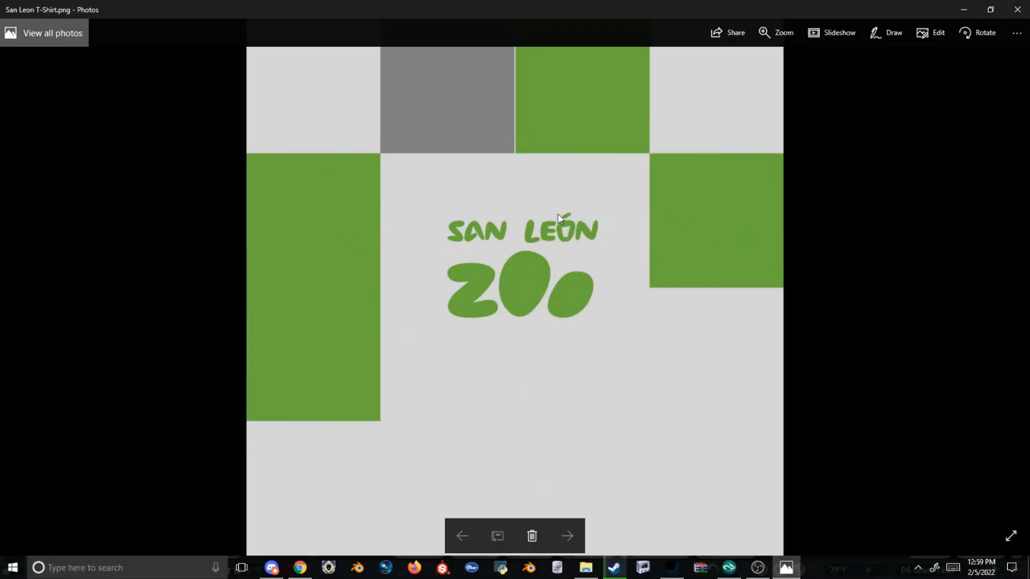
{"action": "mouse_move", "coordinate": [930, 34]}
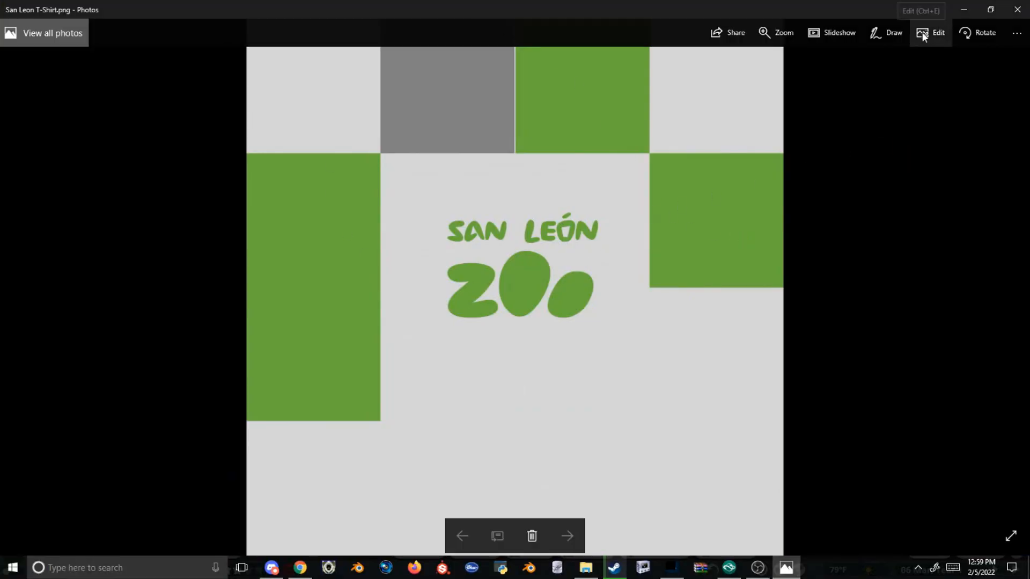
Step: Edit the t-shirt image in Photos and save a copy, then return to Explorer
{"action": "left_click", "coordinate": [938, 33]}
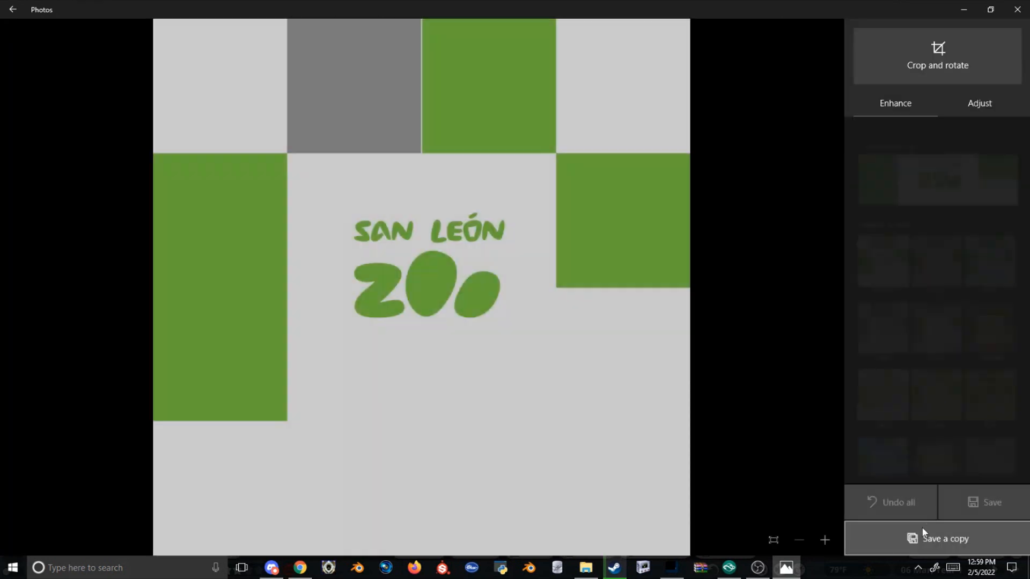
{"action": "left_click", "coordinate": [943, 538]}
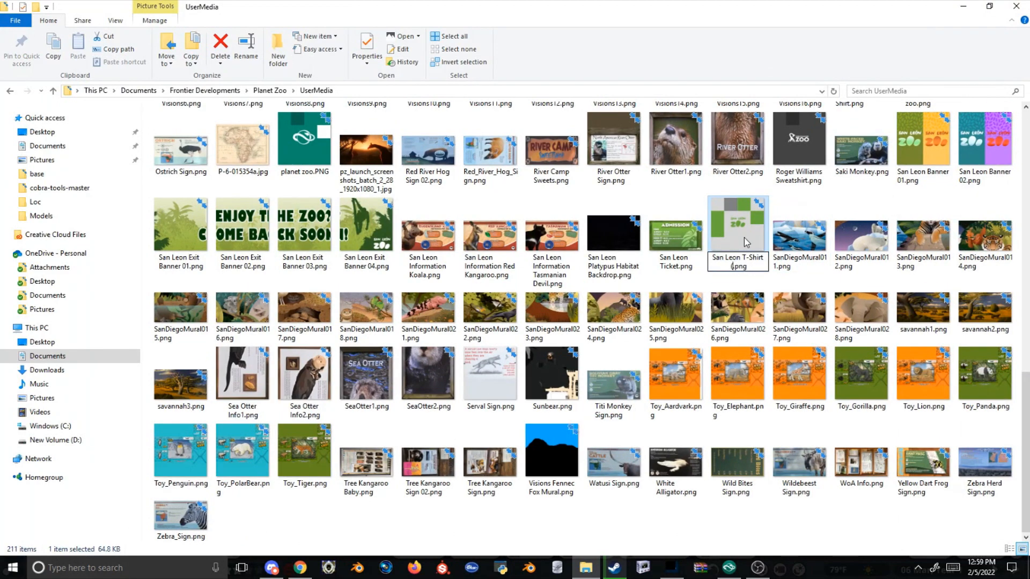
{"action": "left_click", "coordinate": [736, 218]}
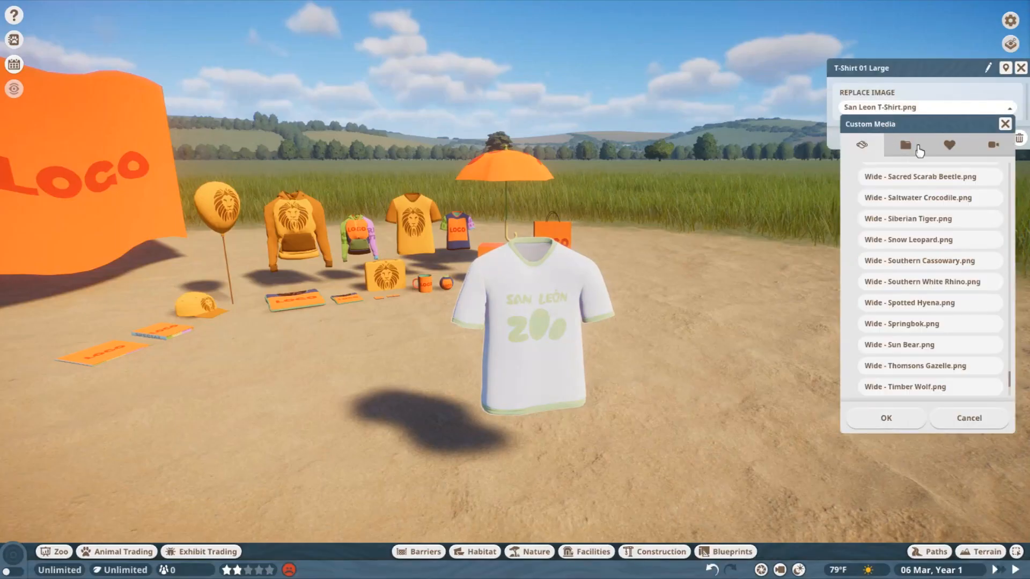
Step: Apply San Leon T-Shirt.png from Custom Media to both the lunchbox and the balloon
{"action": "left_click", "coordinate": [905, 145]}
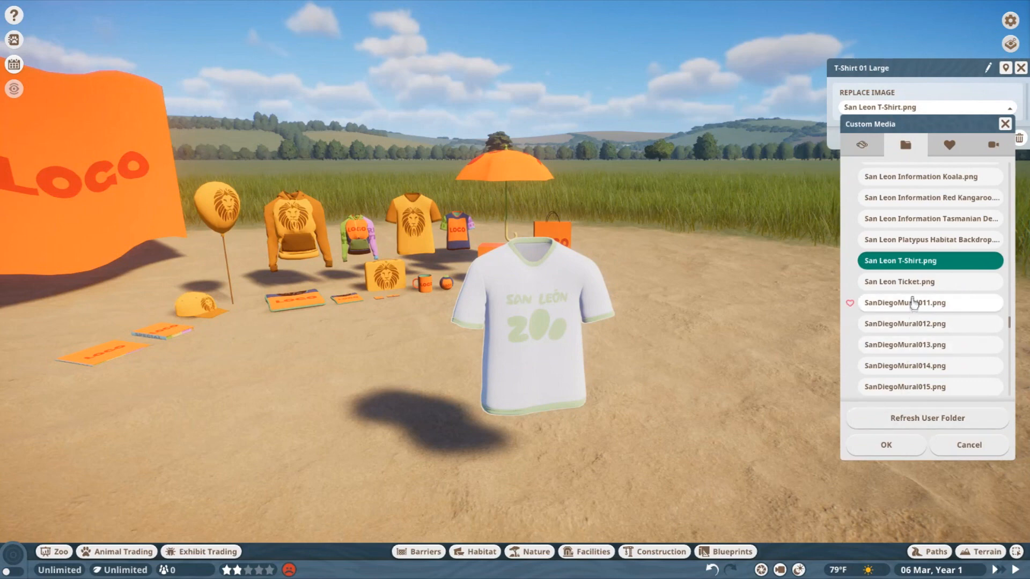
{"action": "left_click", "coordinate": [926, 281]}
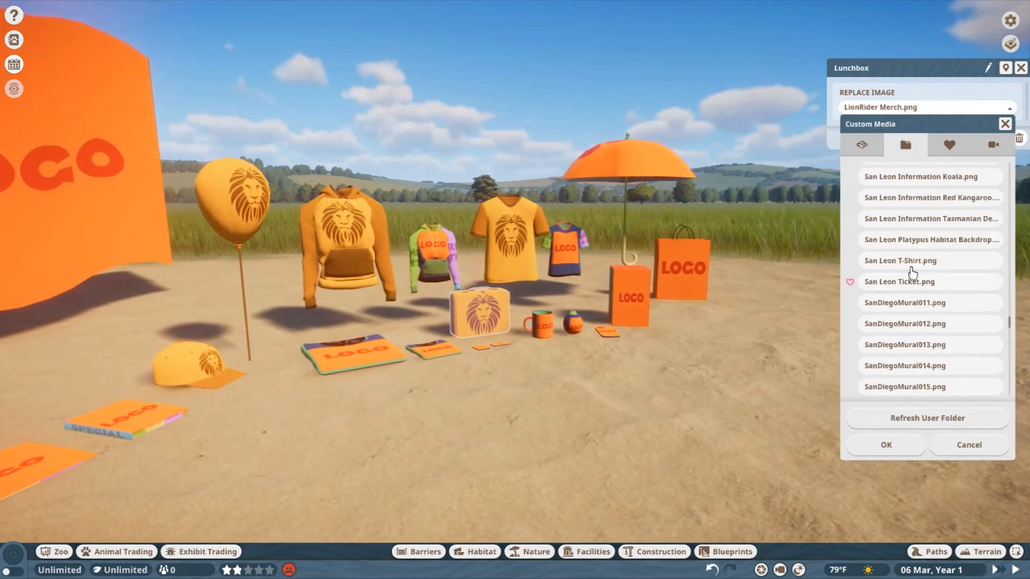
{"action": "left_click", "coordinate": [930, 260]}
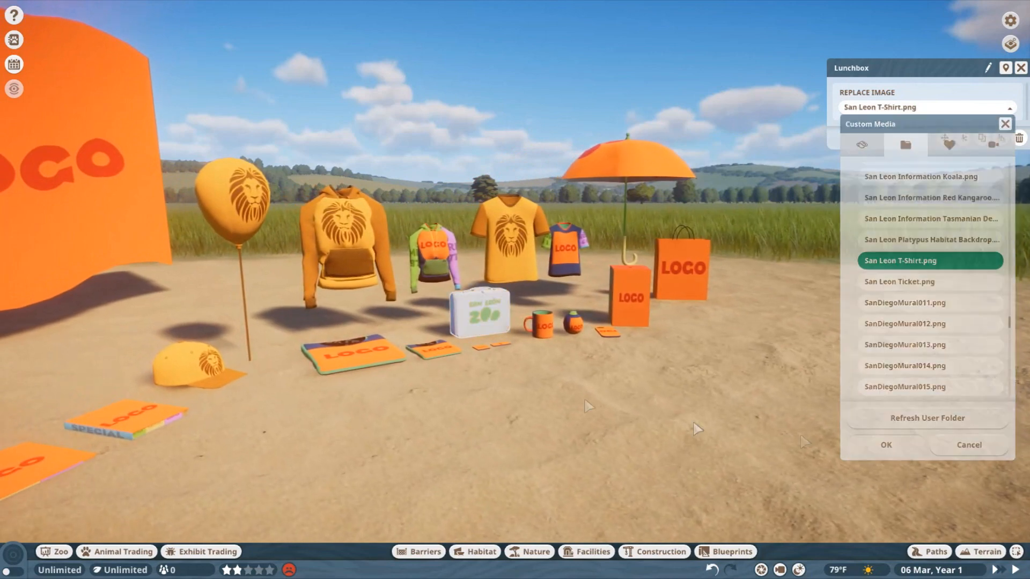
{"action": "left_click", "coordinate": [906, 145]}
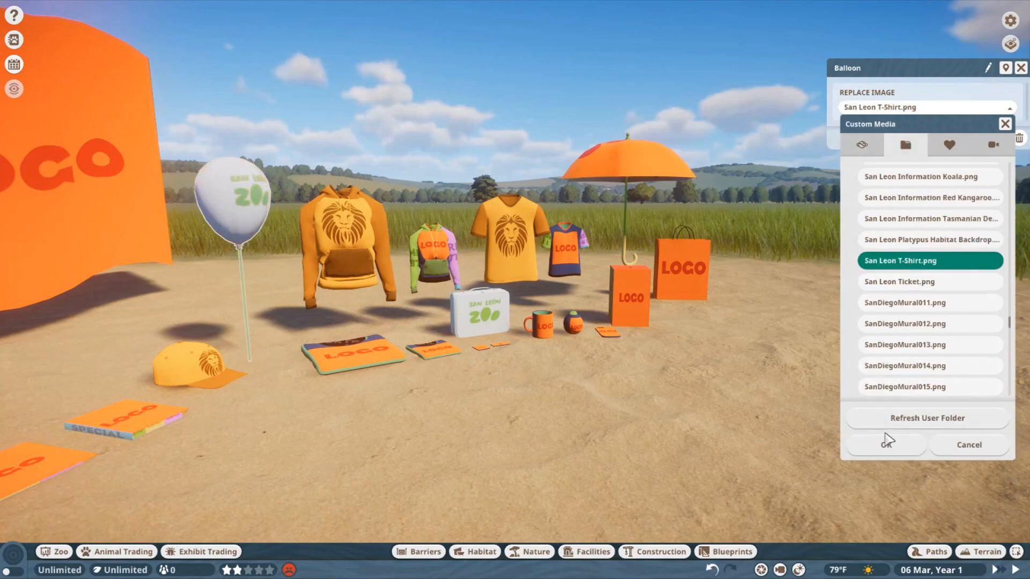
{"action": "left_click", "coordinate": [885, 444]}
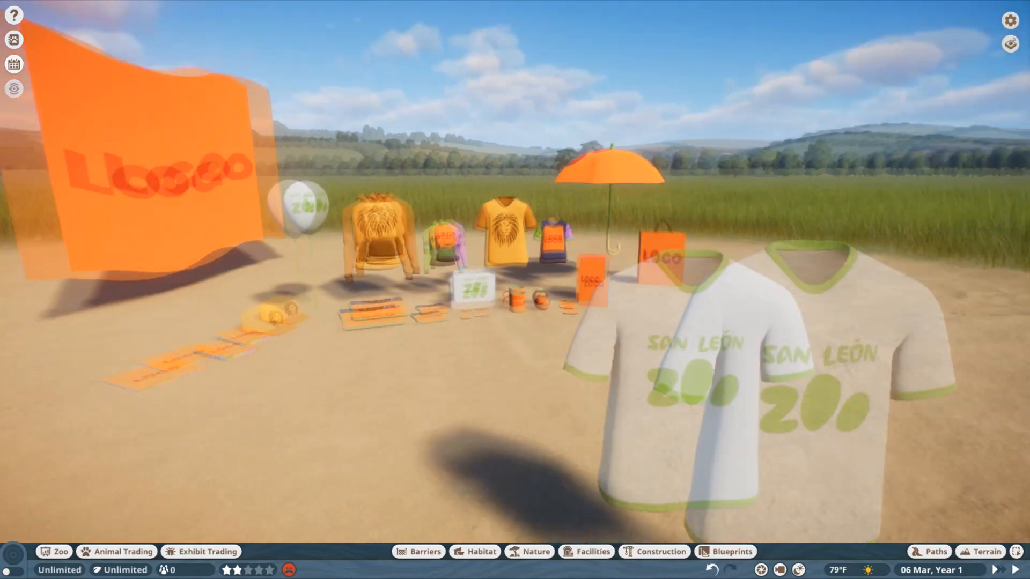
{"action": "left_click", "coordinate": [12, 568]}
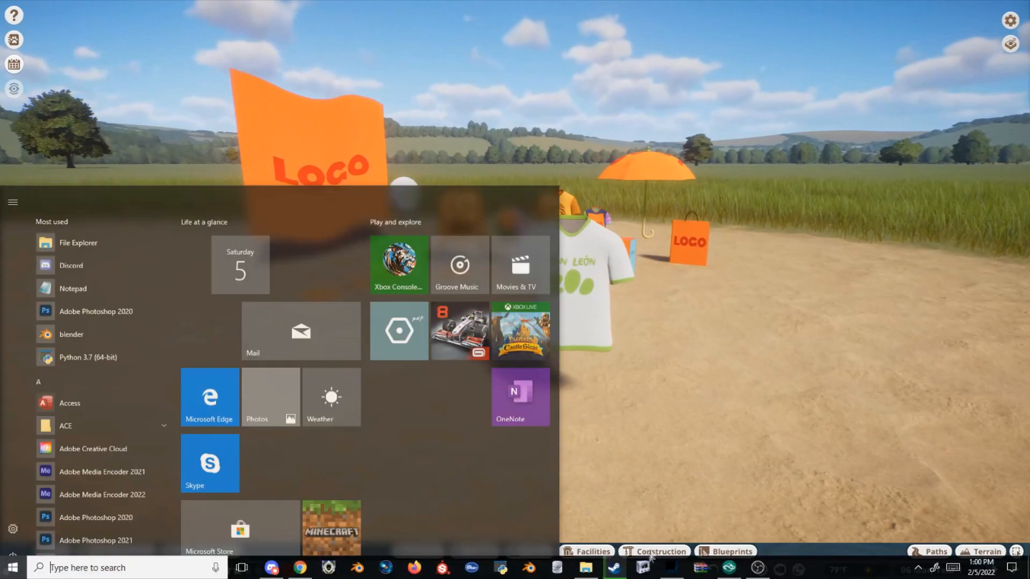
Step: In Photoshop, paint-bucket the light grey background layer with bright blue
{"action": "left_click", "coordinate": [641, 568]}
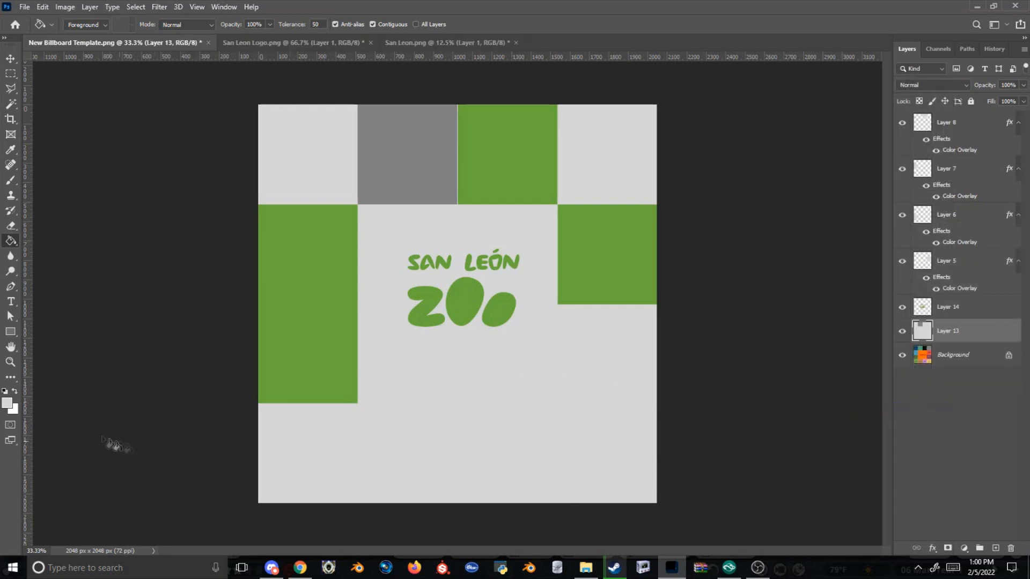
{"action": "left_click", "coordinate": [7, 405]}
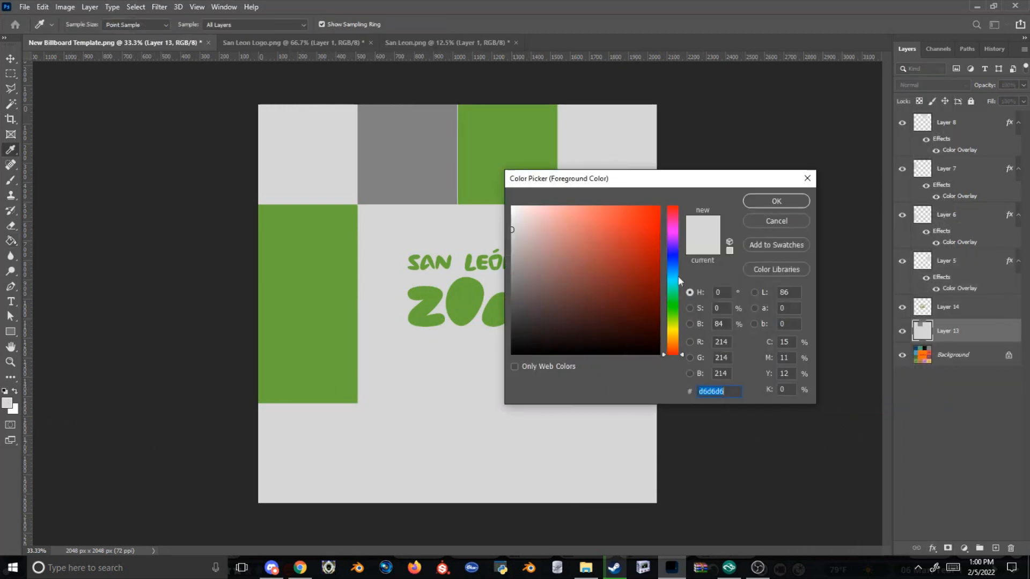
{"action": "left_click", "coordinate": [775, 200]}
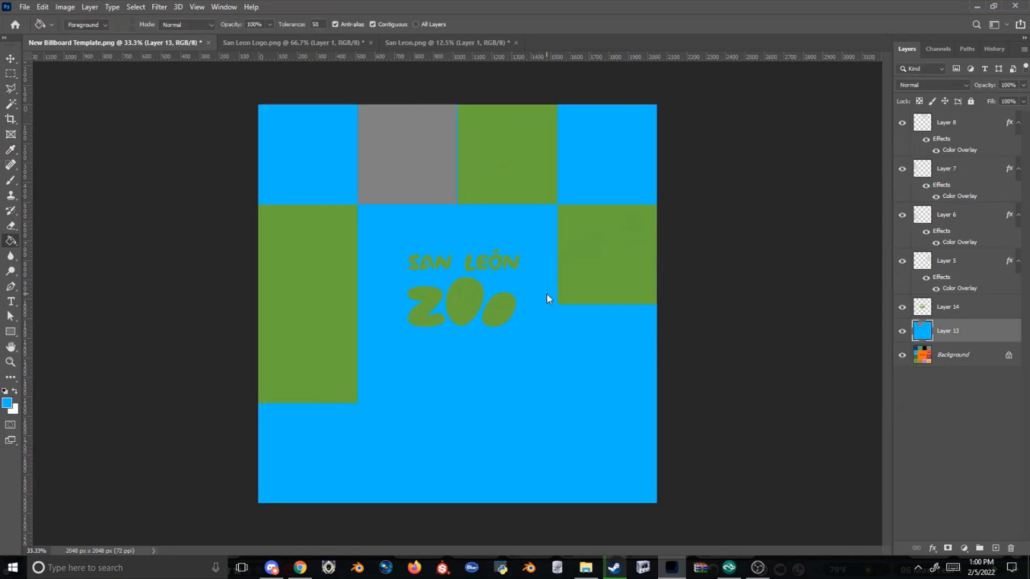
{"action": "left_click", "coordinate": [947, 307]}
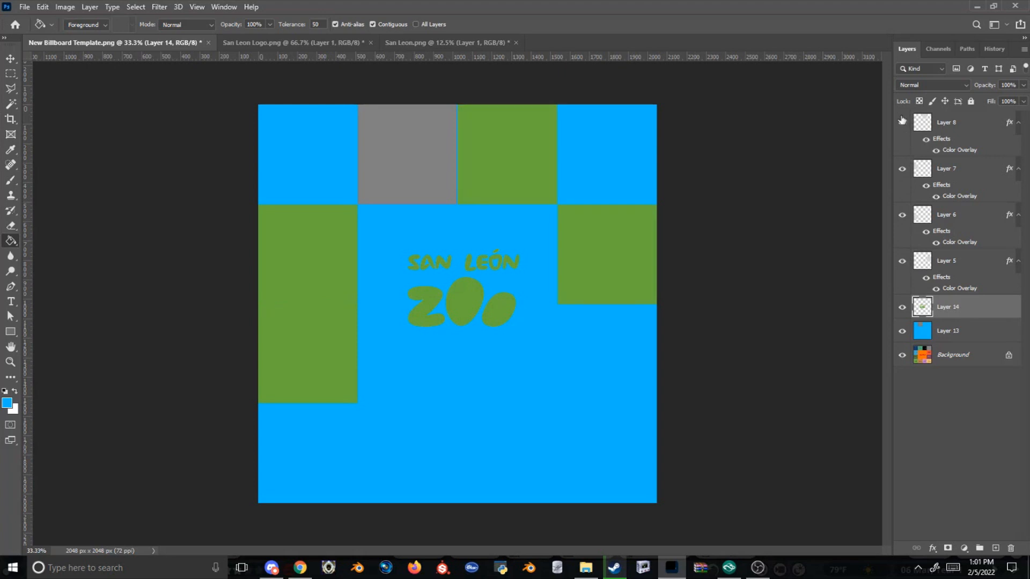
Step: Merge the logo layers and give them a dark blue Color Overlay, darkening the fill blue
{"action": "right_click", "coordinate": [945, 307]}
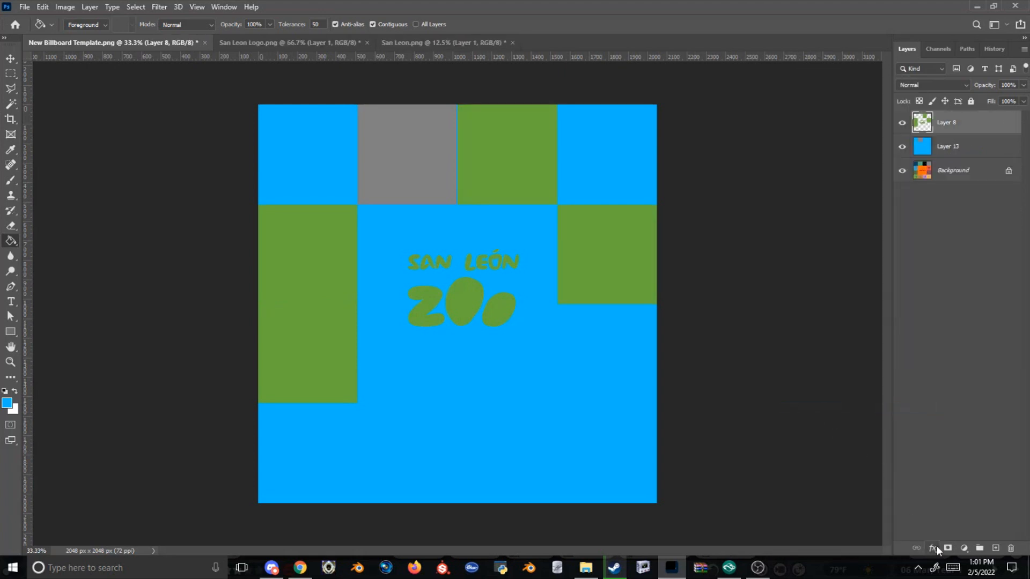
{"action": "left_click", "coordinate": [932, 548]}
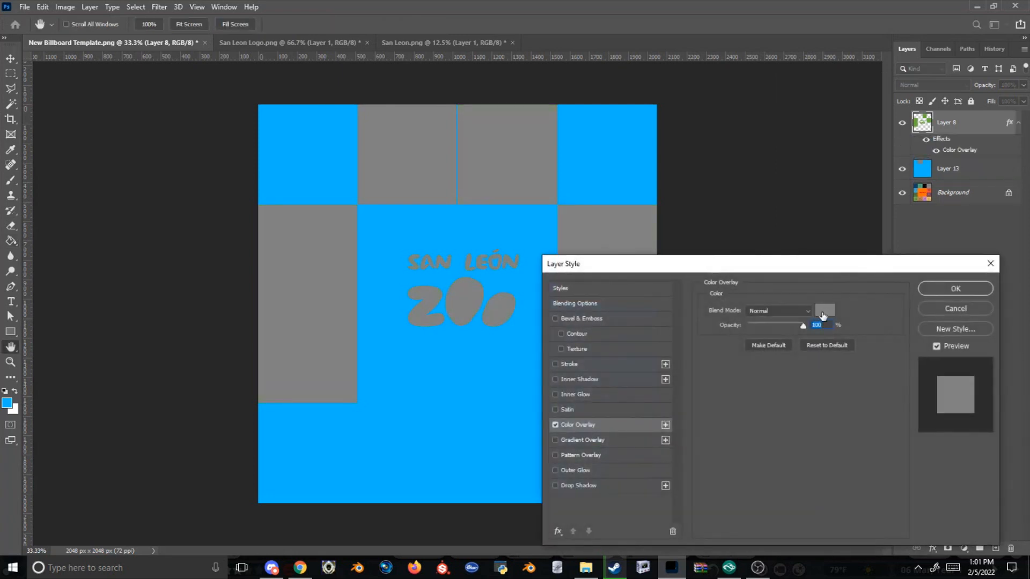
{"action": "left_click", "coordinate": [825, 310]}
{"action": "type", "text": "0a6984"}
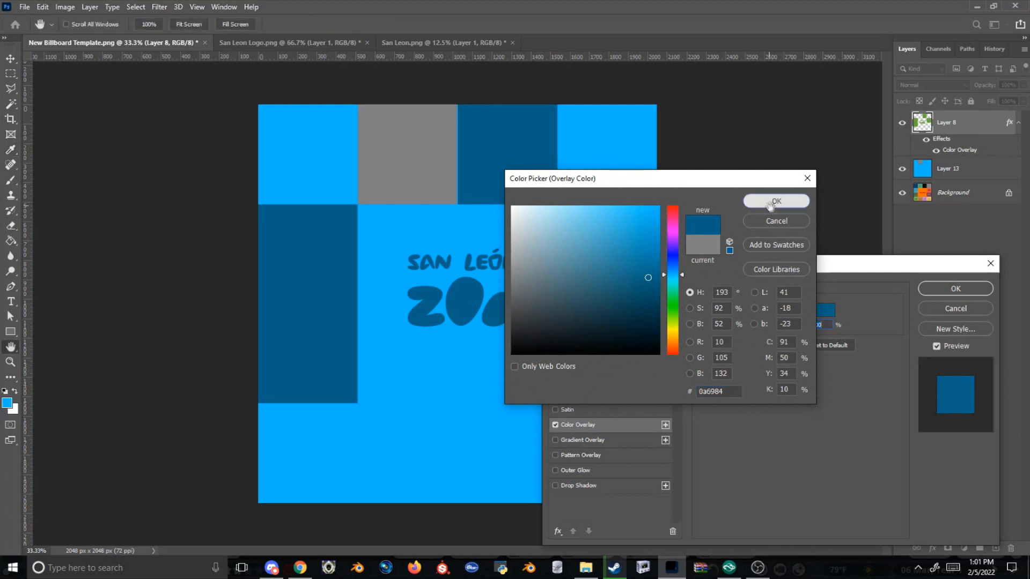
{"action": "left_click", "coordinate": [775, 201]}
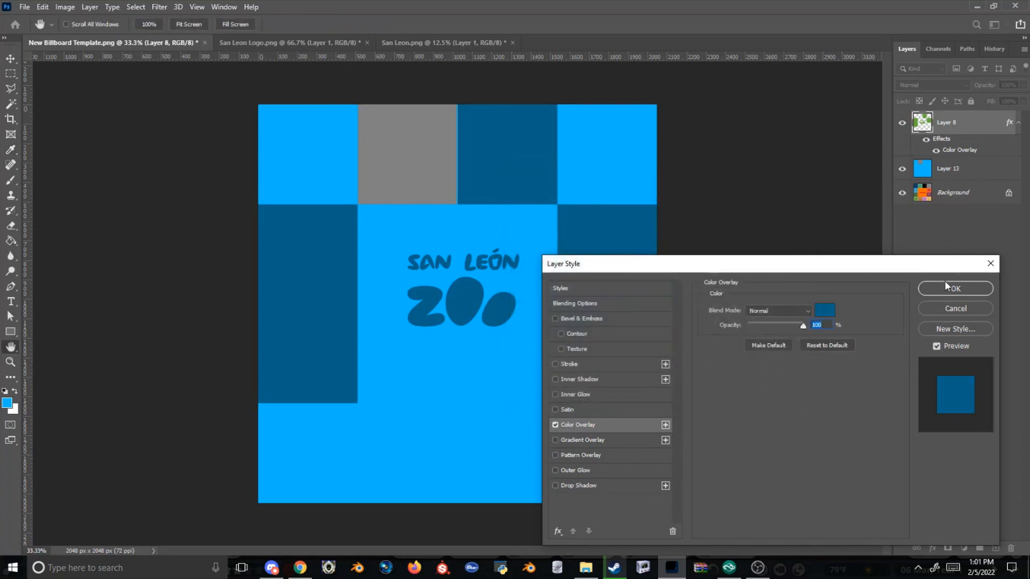
{"action": "left_click", "coordinate": [955, 289]}
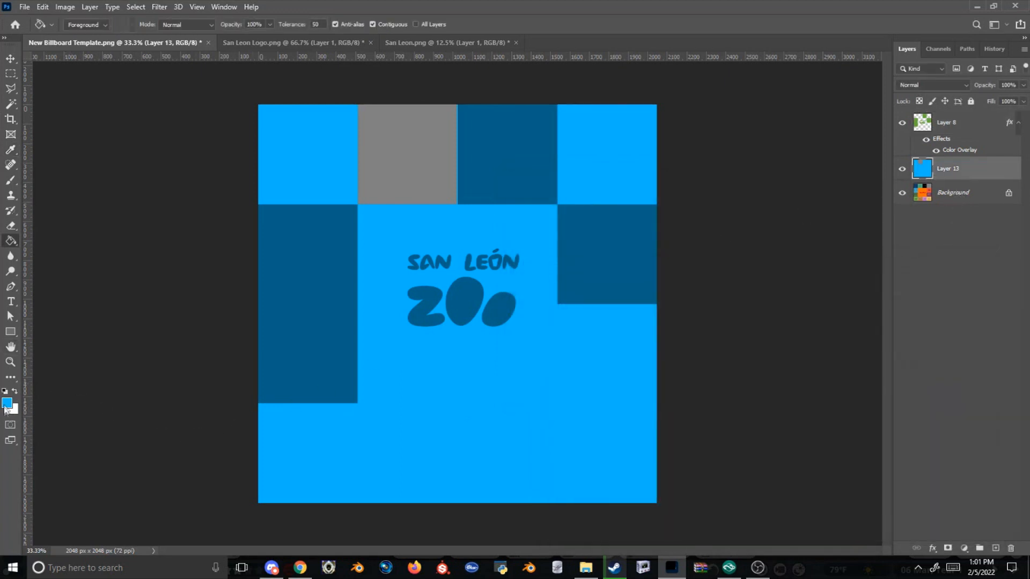
{"action": "left_click", "coordinate": [7, 402]}
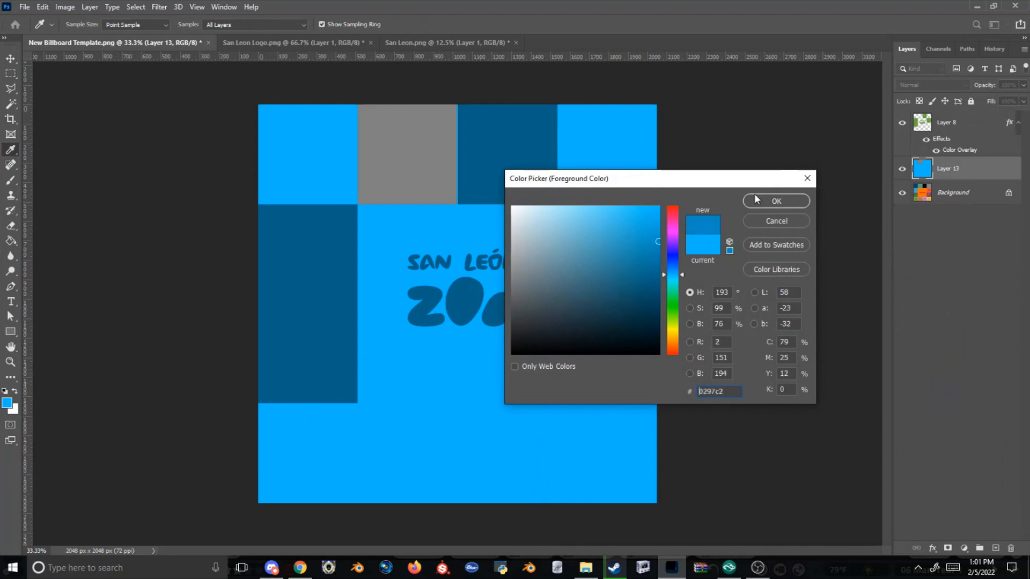
{"action": "left_click", "coordinate": [775, 200]}
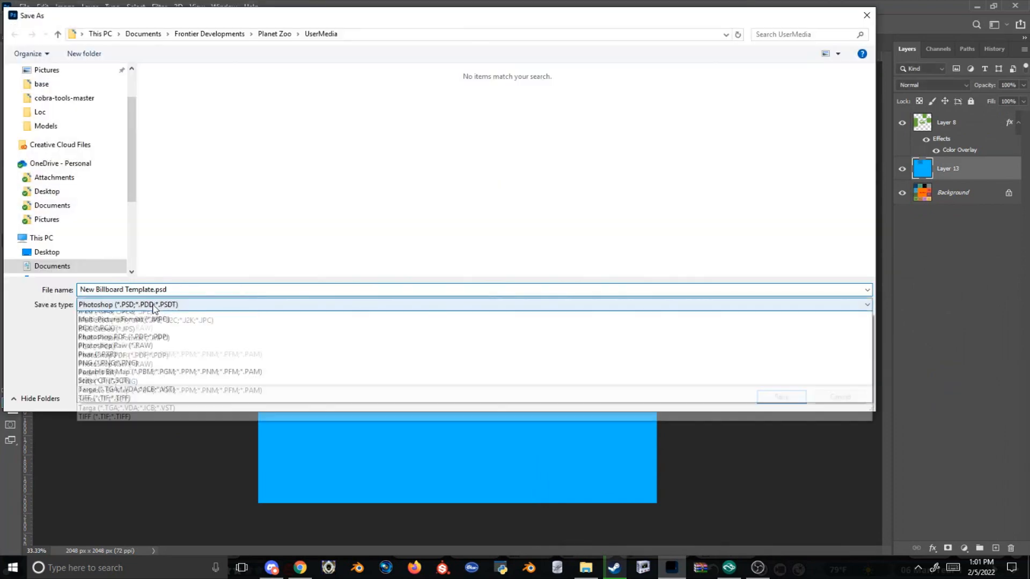
Step: Save the blue design as a PNG named 'San Leon' in the UserMedia folder
{"action": "left_click", "coordinate": [110, 363]}
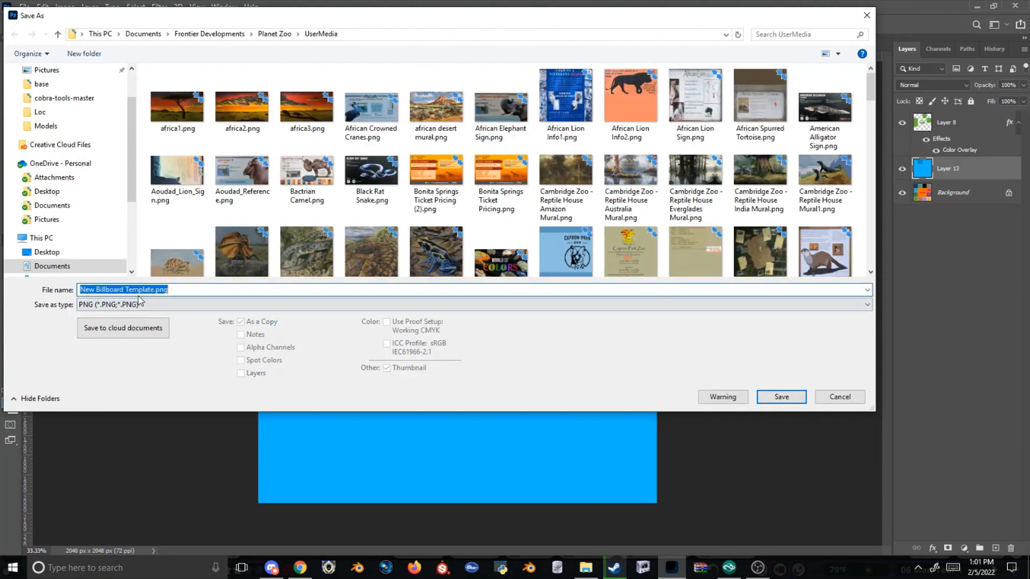
{"action": "type", "text": "San Leon"}
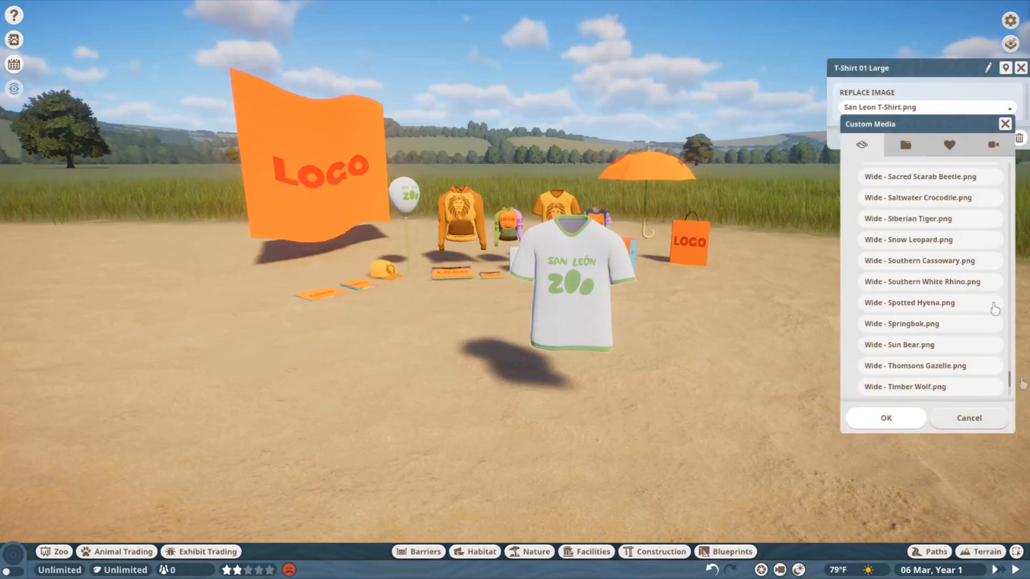
Step: Try San Leon T-Shirt Blue.png on the large t-shirt, then revert to LionRider Merch.png
{"action": "left_click", "coordinate": [909, 260]}
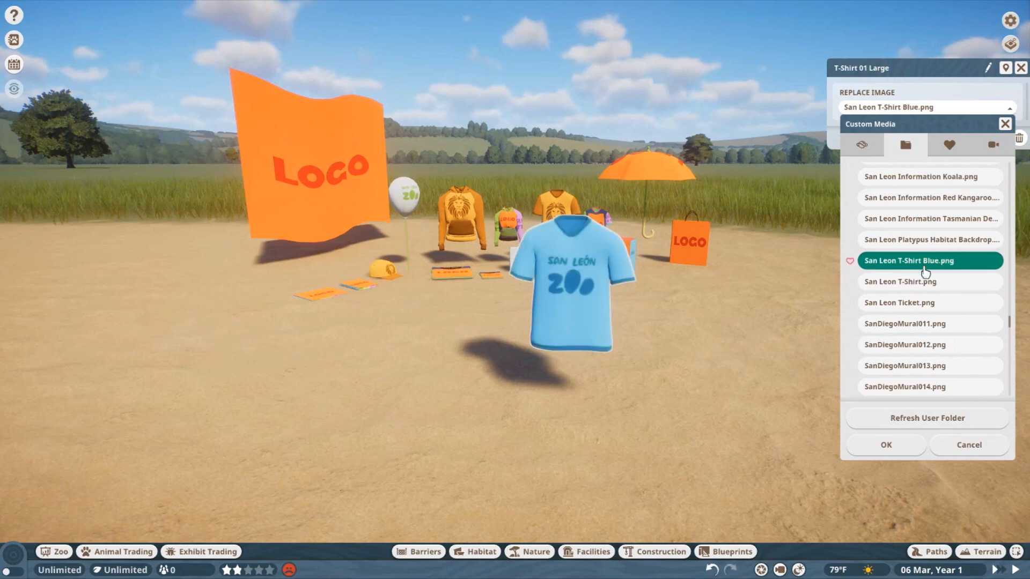
{"action": "left_click", "coordinate": [885, 444]}
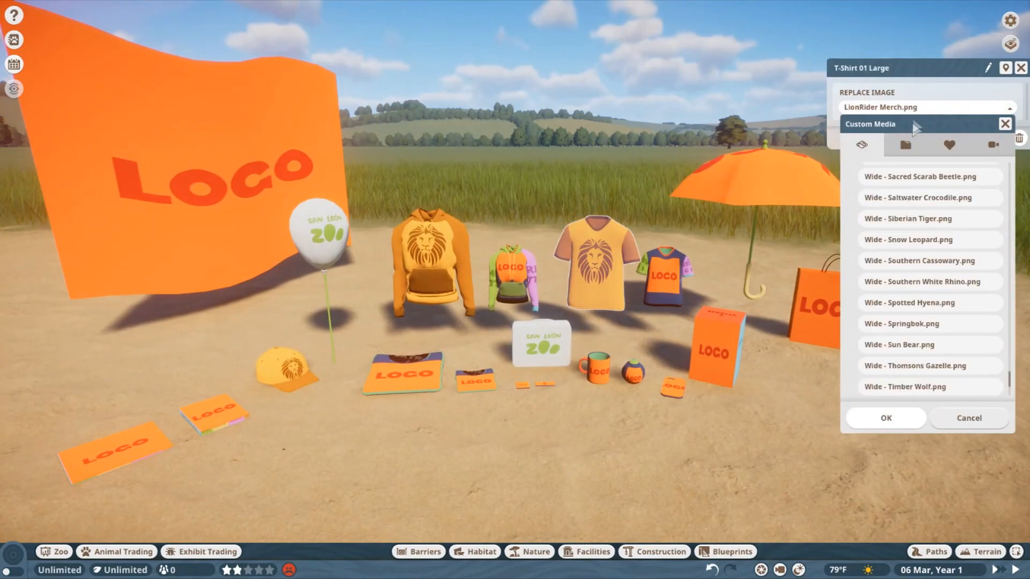
Step: Try the Leaf Merch.png design on the large t-shirt, then close Custom Media keeping the orange lion
{"action": "left_click", "coordinate": [905, 145]}
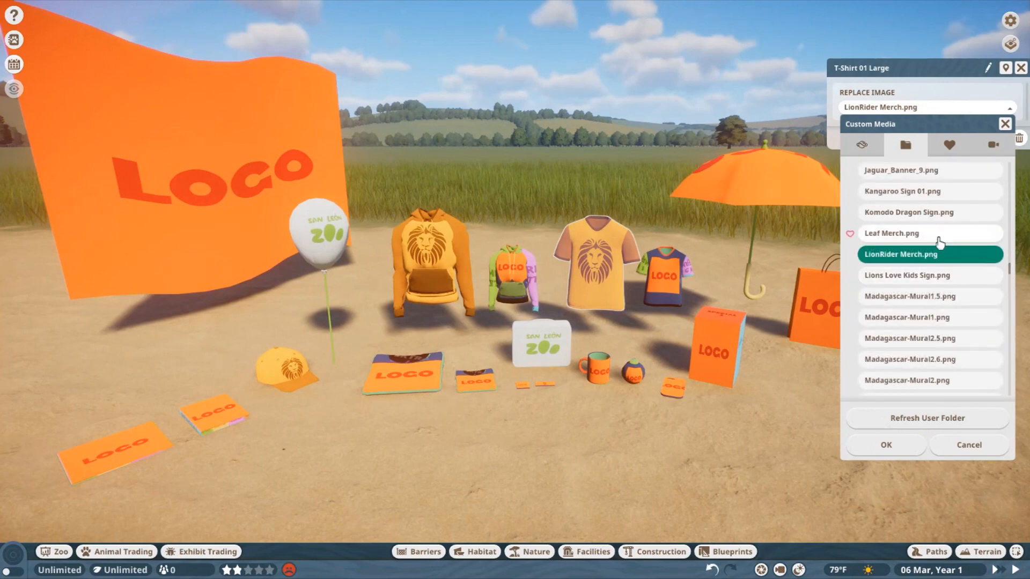
{"action": "left_click", "coordinate": [891, 233]}
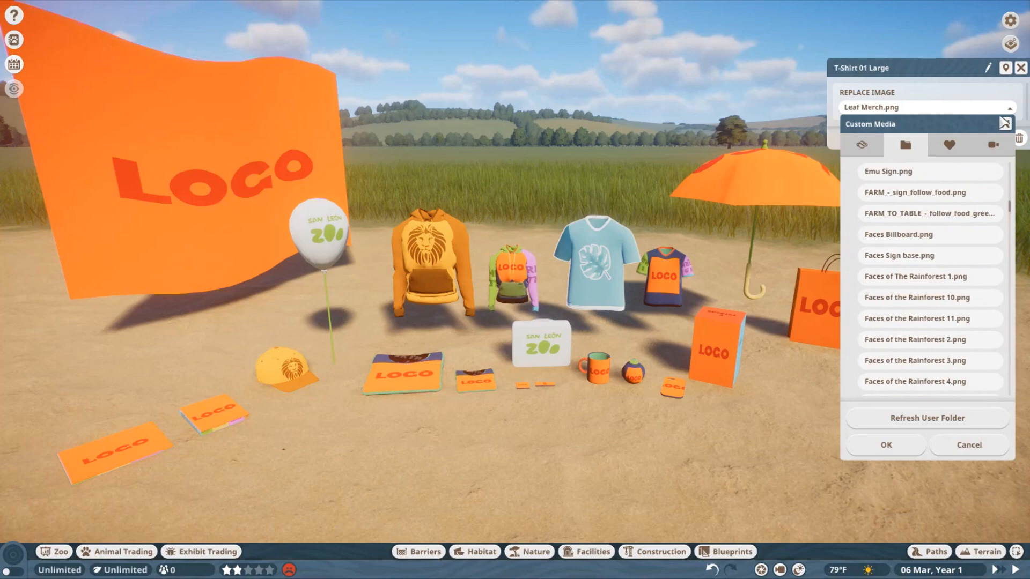
{"action": "left_click", "coordinate": [885, 444]}
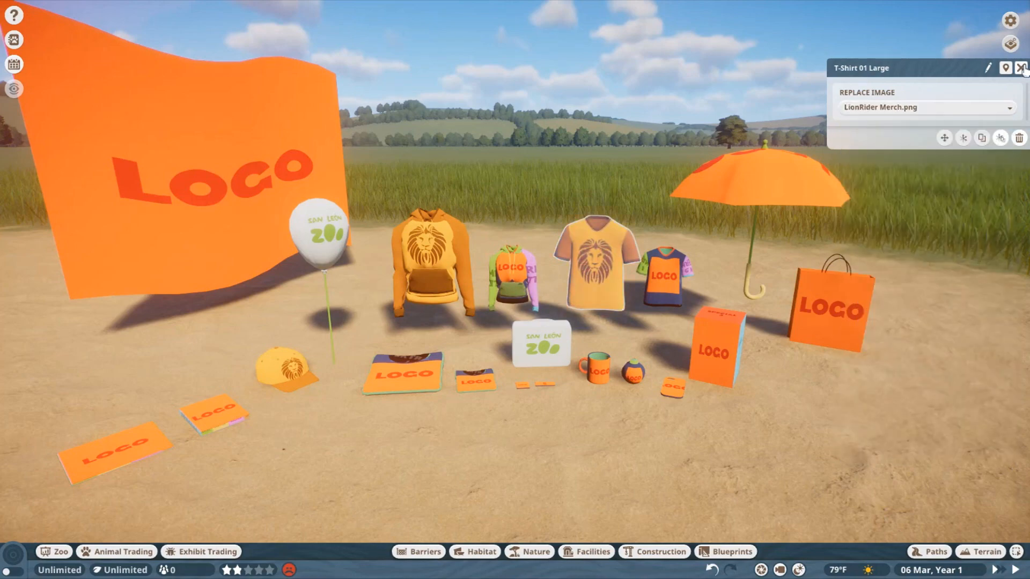